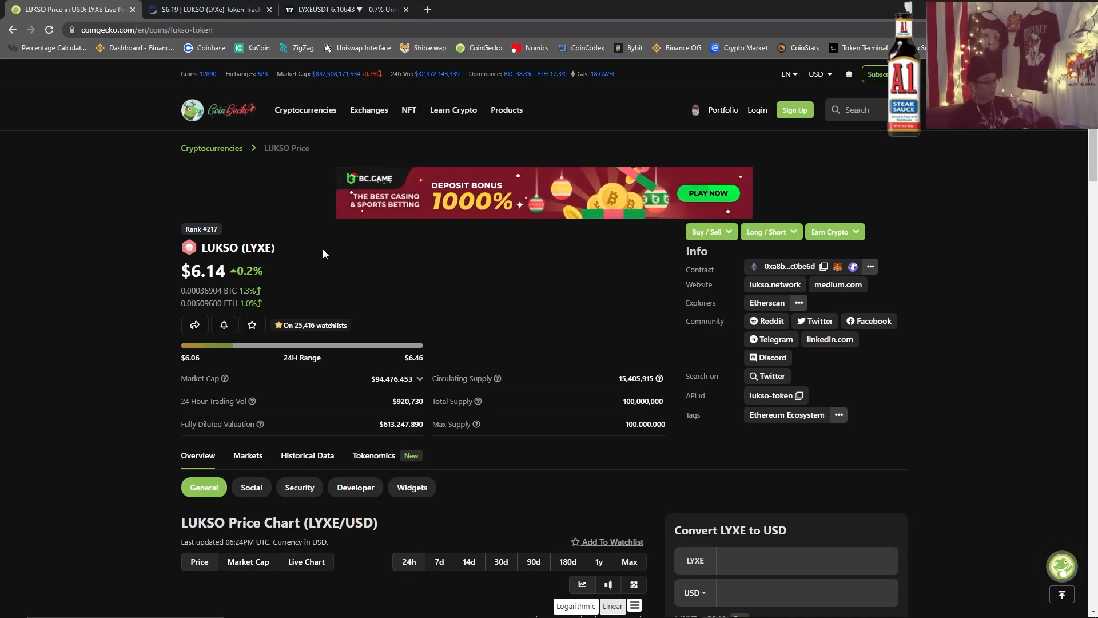
# Switch from the LUKSO page to CoinGecko's Cryptocurrencies By Market Cap ranking.
pyautogui.click(305, 110)
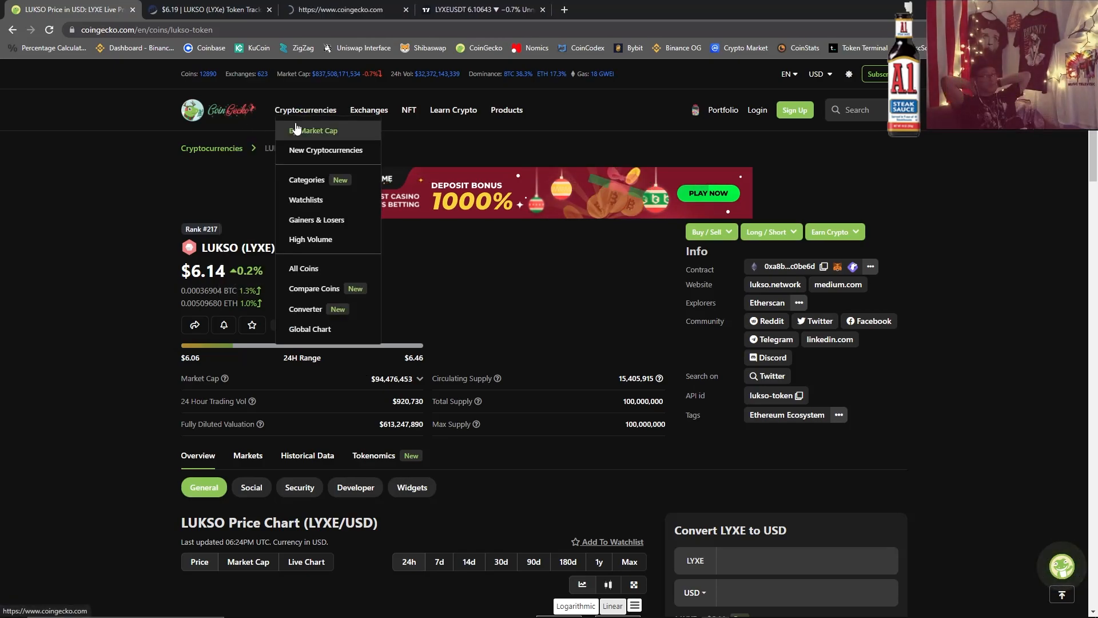
pyautogui.click(319, 130)
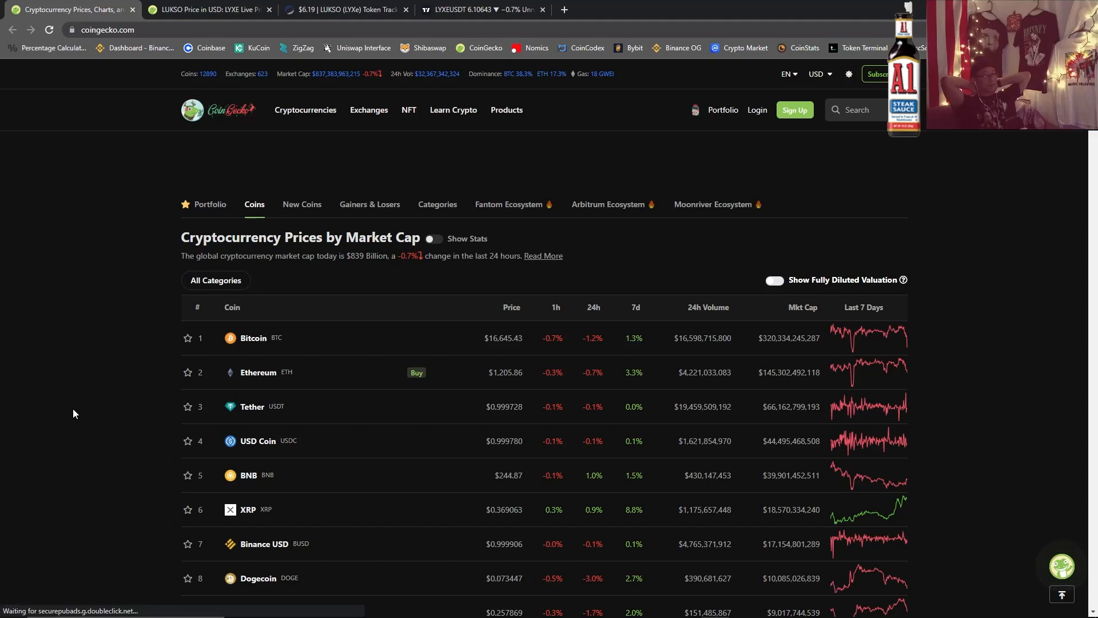
pyautogui.scroll(-3)
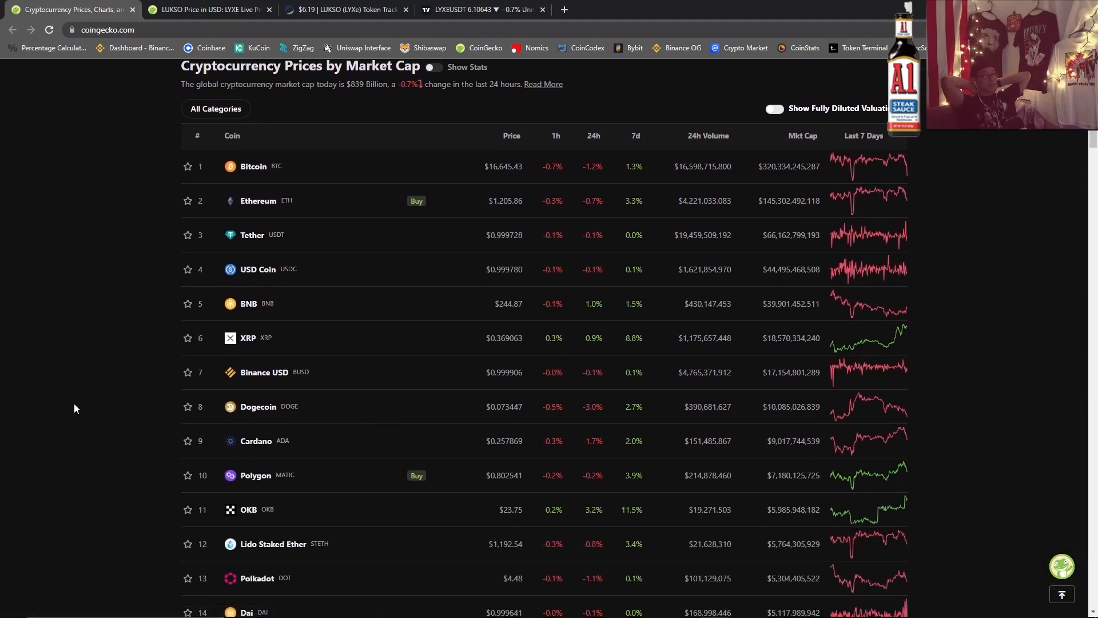
pyautogui.scroll(3)
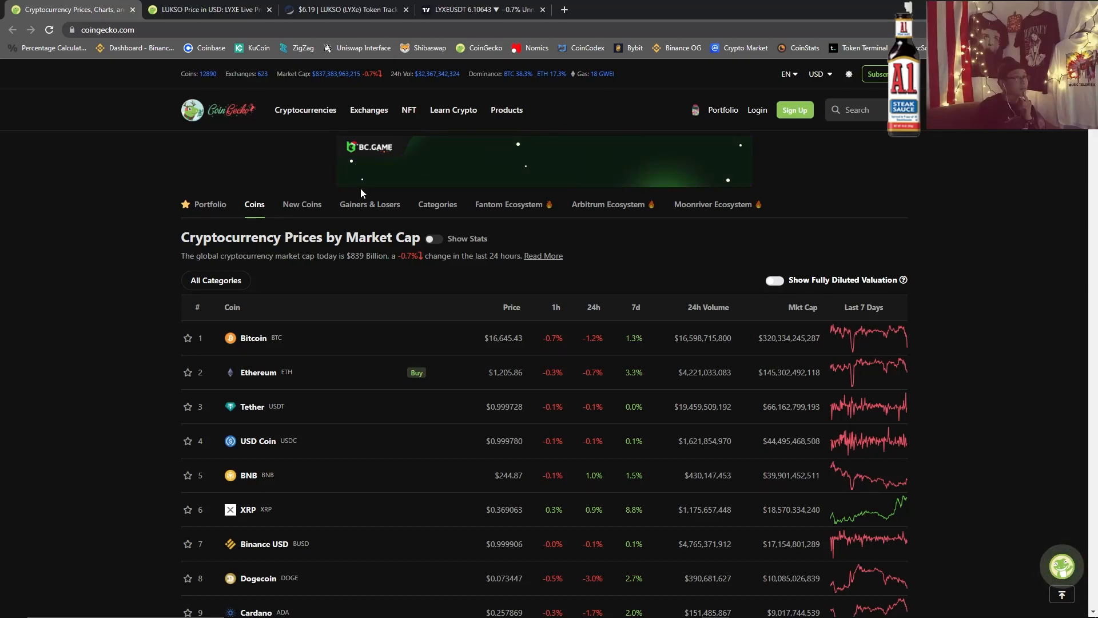
pyautogui.moveTo(369, 203)
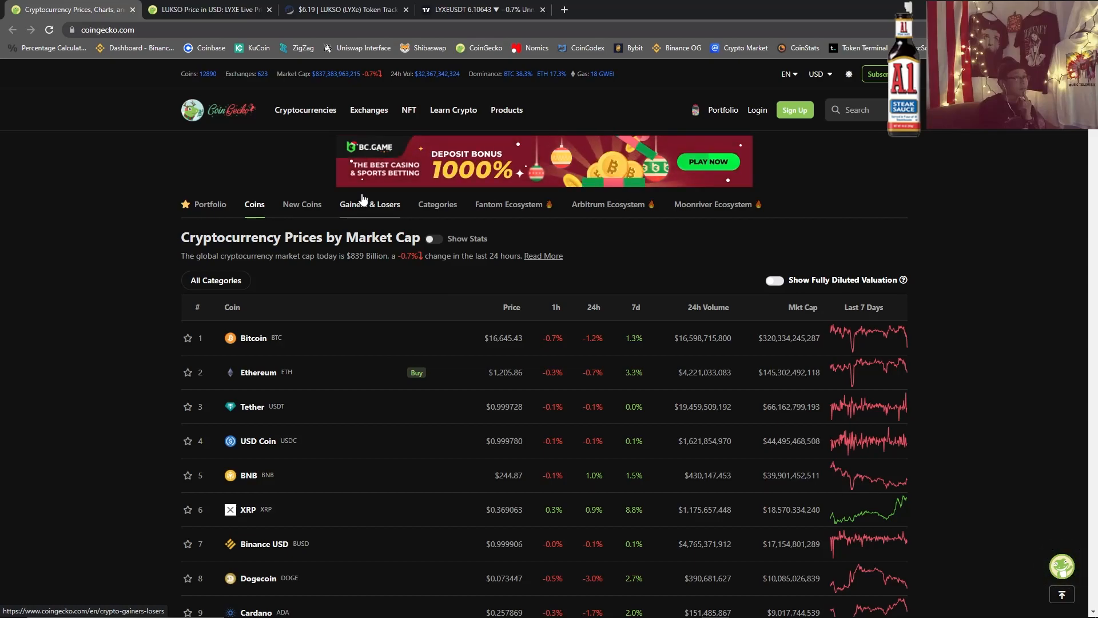
pyautogui.moveTo(594, 73)
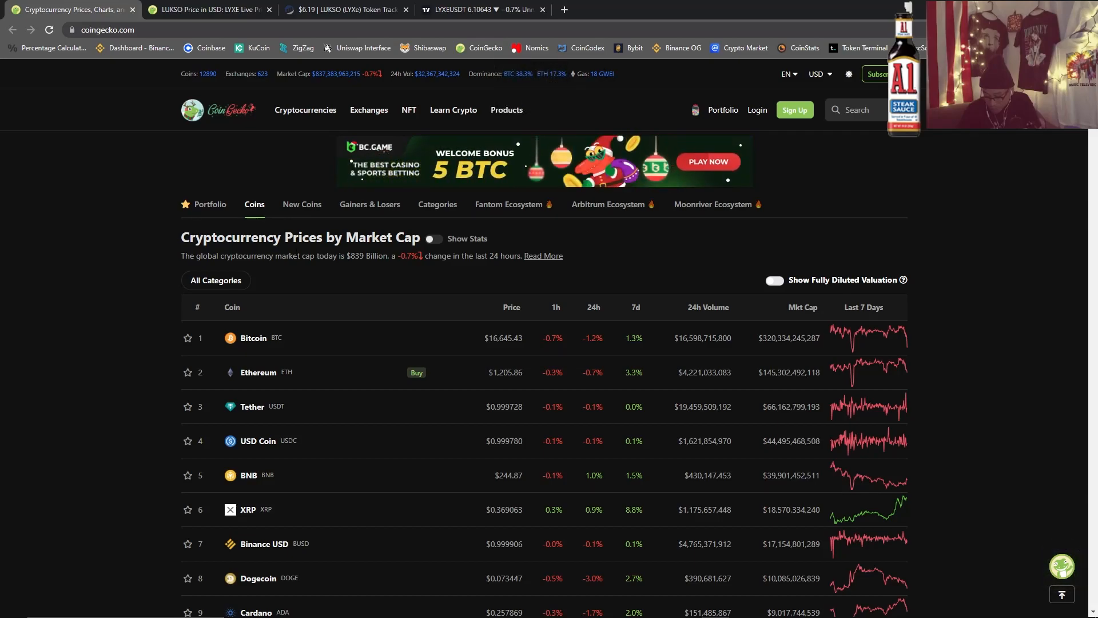
pyautogui.scroll(-3)
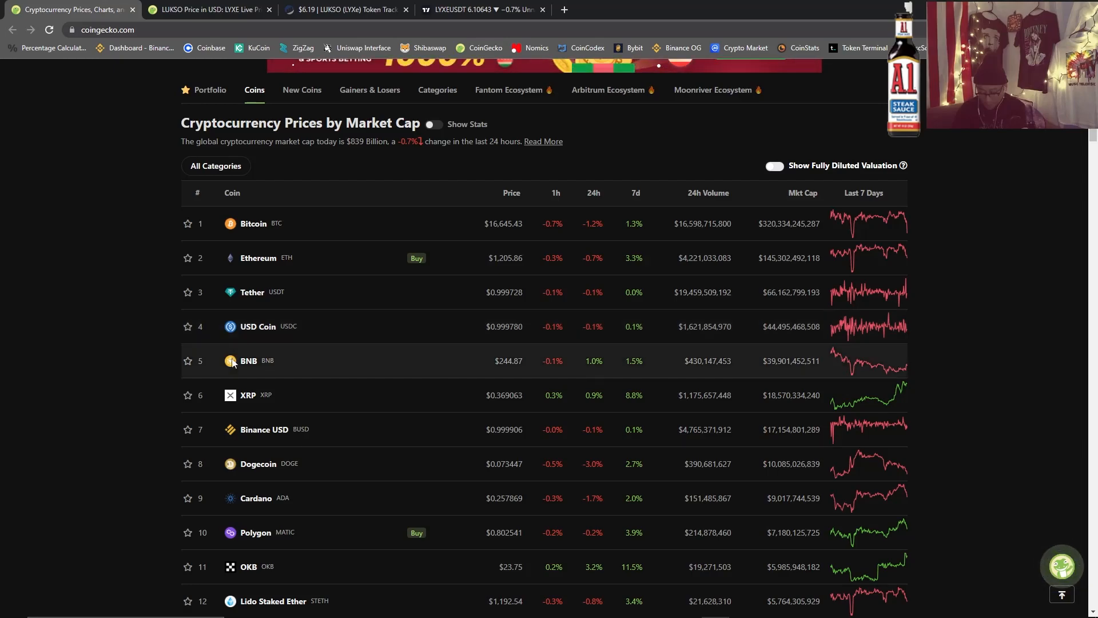
pyautogui.moveTo(295, 266)
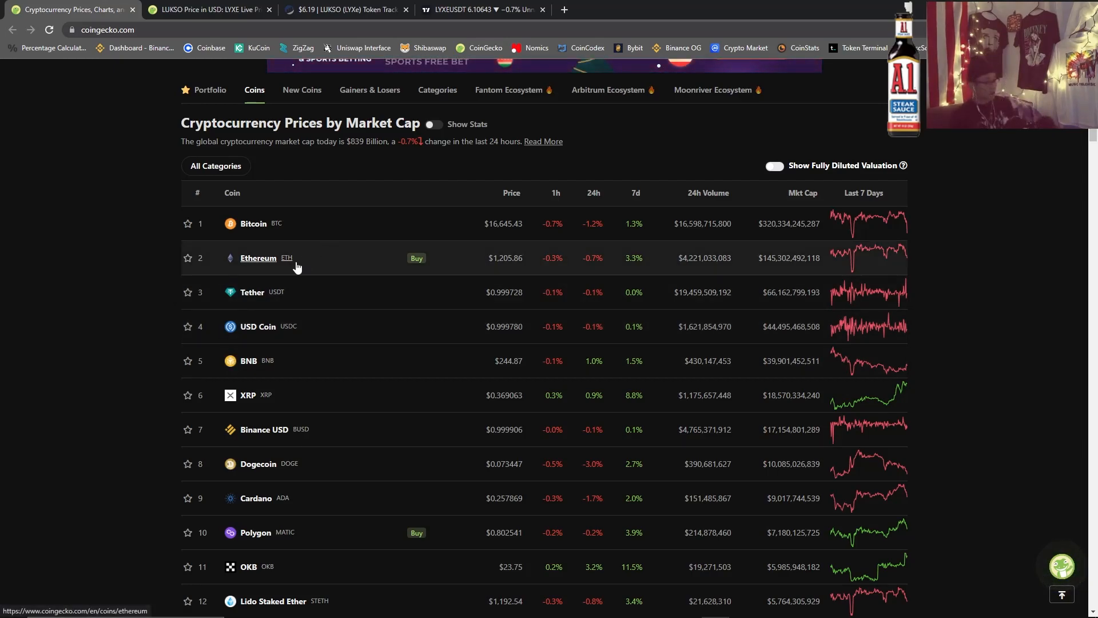
pyautogui.moveTo(491, 278)
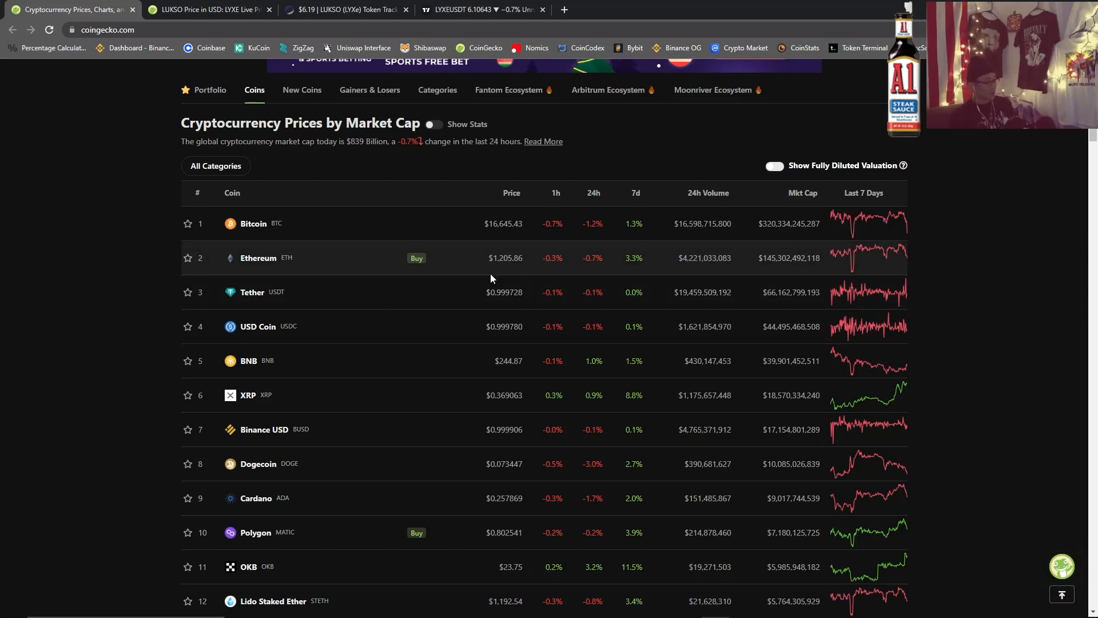
pyautogui.moveTo(518, 270)
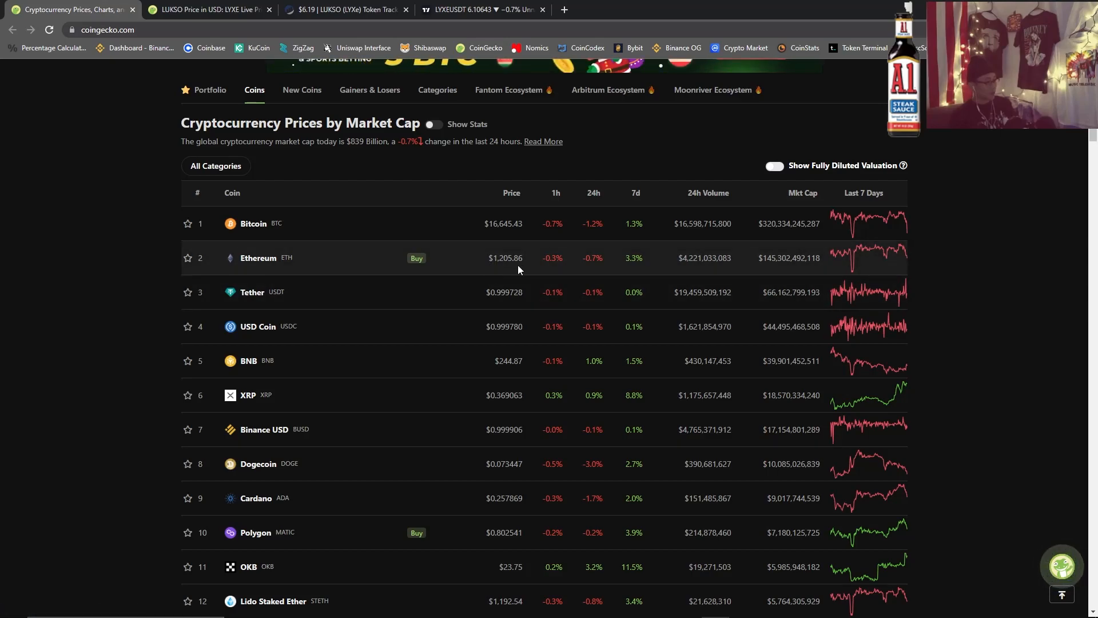
pyautogui.scroll(-3)
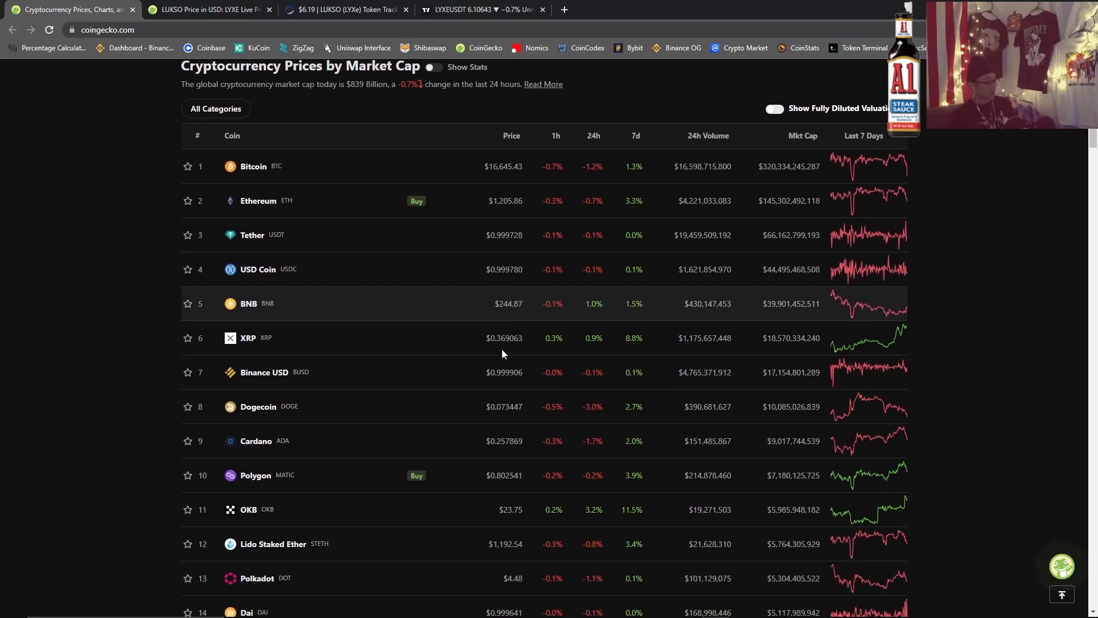
pyautogui.moveTo(508, 317)
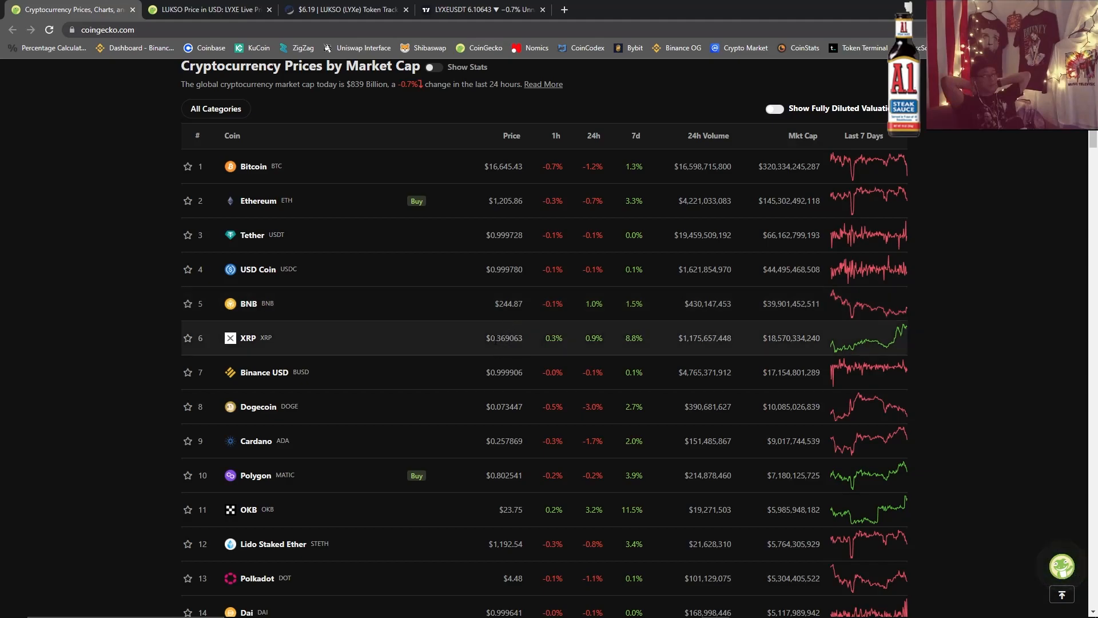
pyautogui.scroll(-3)
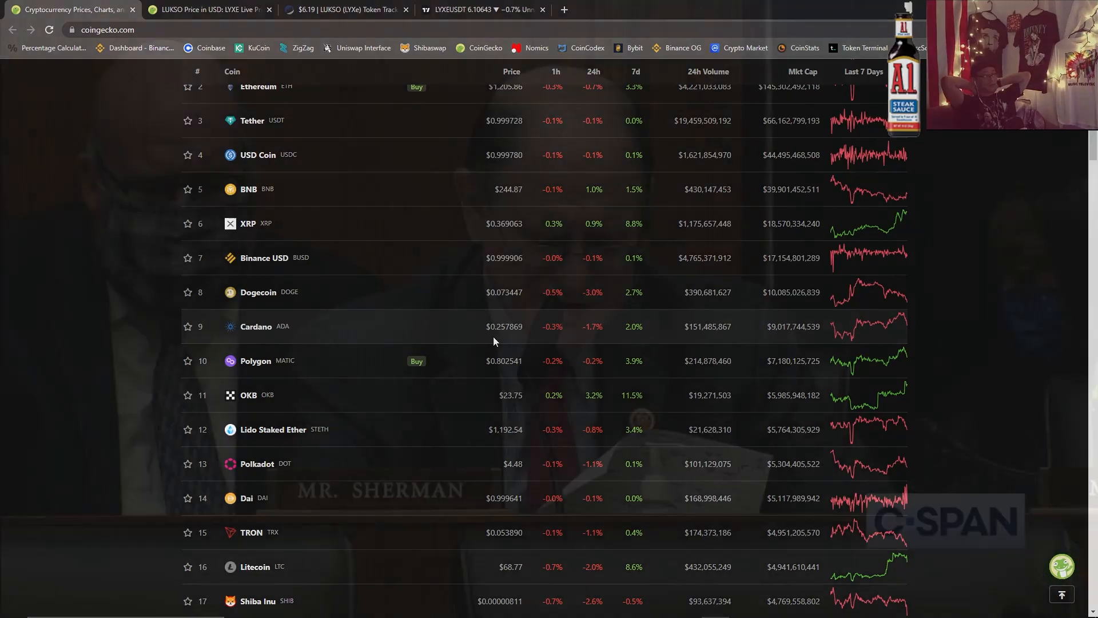
pyautogui.moveTo(392, 360)
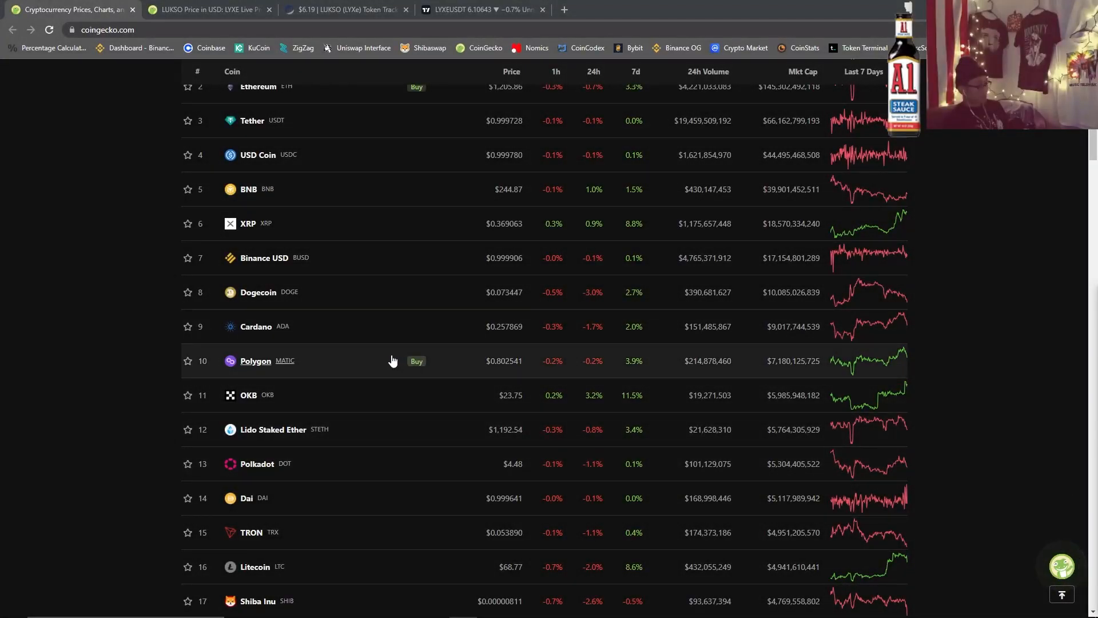
pyautogui.scroll(-3)
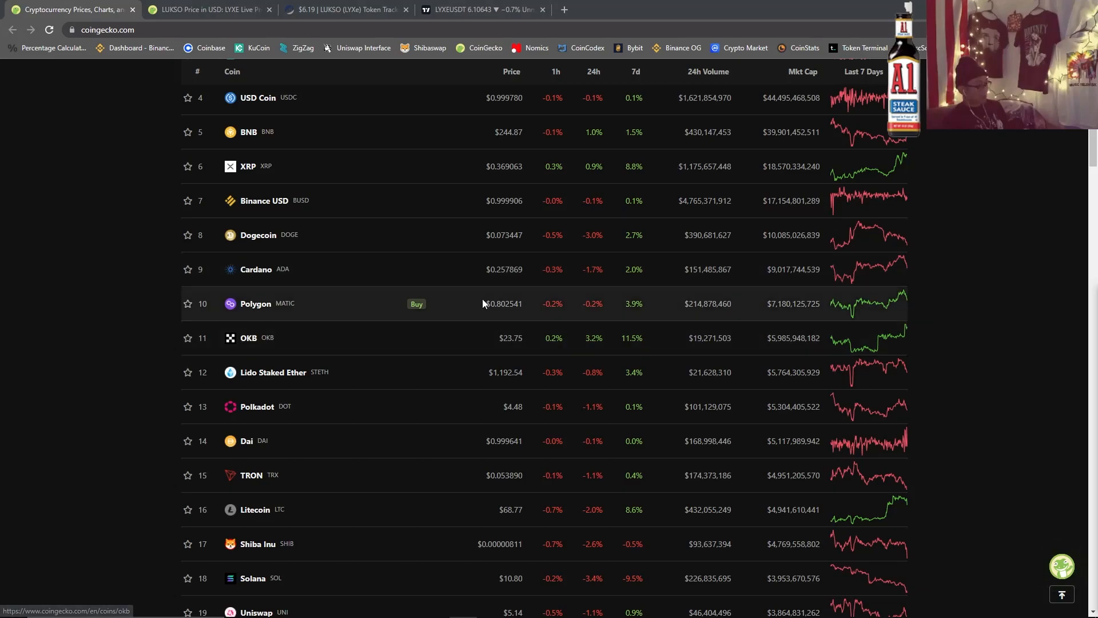
pyautogui.moveTo(295, 311)
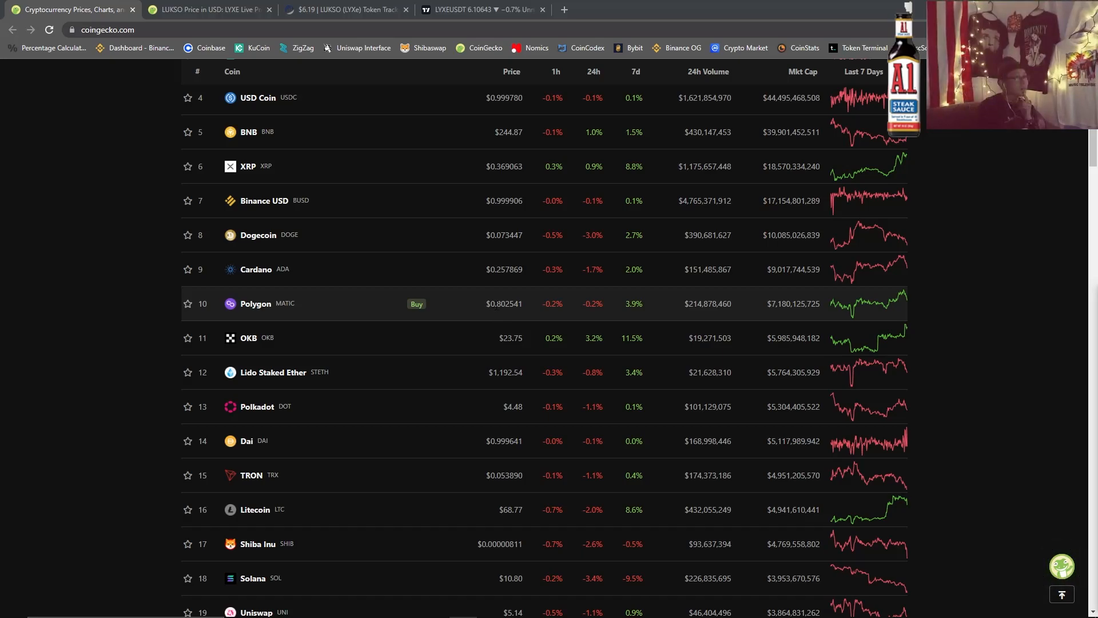
pyautogui.scroll(3)
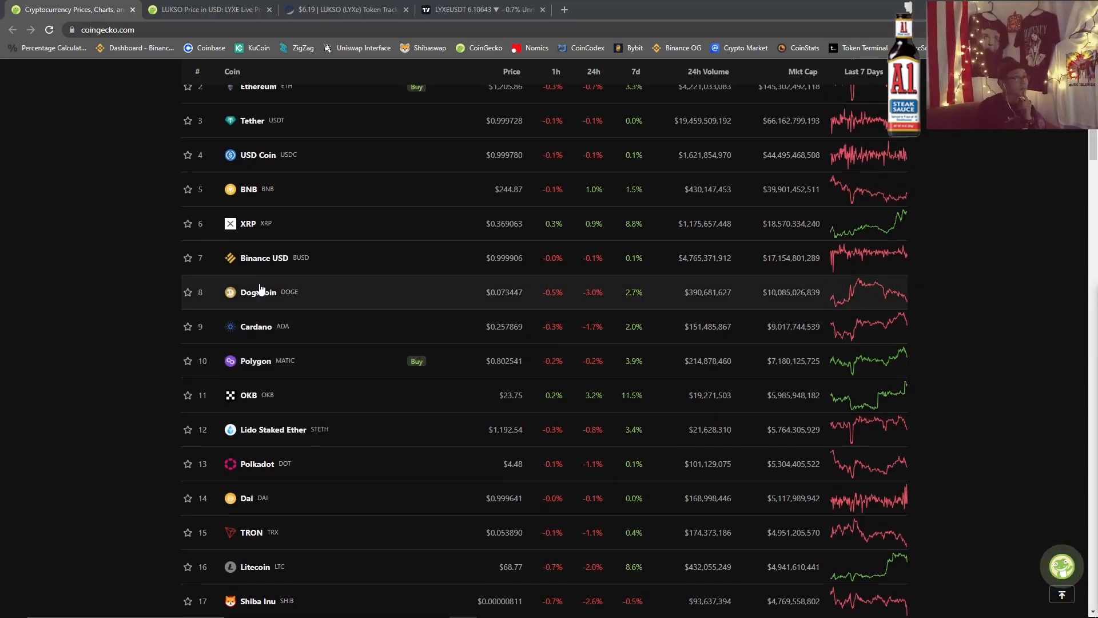
pyautogui.scroll(3)
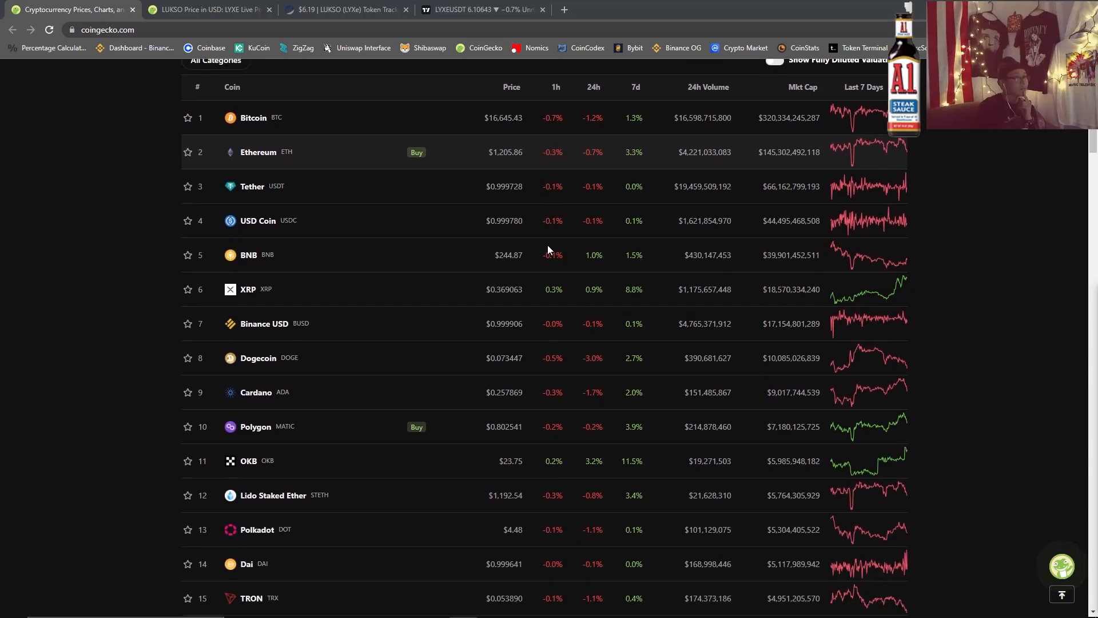
pyautogui.scroll(3)
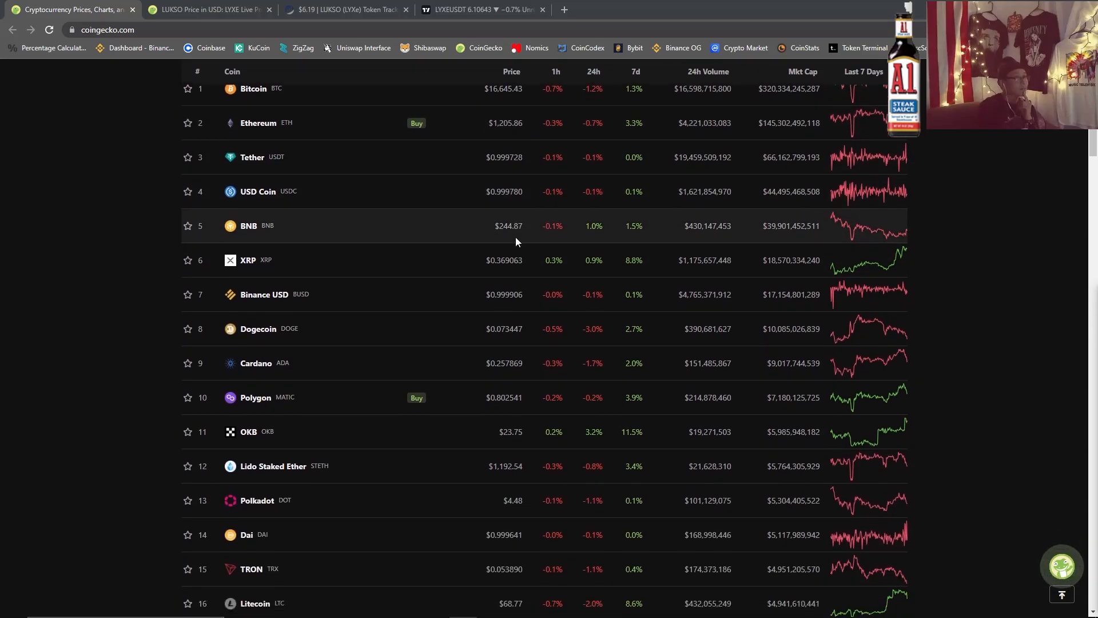
pyautogui.scroll(-3)
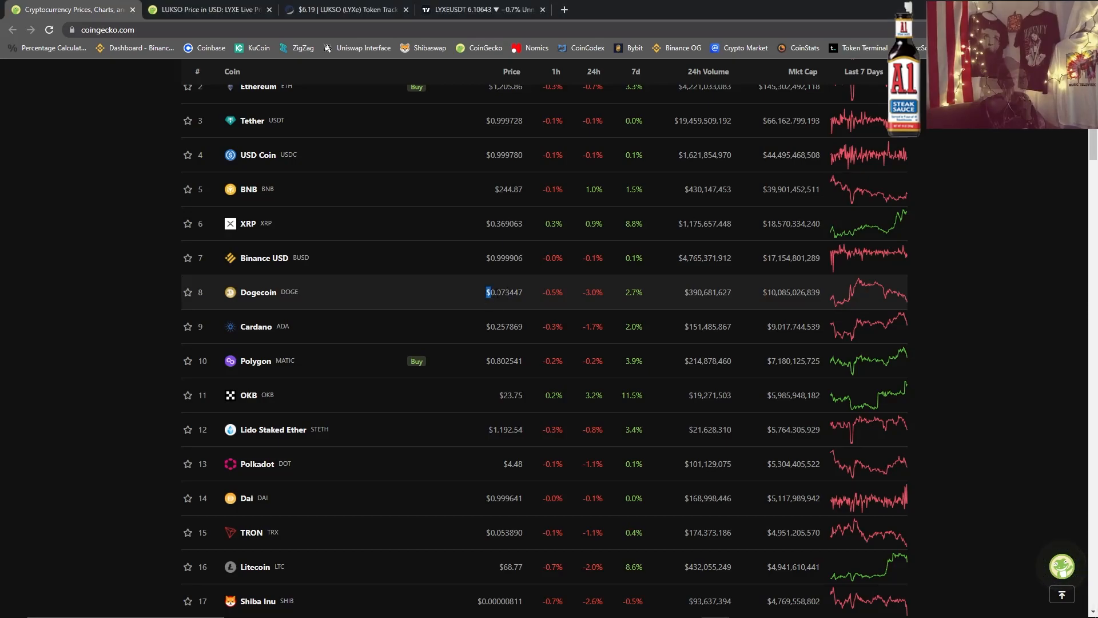
pyautogui.doubleClick(504, 292)
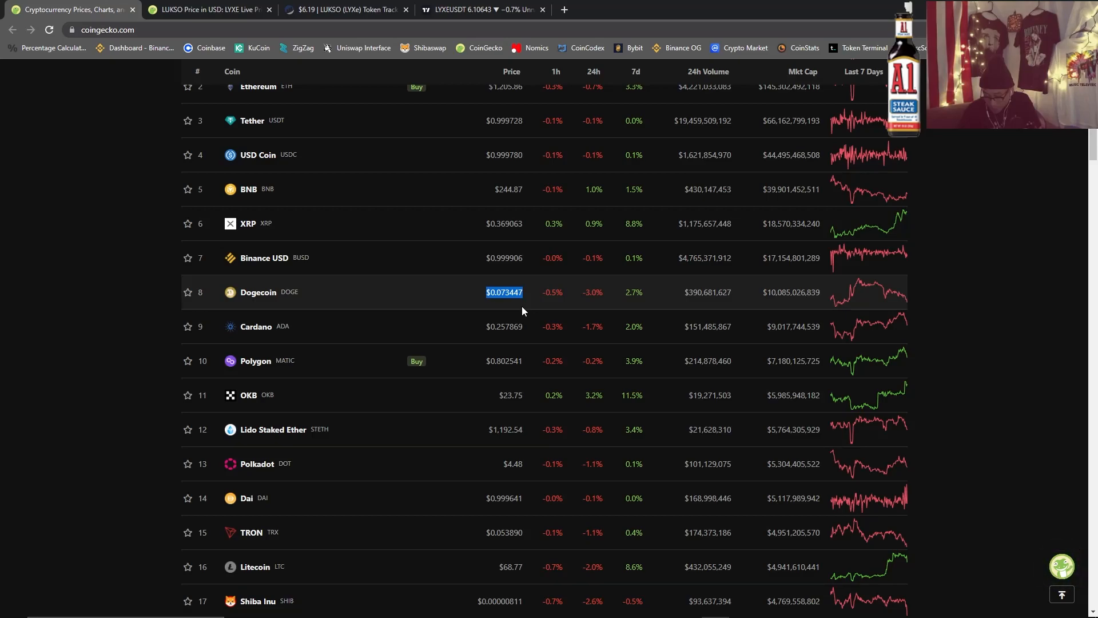
pyautogui.moveTo(503, 321)
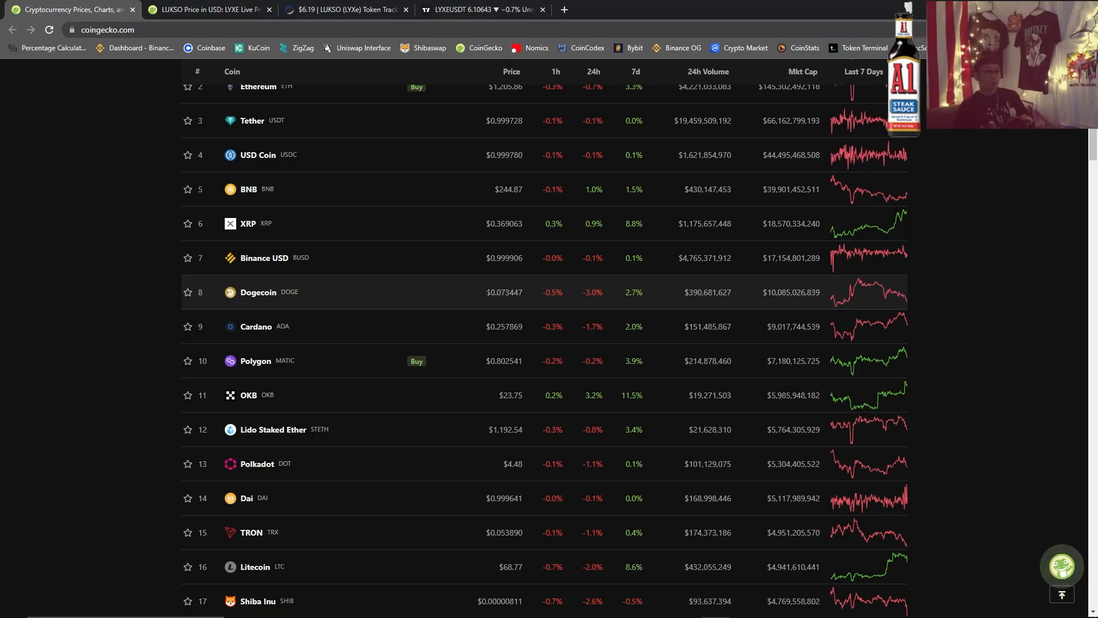
pyautogui.scroll(-3)
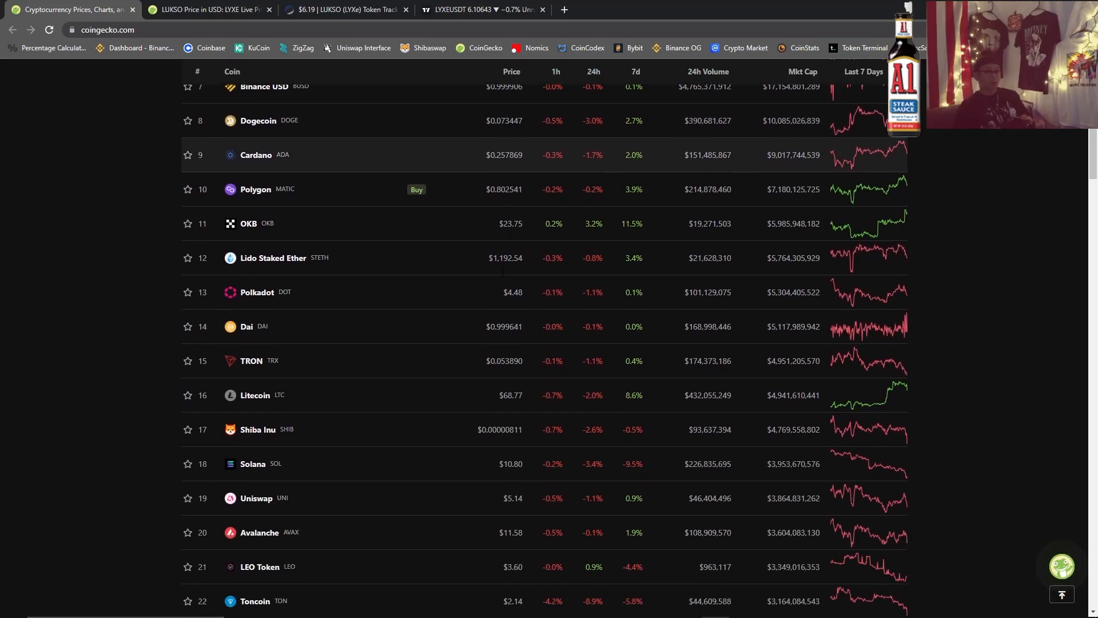
pyautogui.scroll(3)
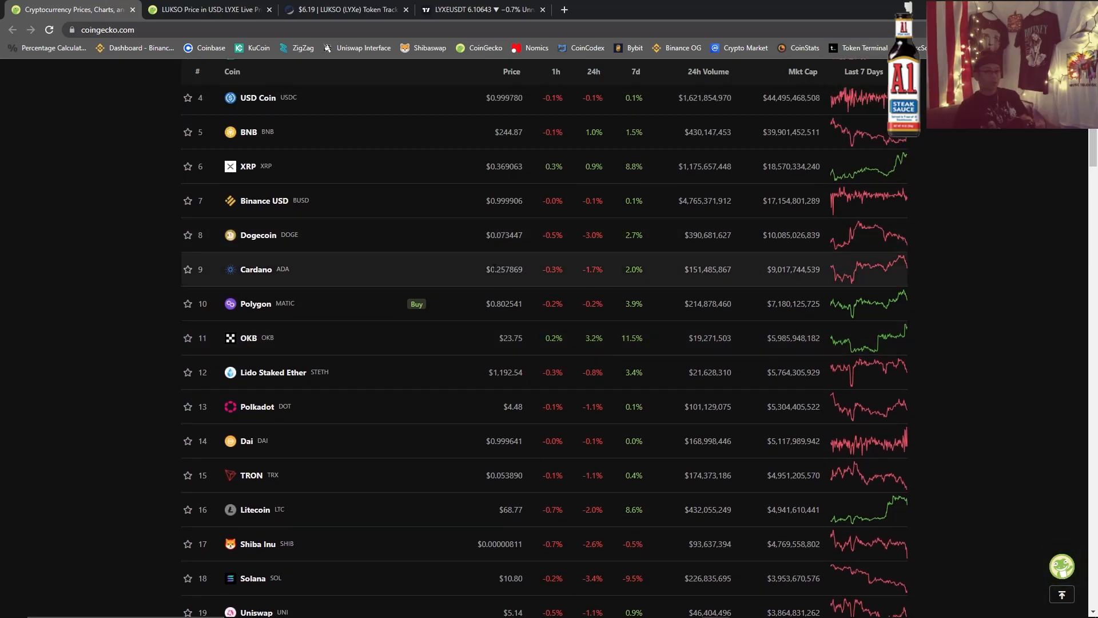
pyautogui.scroll(-3)
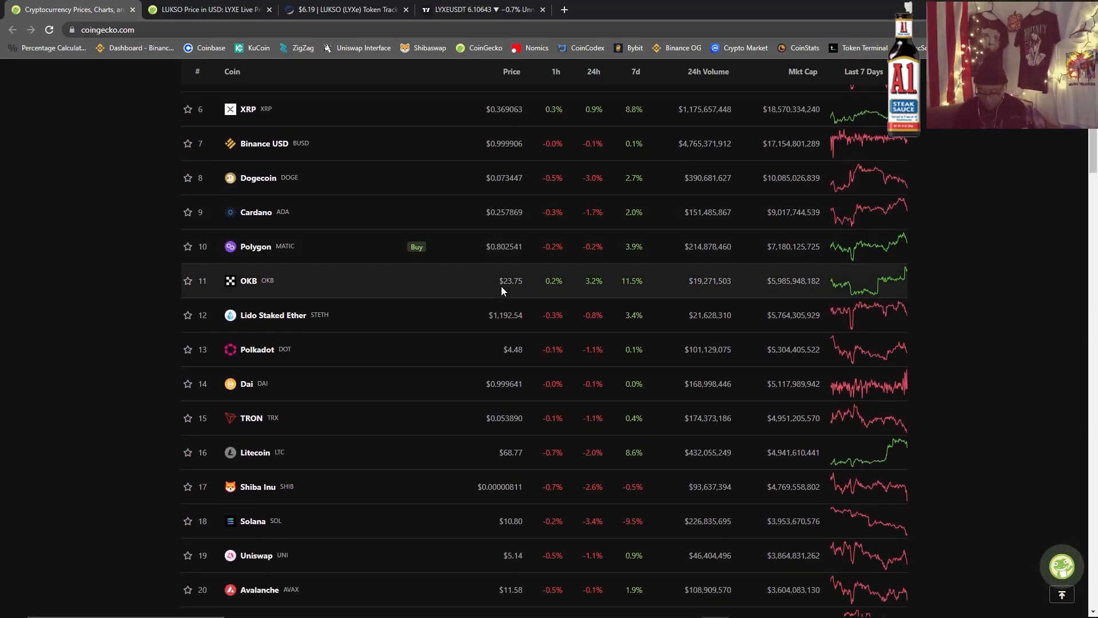
pyautogui.moveTo(538, 270)
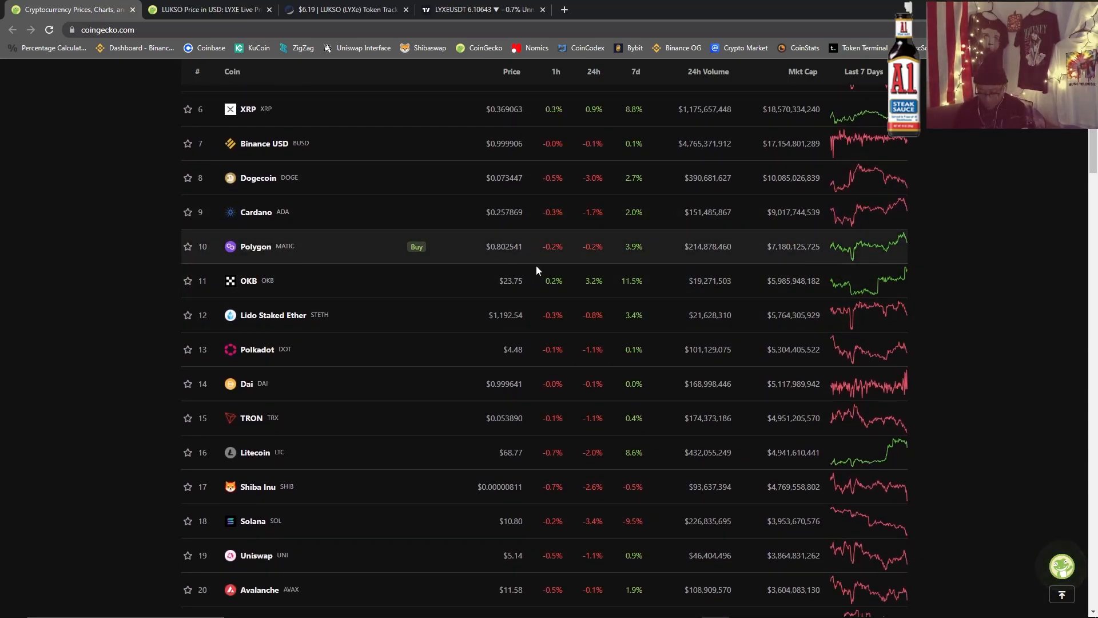
pyautogui.scroll(-3)
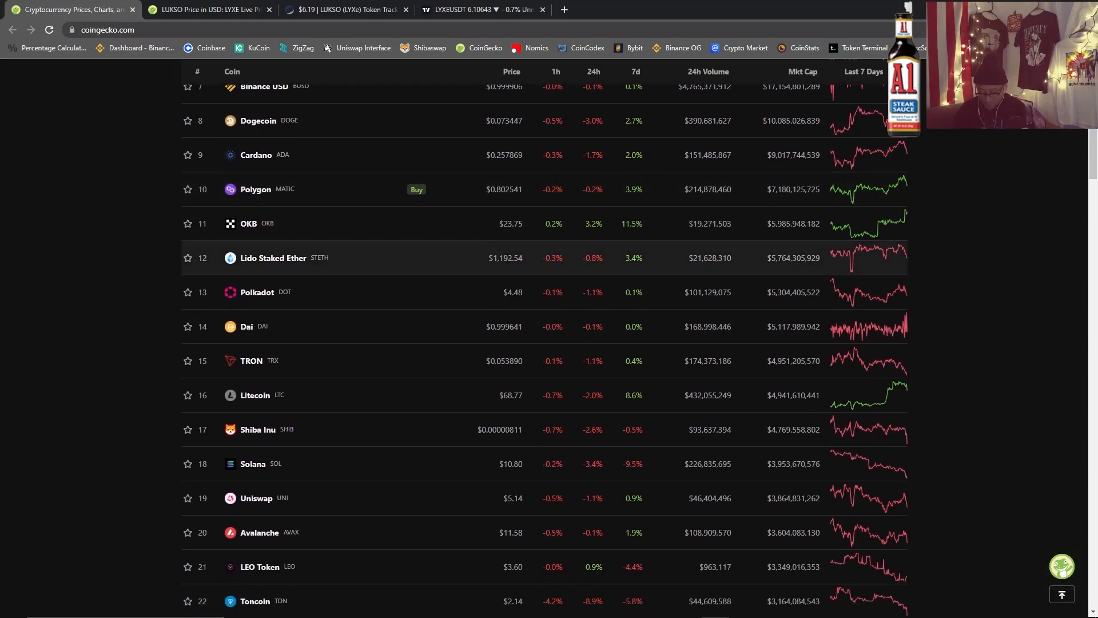
pyautogui.scroll(-3)
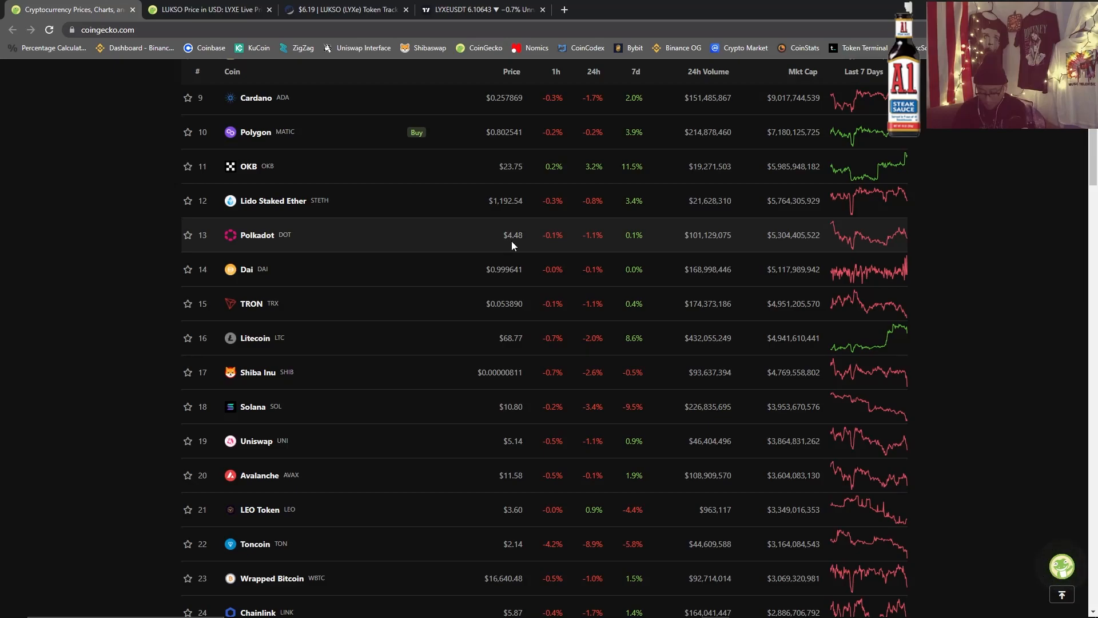
pyautogui.moveTo(528, 255)
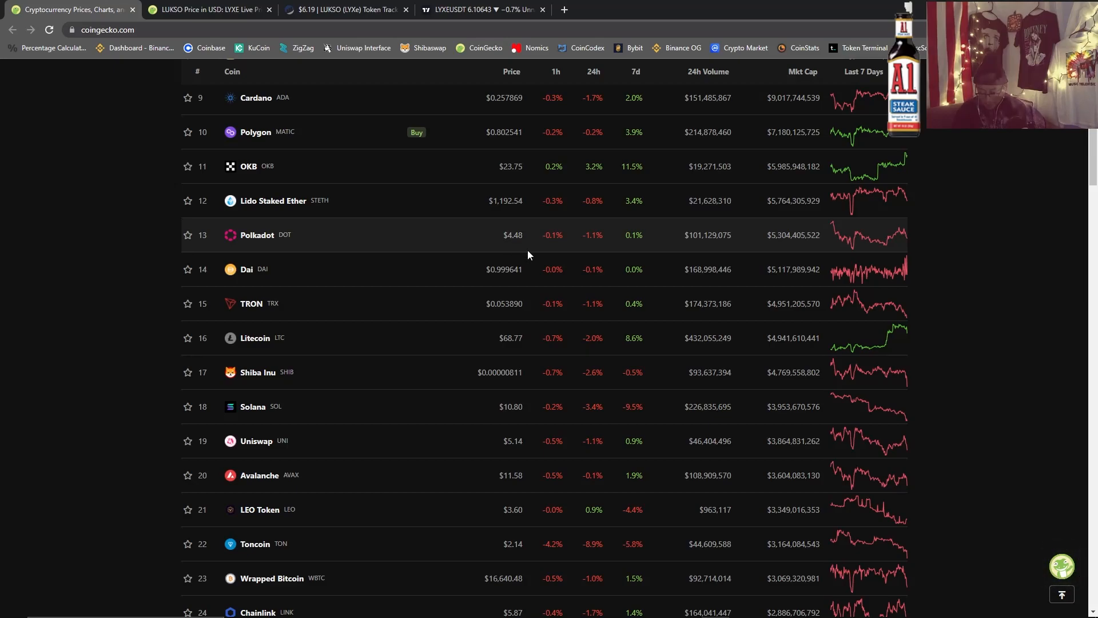
pyautogui.moveTo(547, 229)
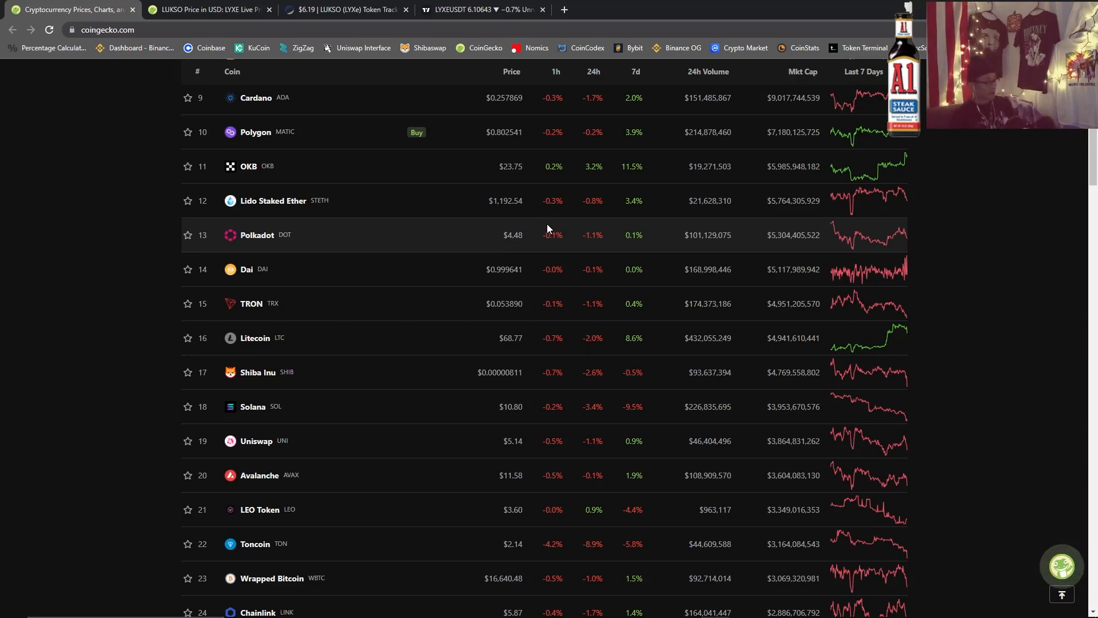
pyautogui.doubleClick(512, 234)
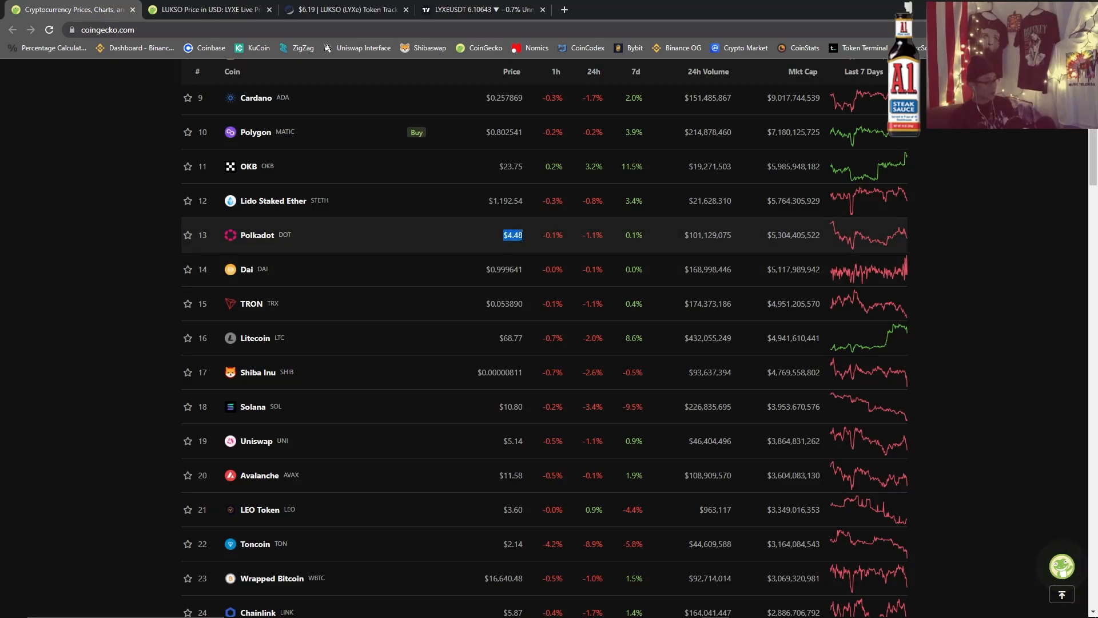
pyautogui.moveTo(528, 267)
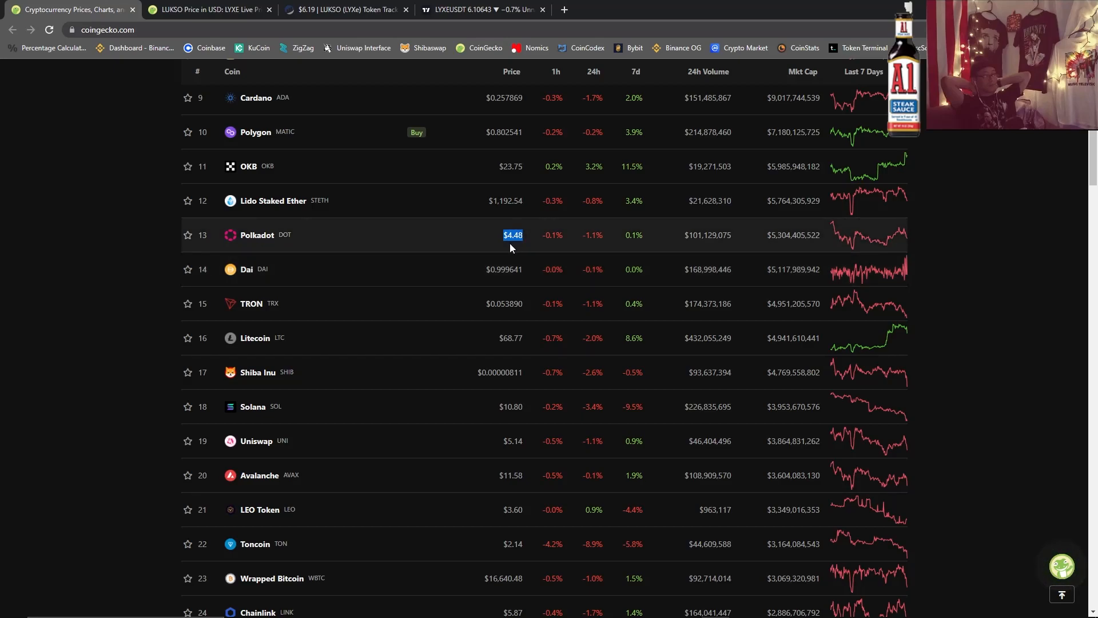
pyautogui.scroll(-3)
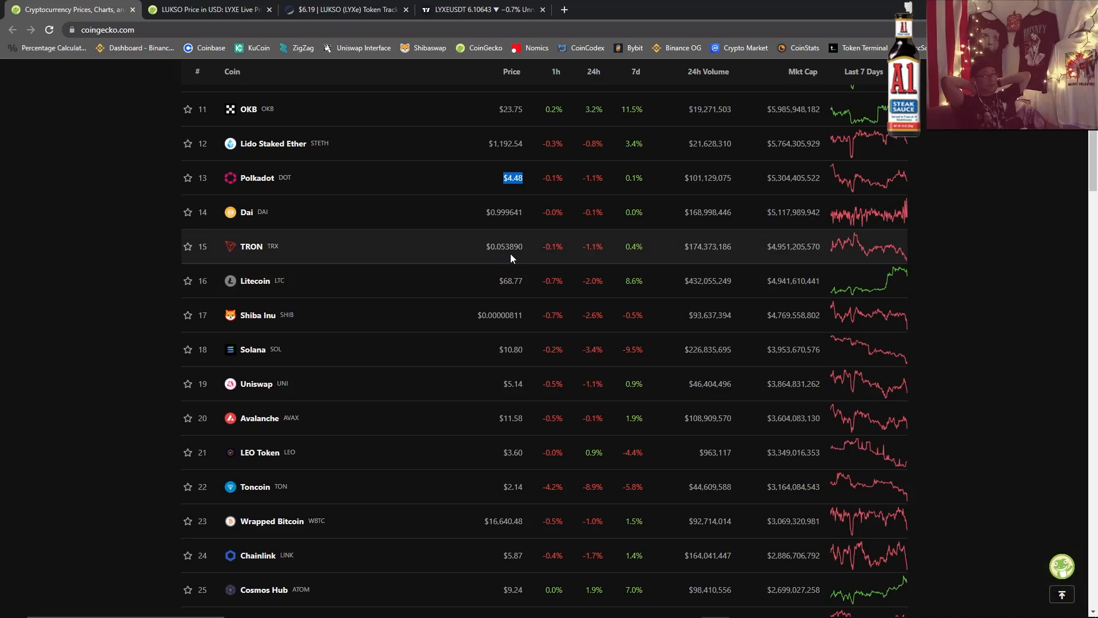
pyautogui.moveTo(513, 294)
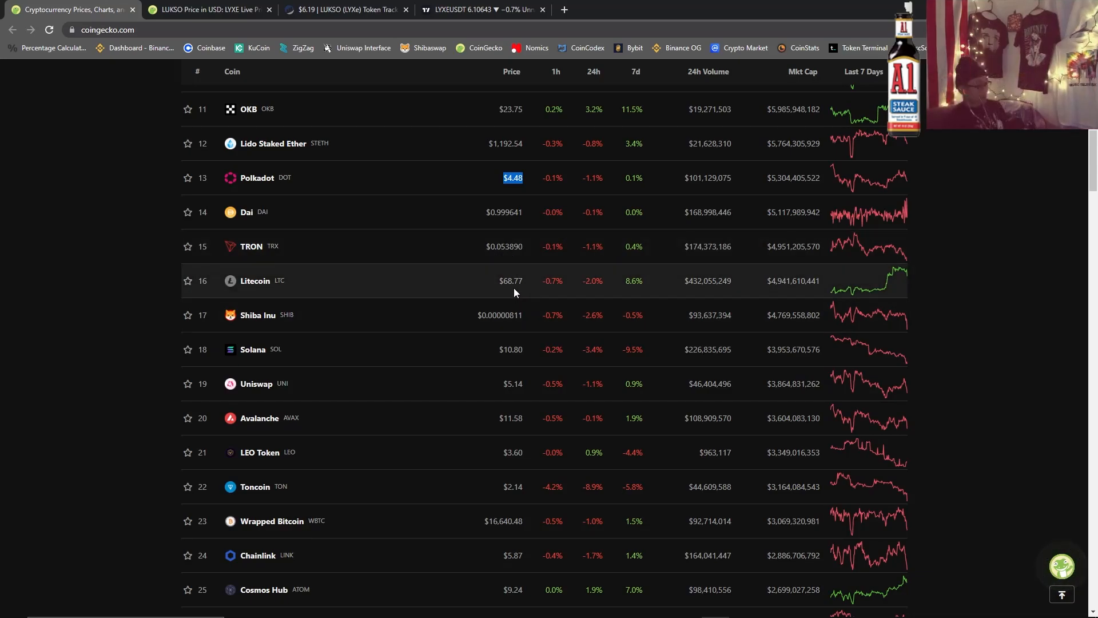
pyautogui.scroll(-3)
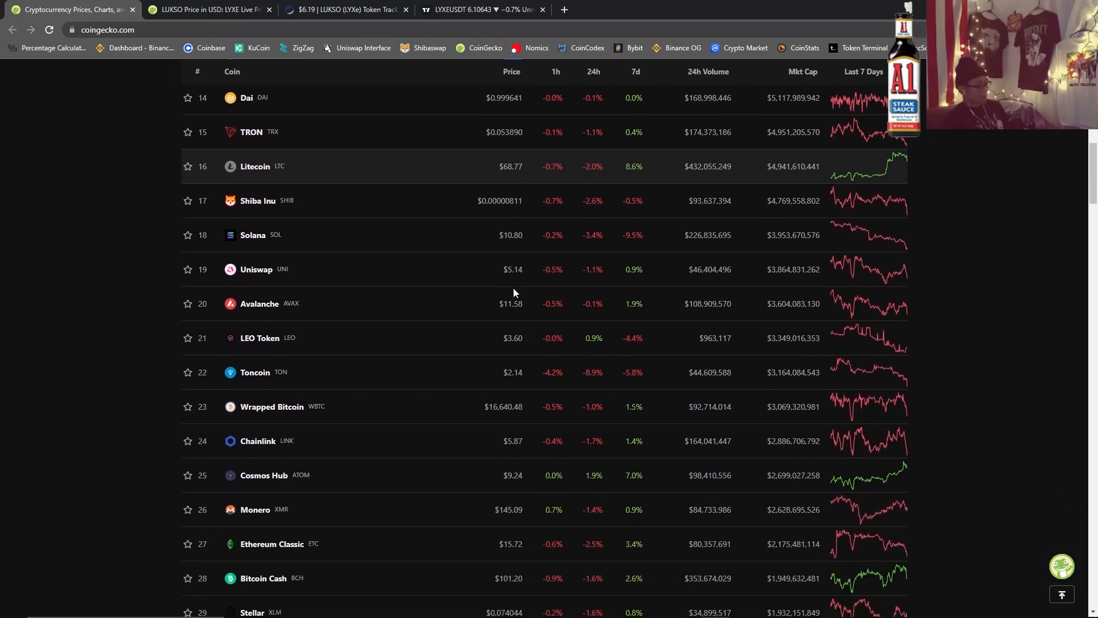
pyautogui.moveTo(470, 204)
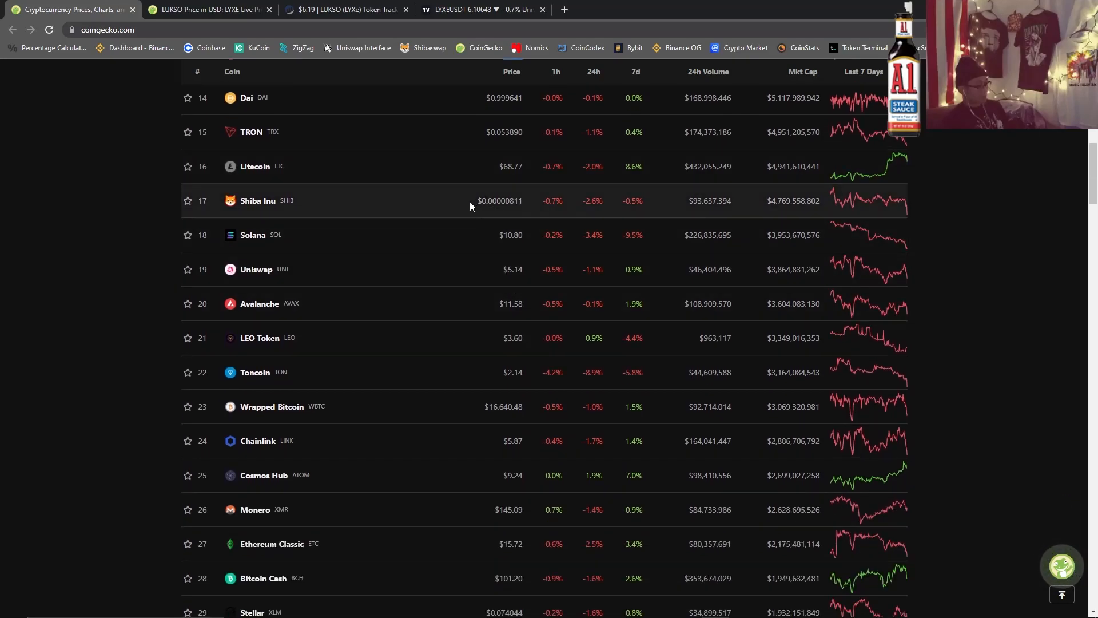
pyautogui.doubleClick(500, 200)
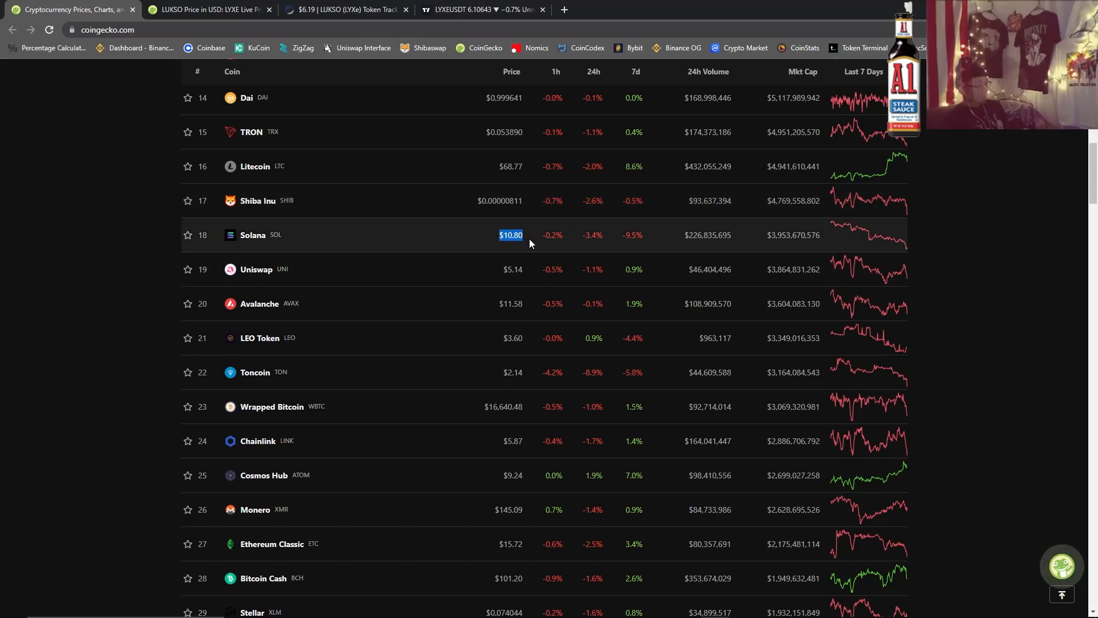
pyautogui.moveTo(536, 245)
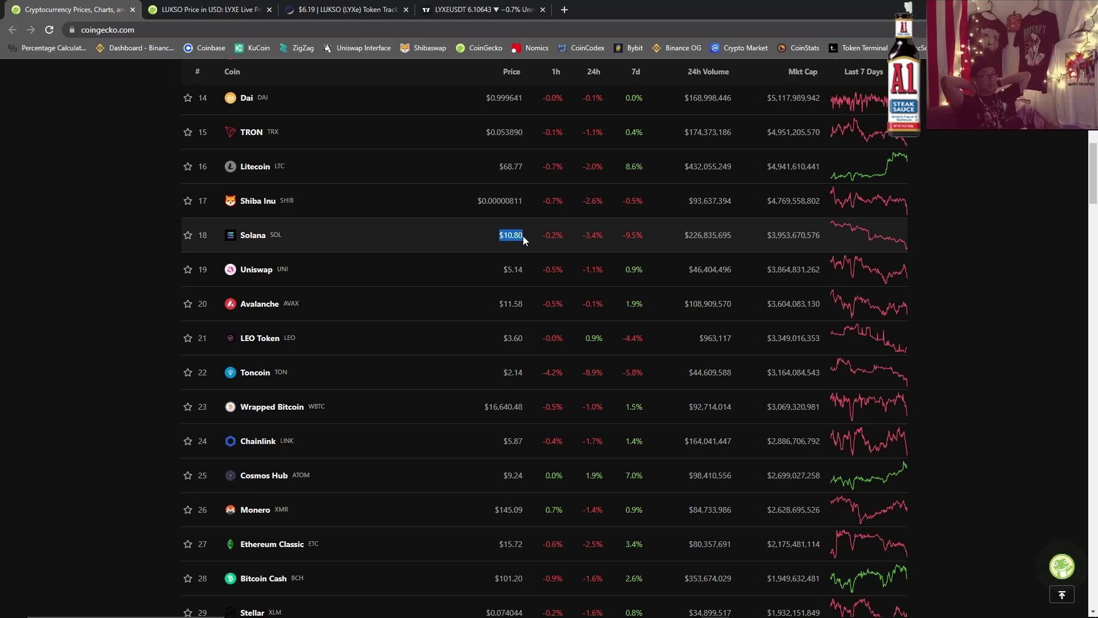
pyautogui.moveTo(129, 328)
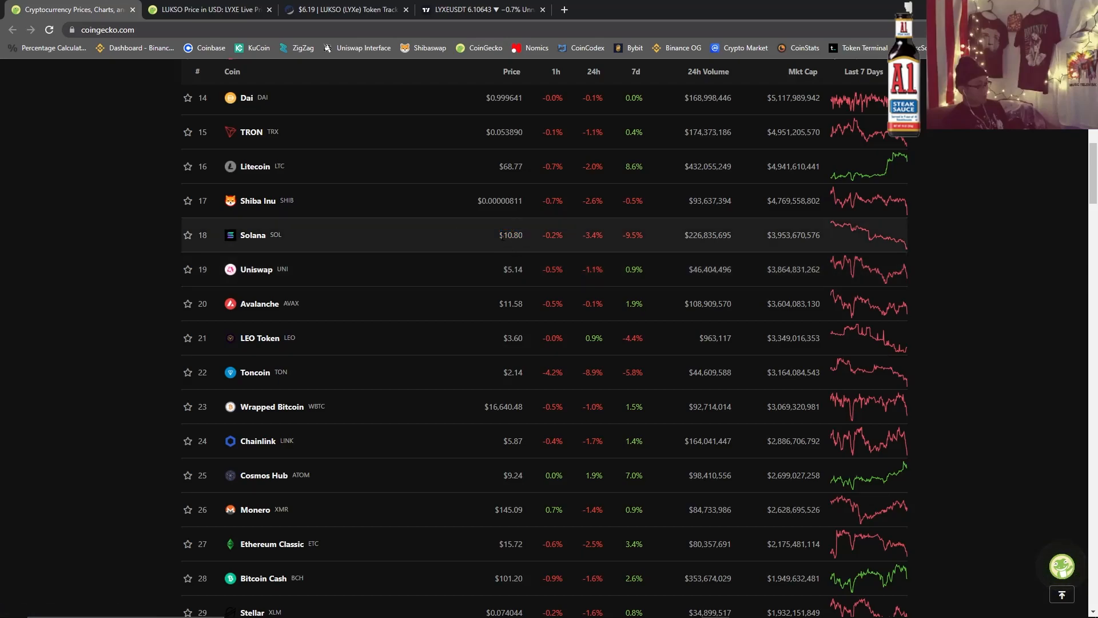
# Scroll the market-cap table down through the mid ranks toward VeChain.
pyautogui.doubleClick(510, 235)
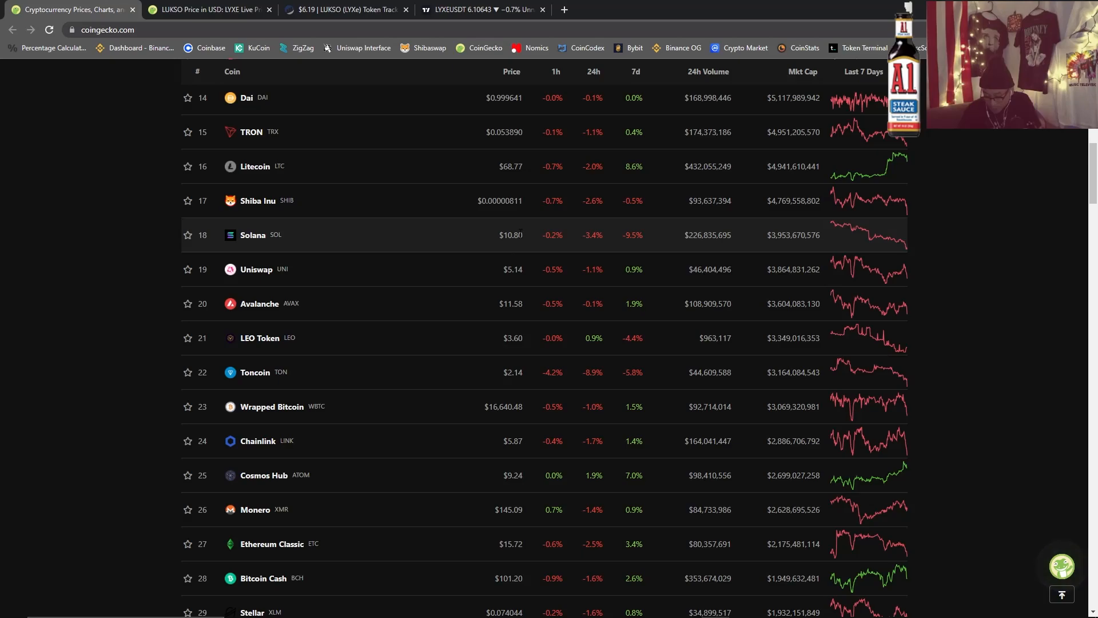
pyautogui.moveTo(520, 254)
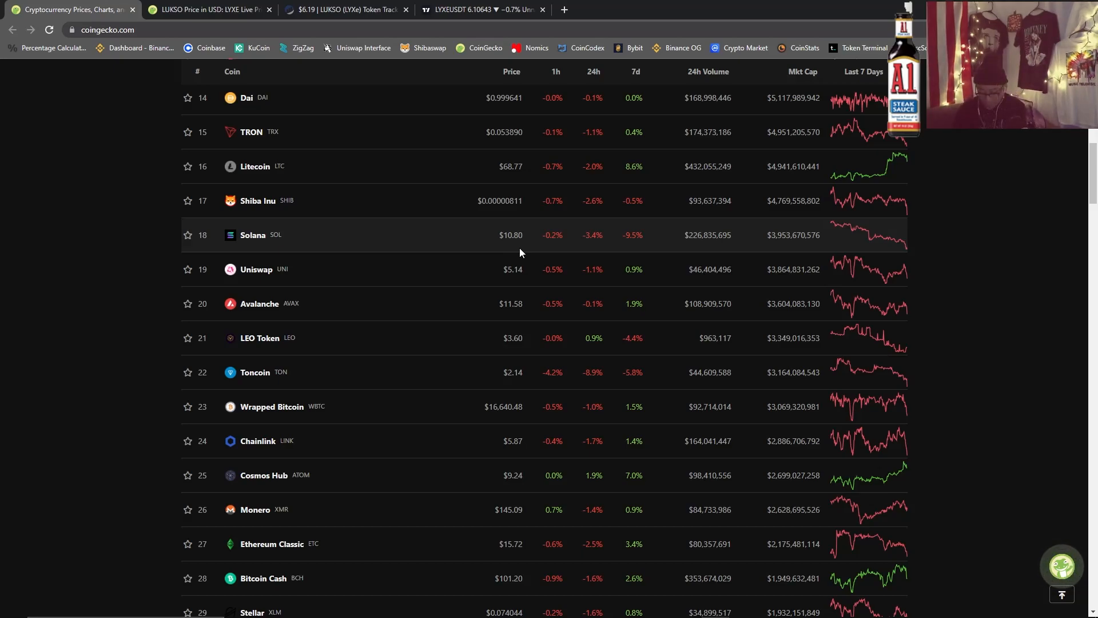
pyautogui.scroll(3)
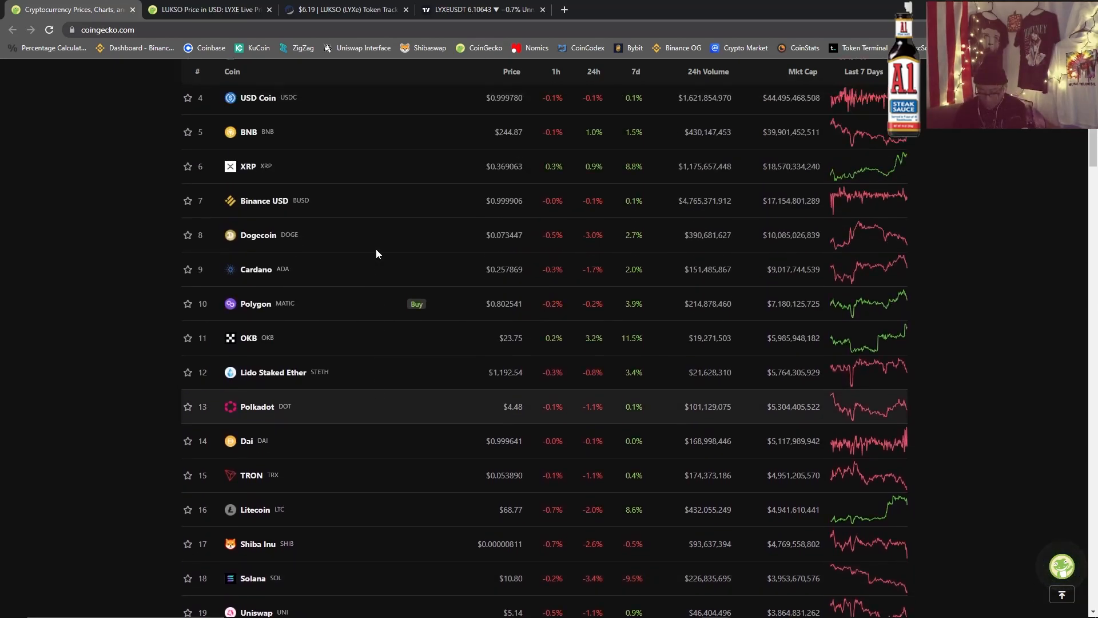
pyautogui.scroll(3)
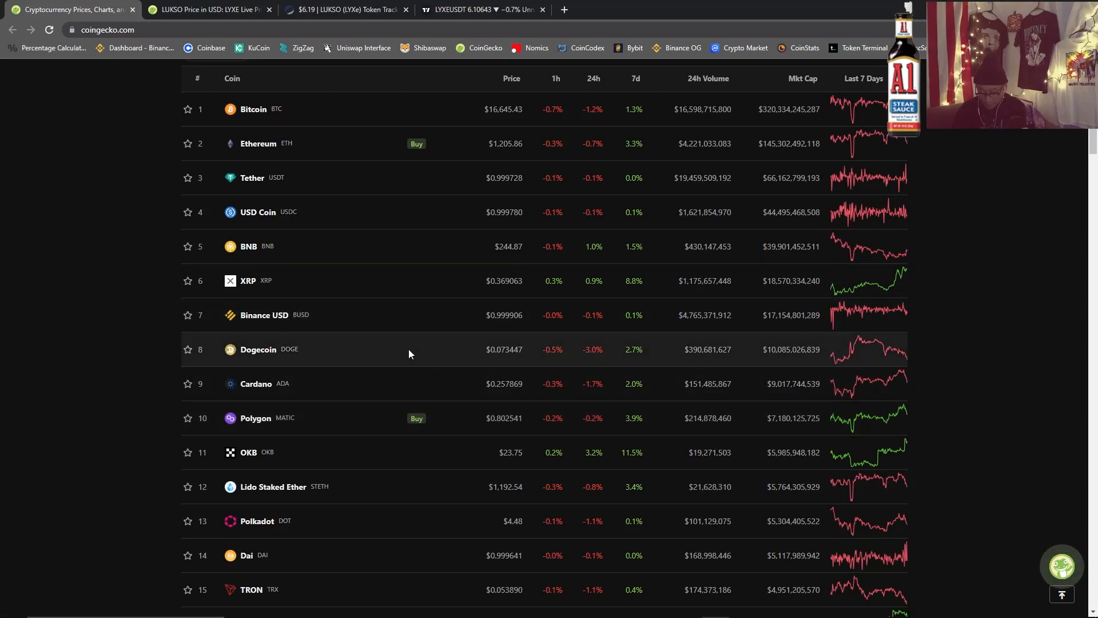
pyautogui.scroll(-3)
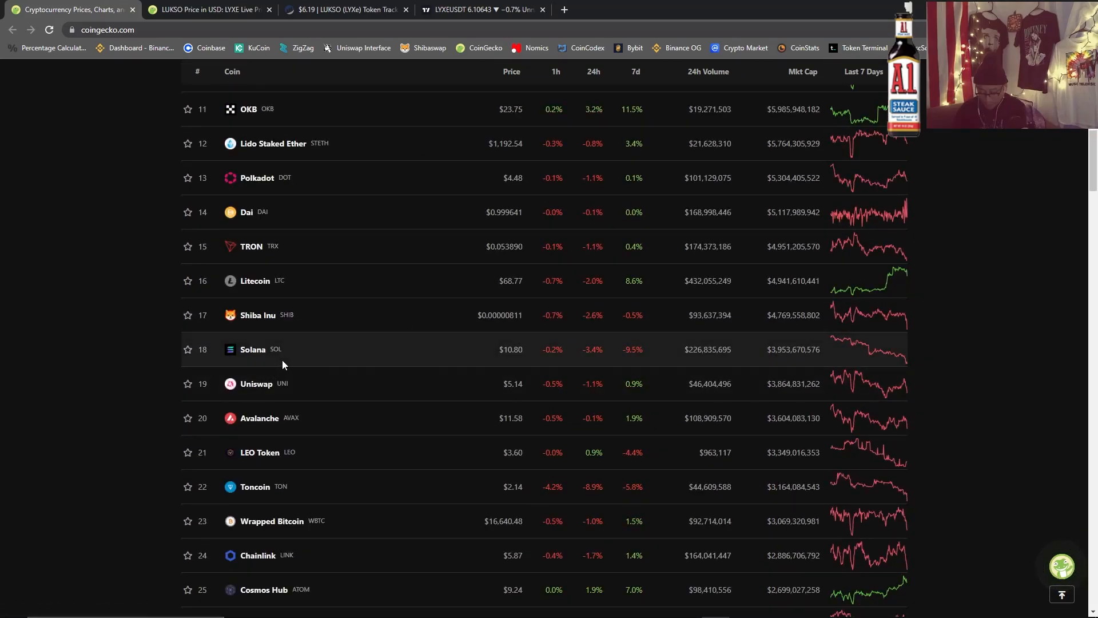
pyautogui.scroll(-3)
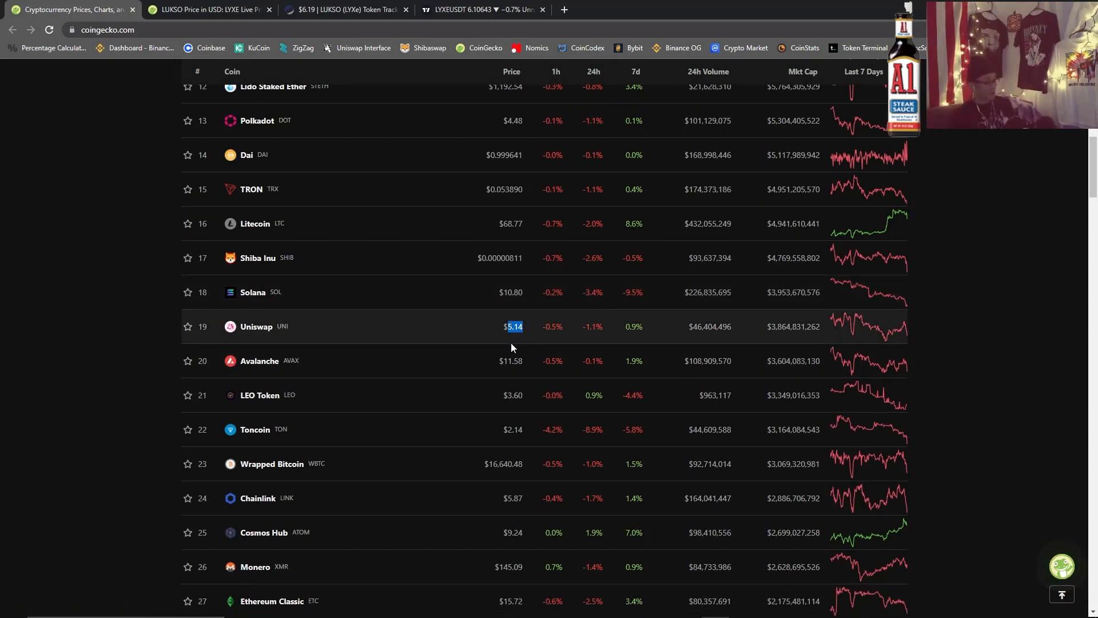
pyautogui.scroll(-3)
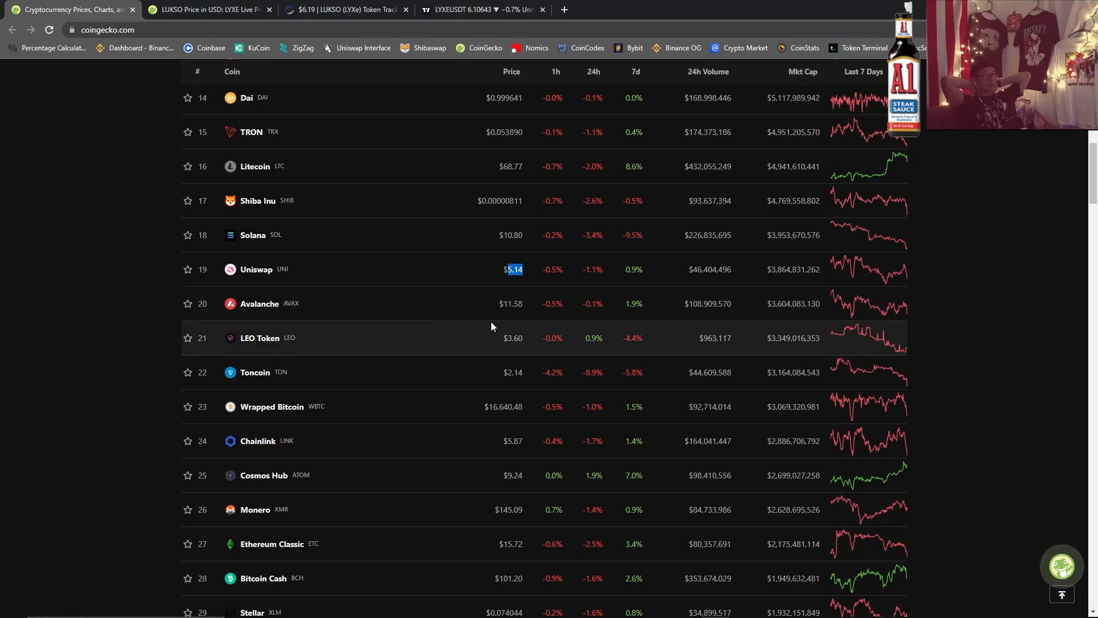
pyautogui.moveTo(588, 329)
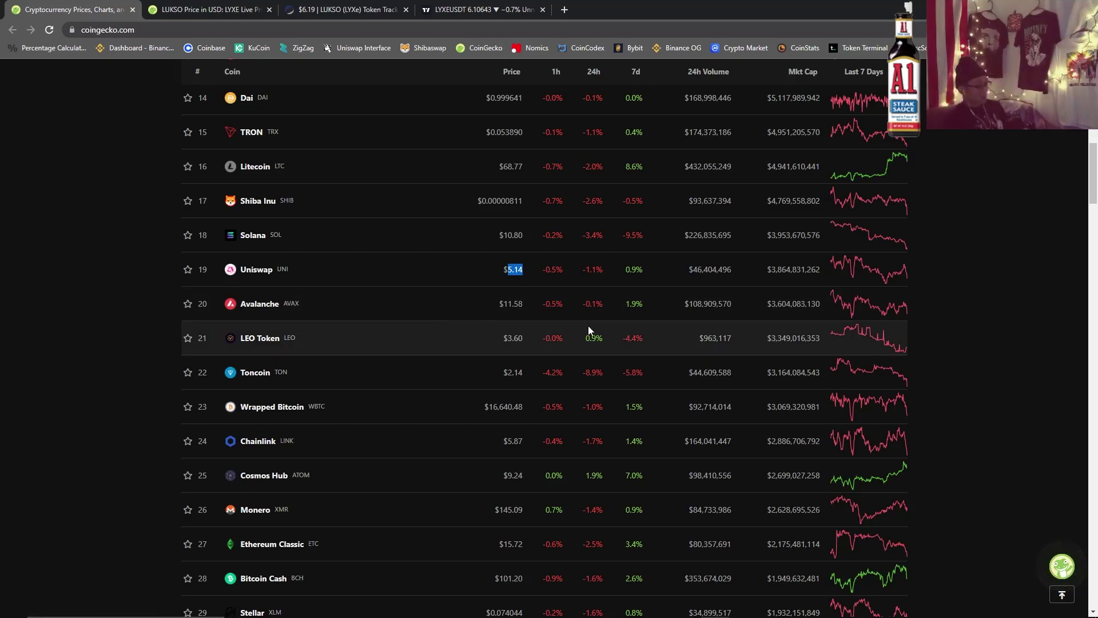
pyautogui.scroll(-3)
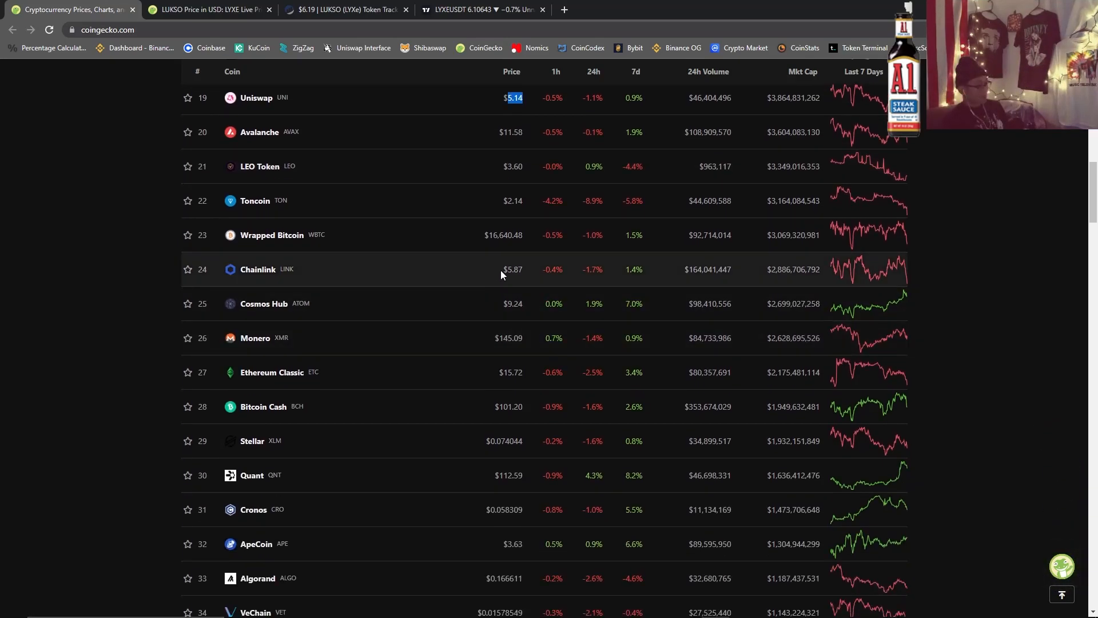
pyautogui.scroll(-3)
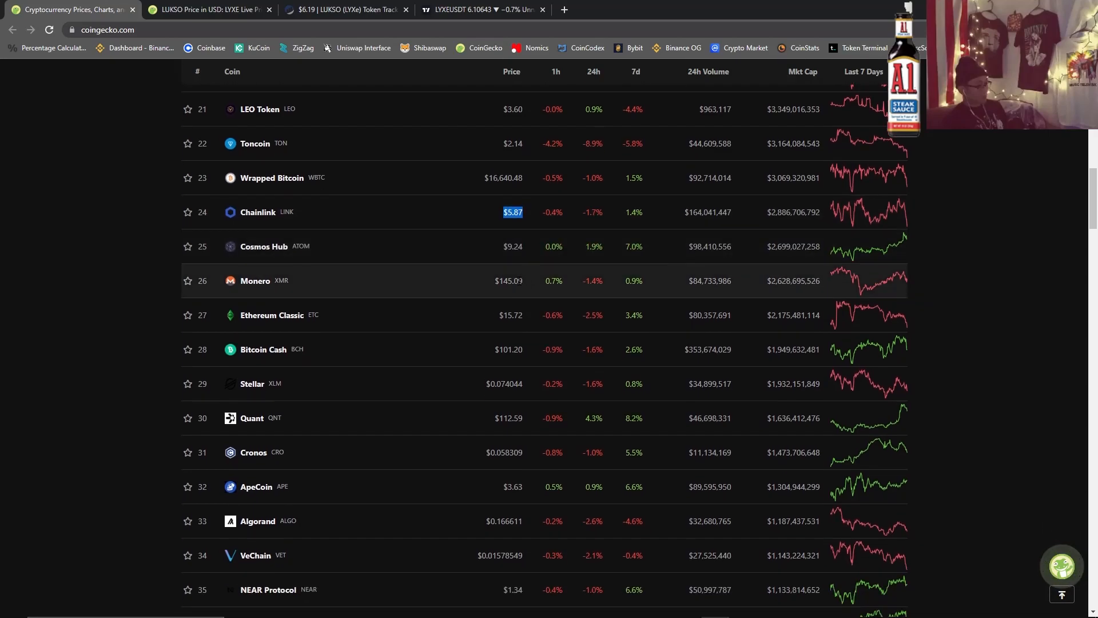
pyautogui.scroll(-3)
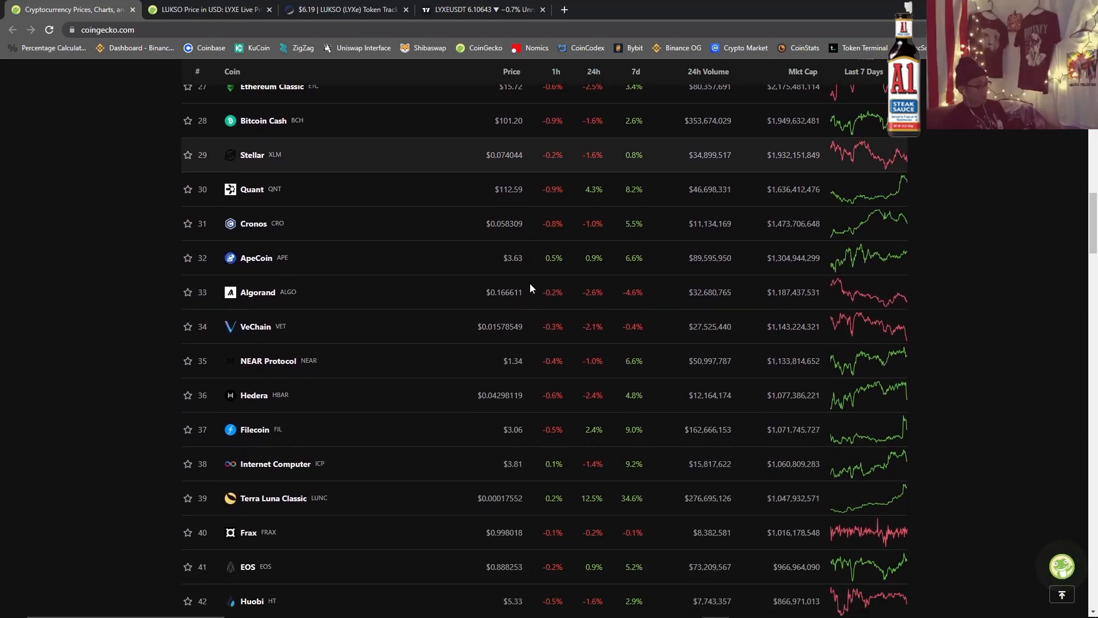
# Highlight VeChain's price, then continue down to ranks 46–60, Aave through Chiliz.
pyautogui.doubleClick(512, 258)
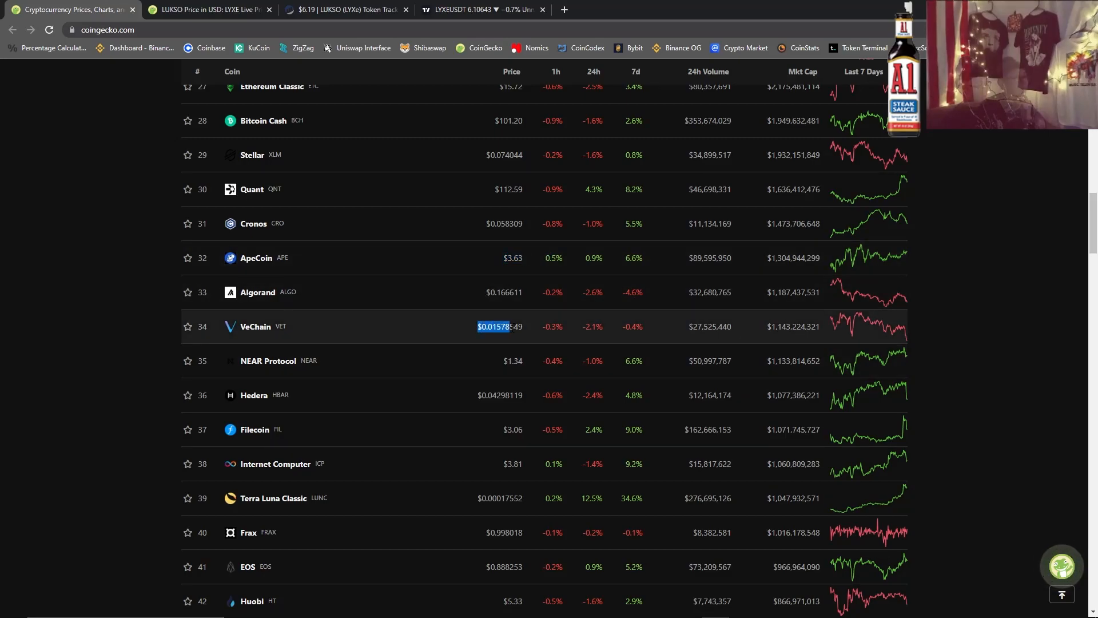
pyautogui.scroll(-3)
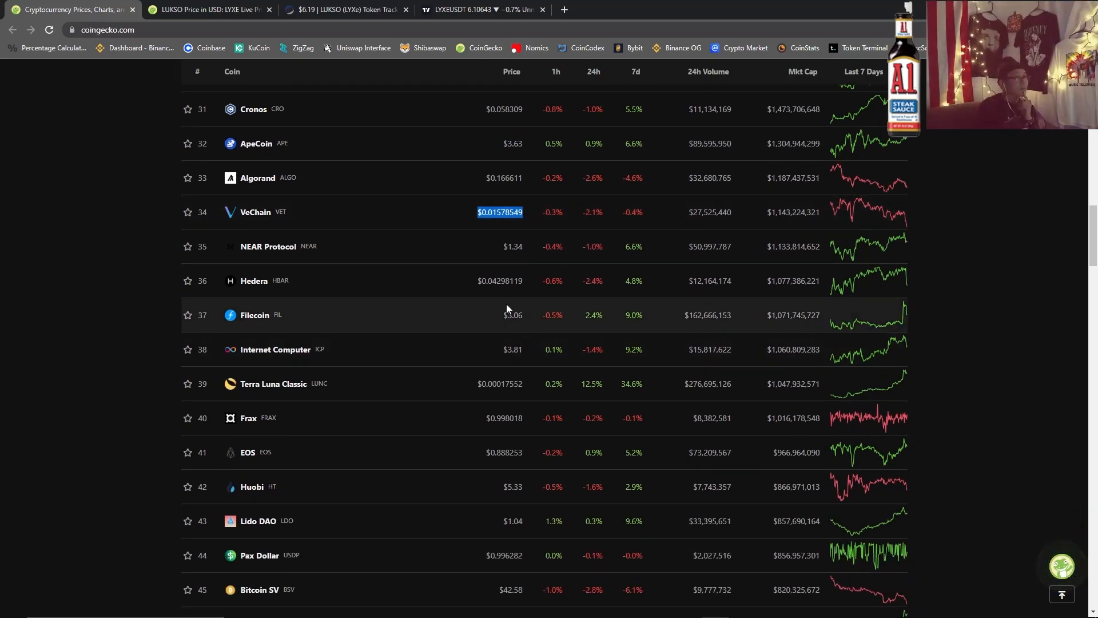
pyautogui.scroll(-3)
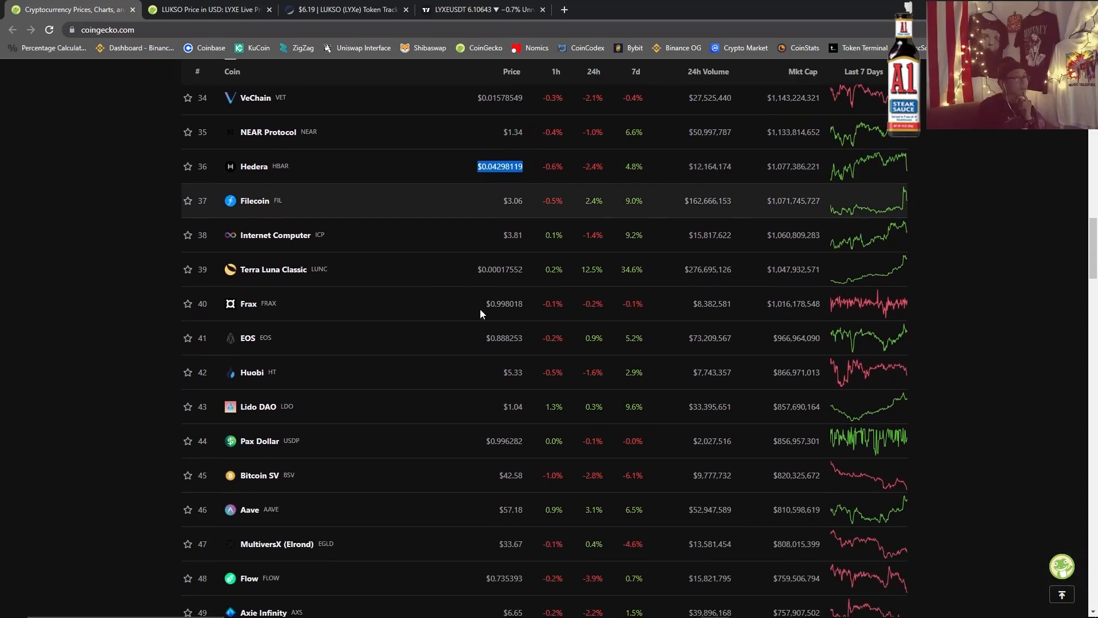
pyautogui.scroll(-3)
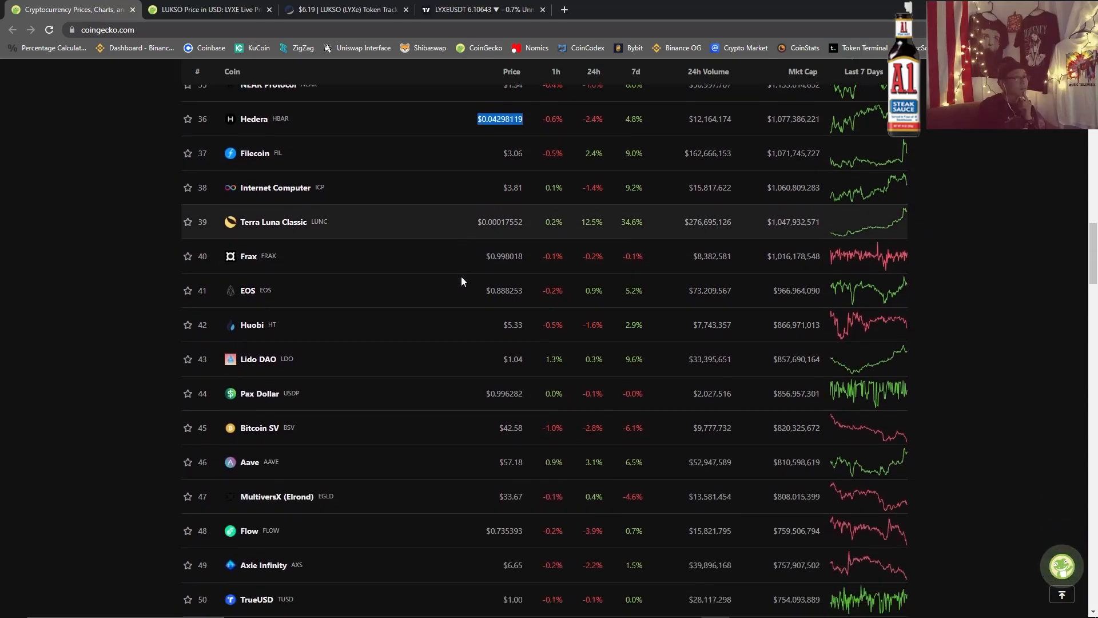
pyautogui.scroll(-3)
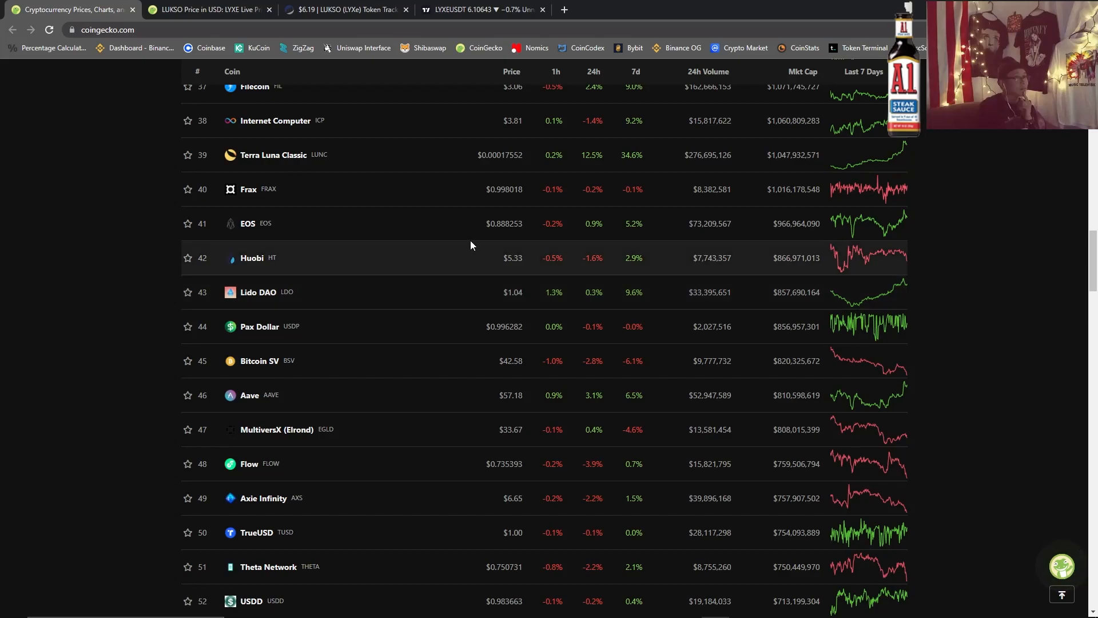
pyautogui.scroll(-3)
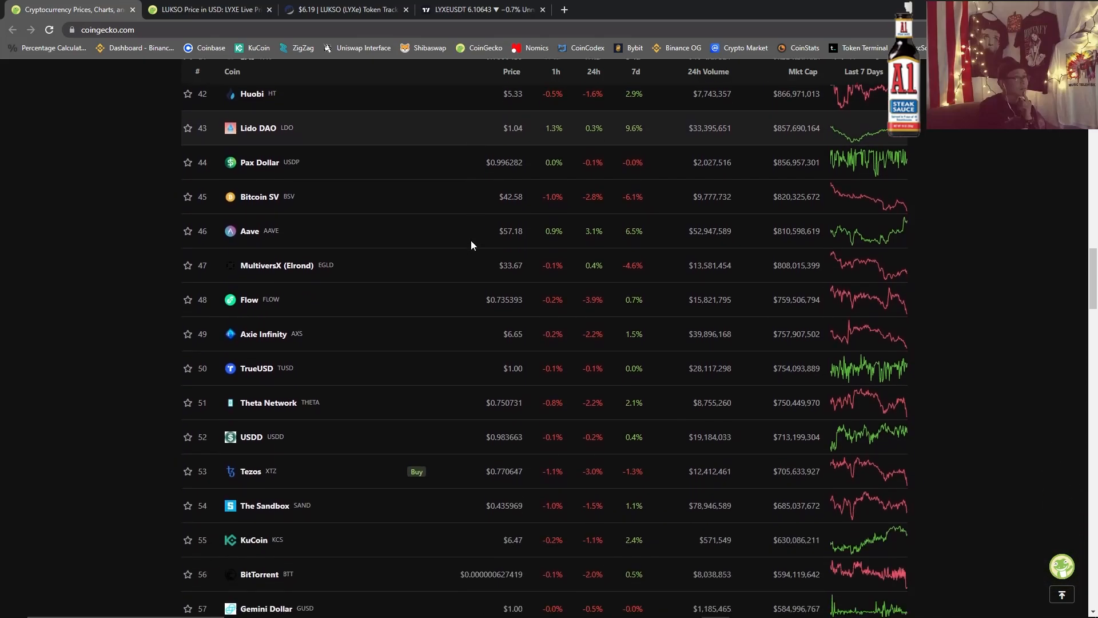
pyautogui.scroll(-3)
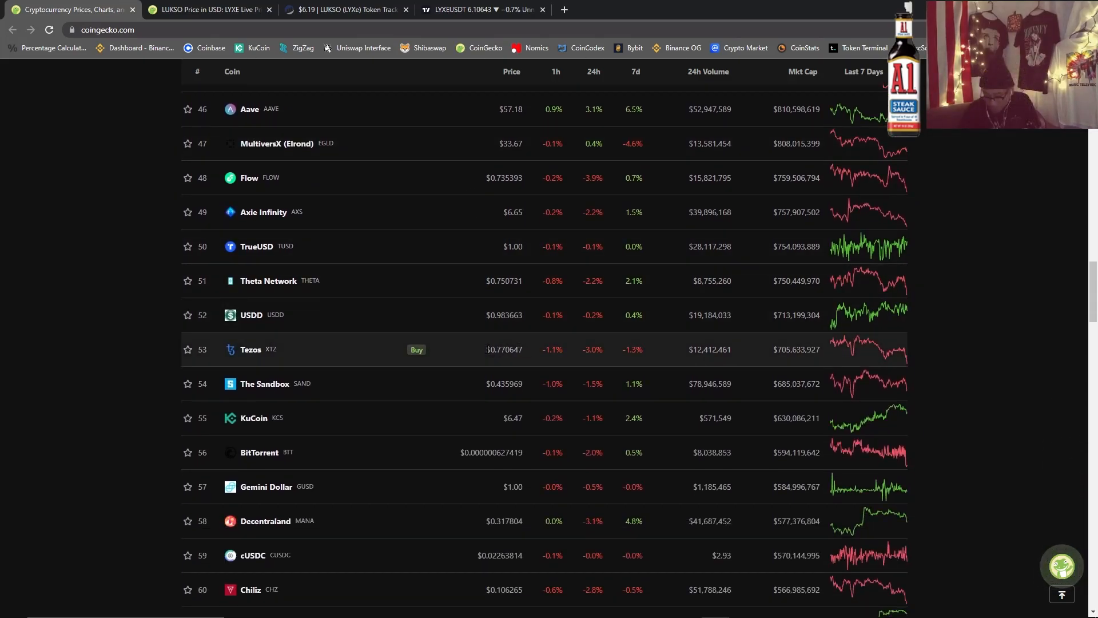
# Scroll the table further down to ranks 61–75, Tokenize Xchange through eCash.
pyautogui.doubleClick(503, 350)
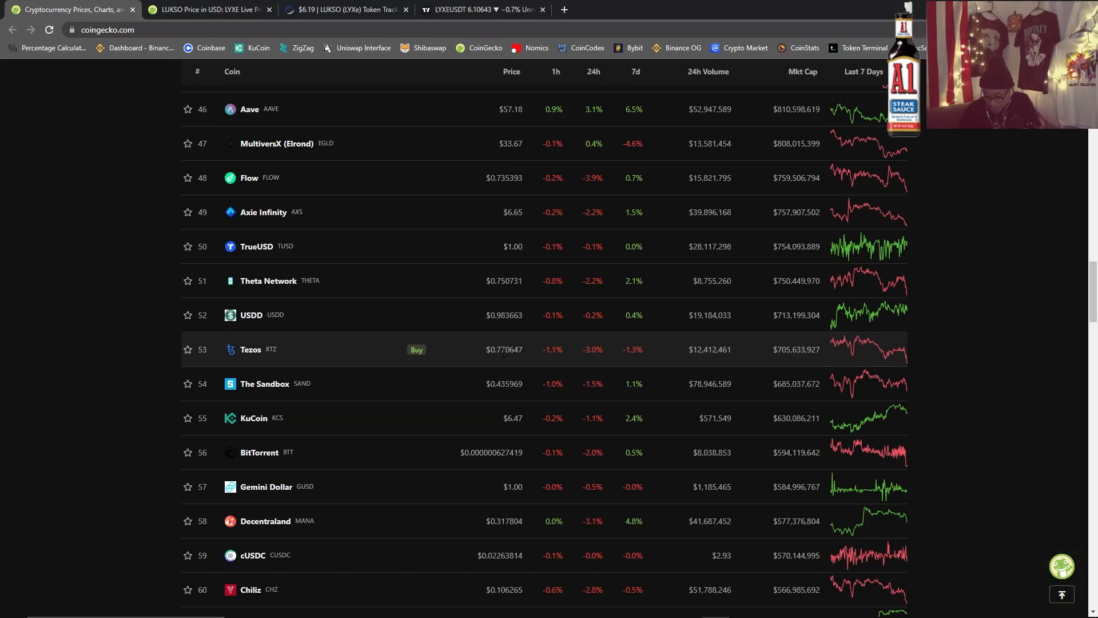
pyautogui.scroll(-3)
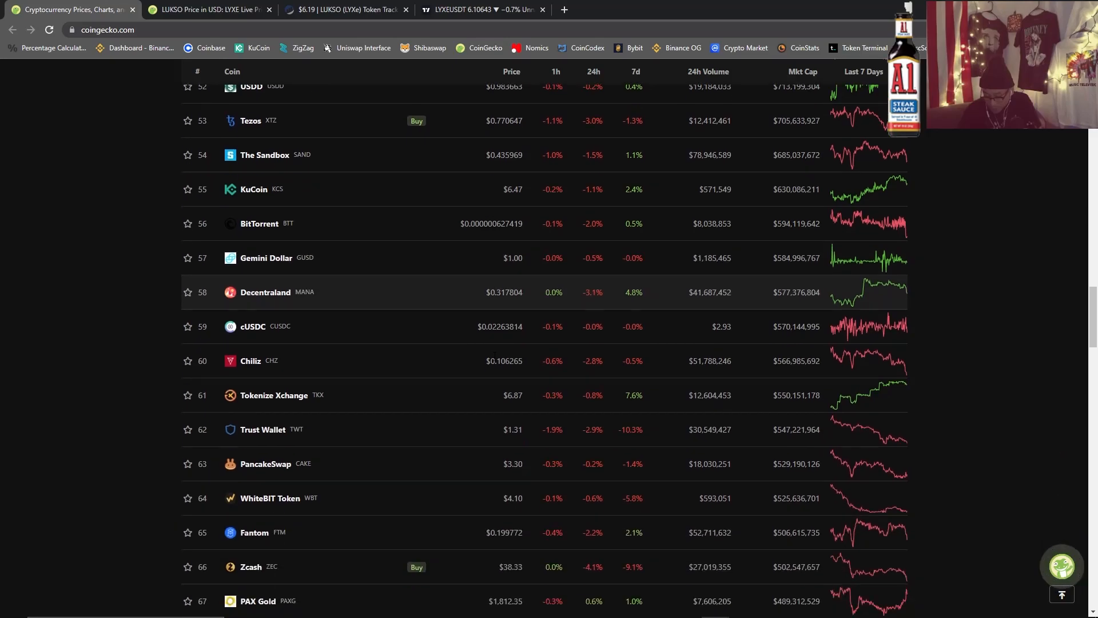
pyautogui.scroll(-3)
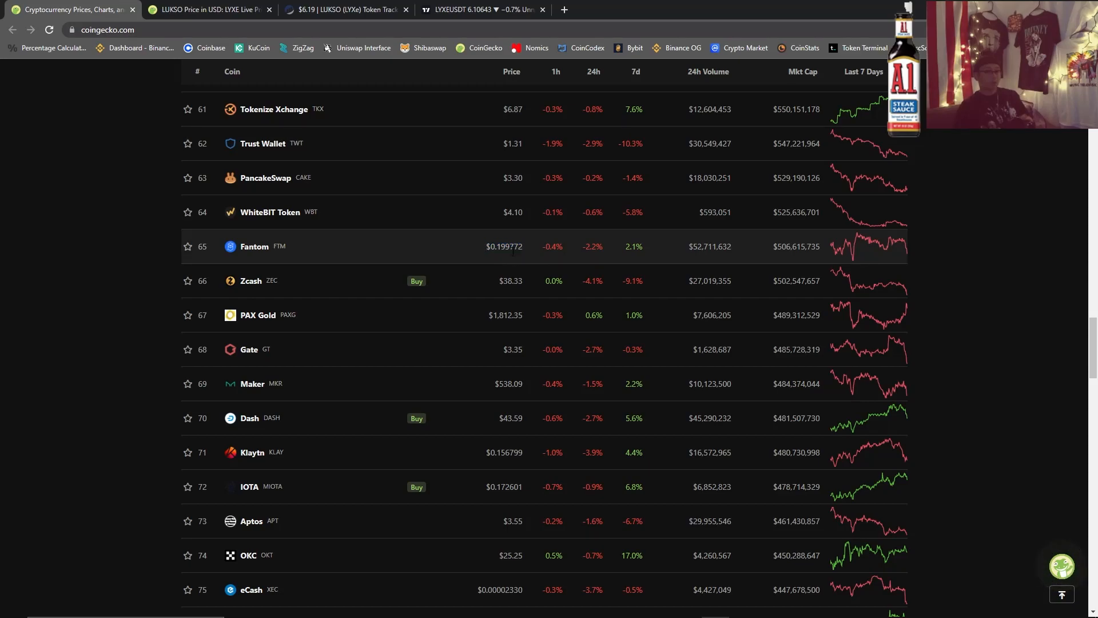
pyautogui.moveTo(490, 258)
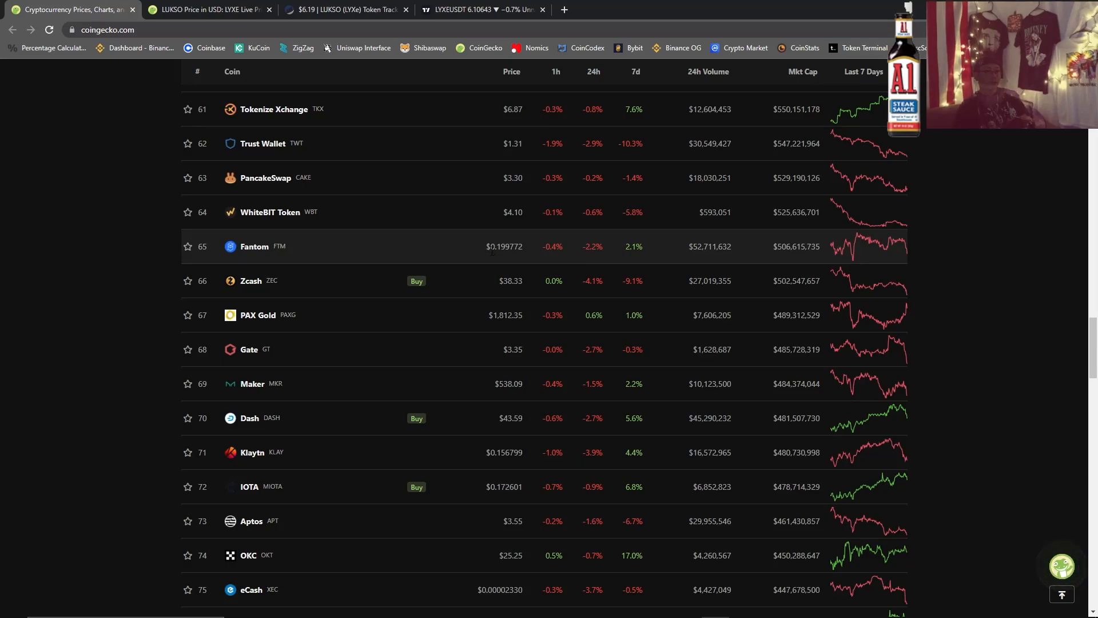
# Highlight Fantom's price in the table, then clear the highlight.
pyautogui.doubleClick(503, 246)
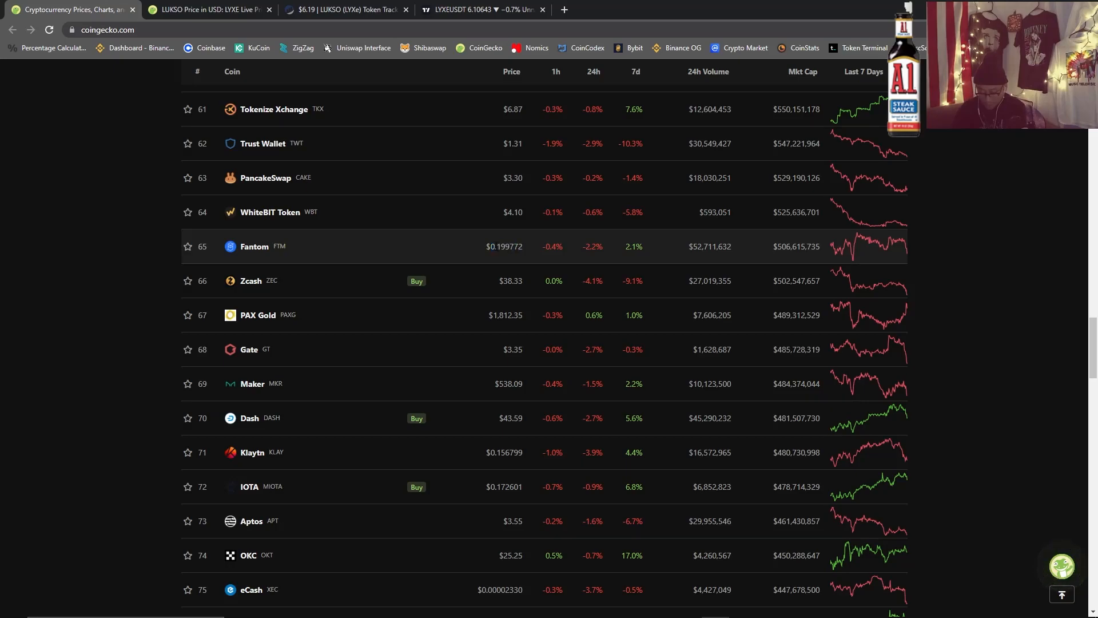
pyautogui.doubleClick(501, 246)
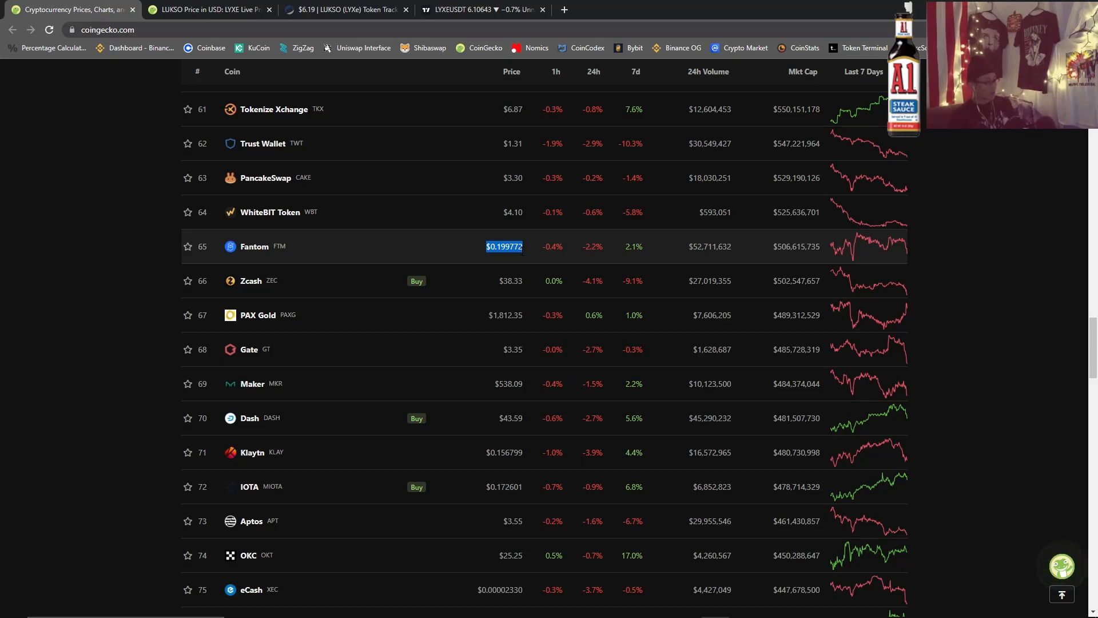
pyautogui.click(505, 246)
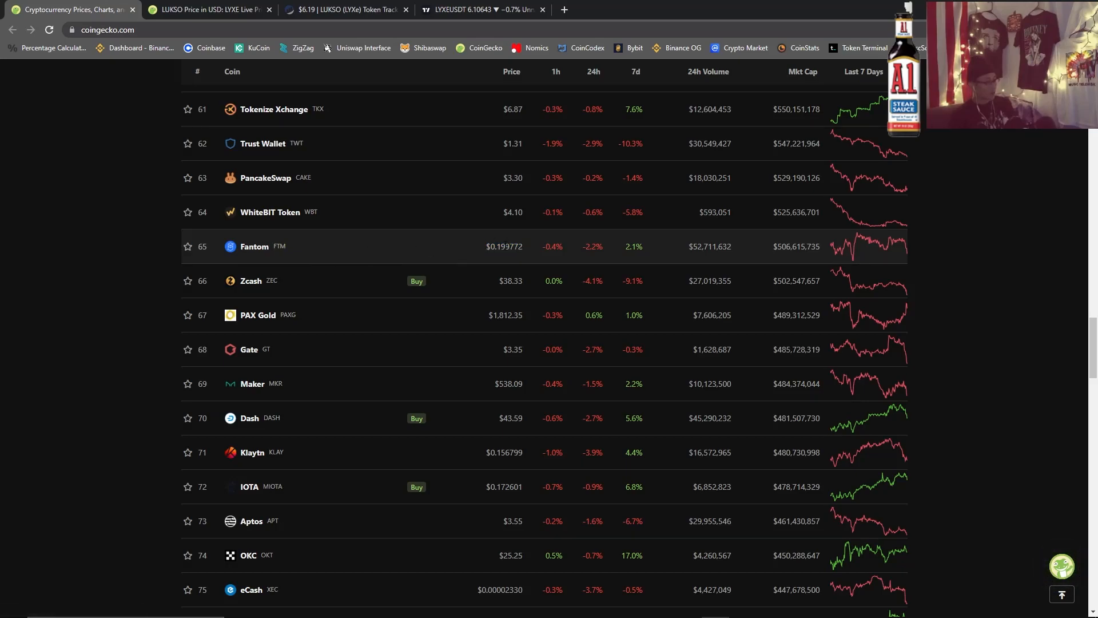
pyautogui.moveTo(501, 258)
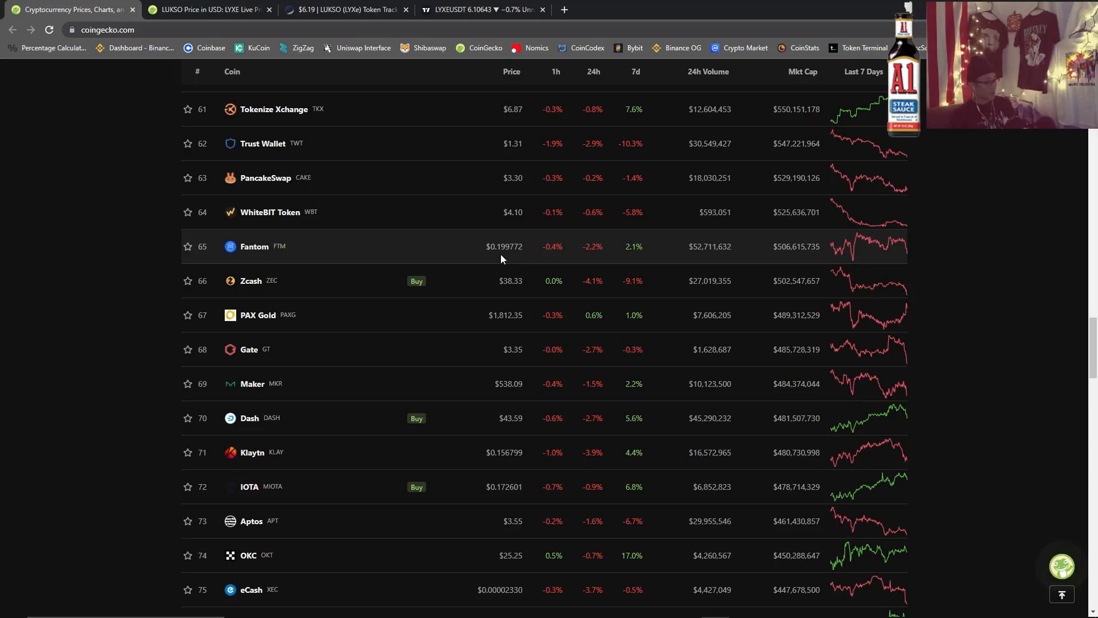
# Reach rank 100 at the table's end, then return to the top with Bitcoin listed first.
pyautogui.scroll(-3)
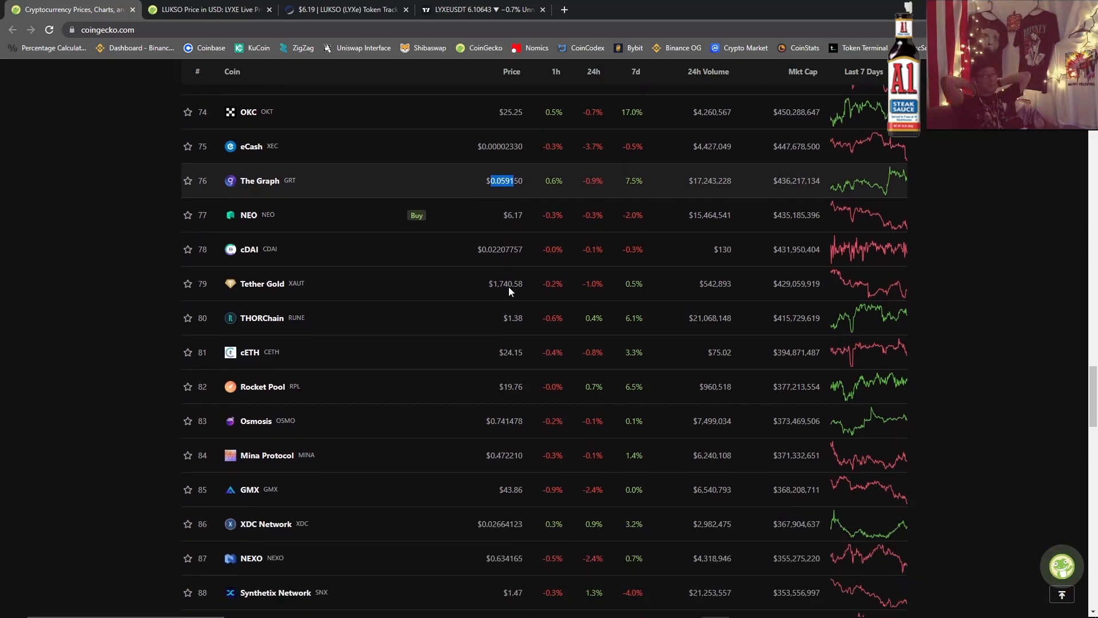
pyautogui.scroll(-3)
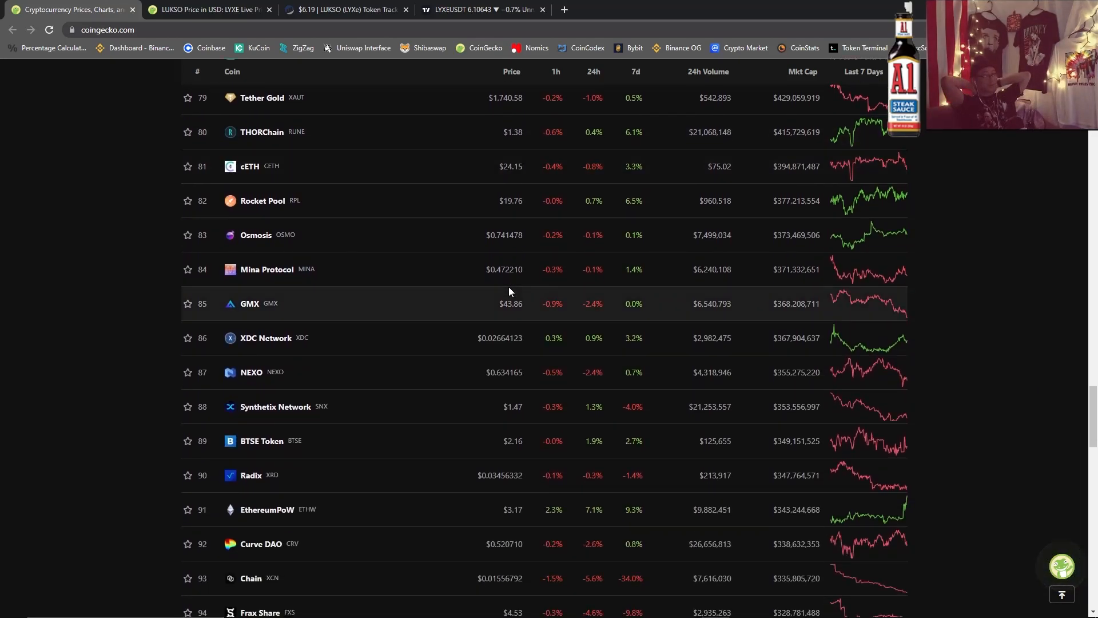
pyautogui.scroll(-3)
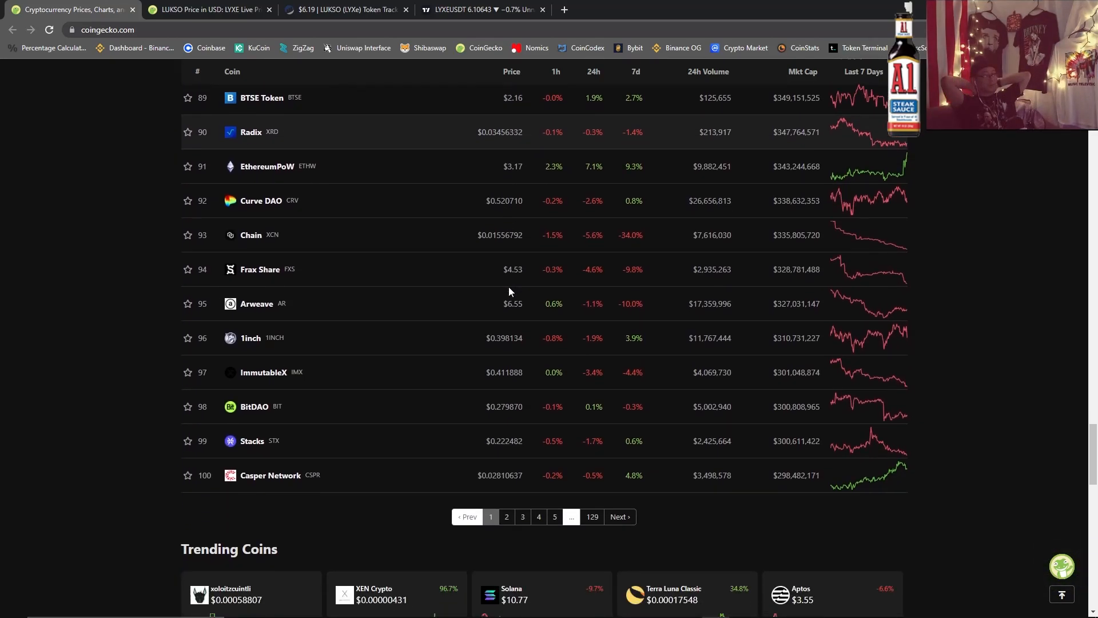
pyautogui.scroll(3)
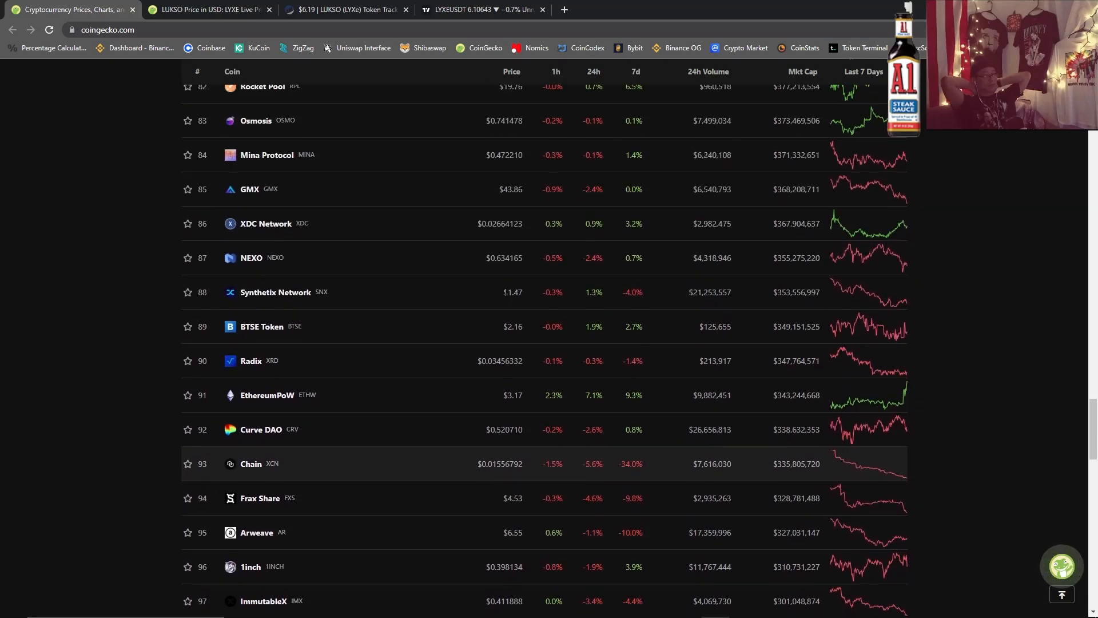
pyautogui.scroll(3)
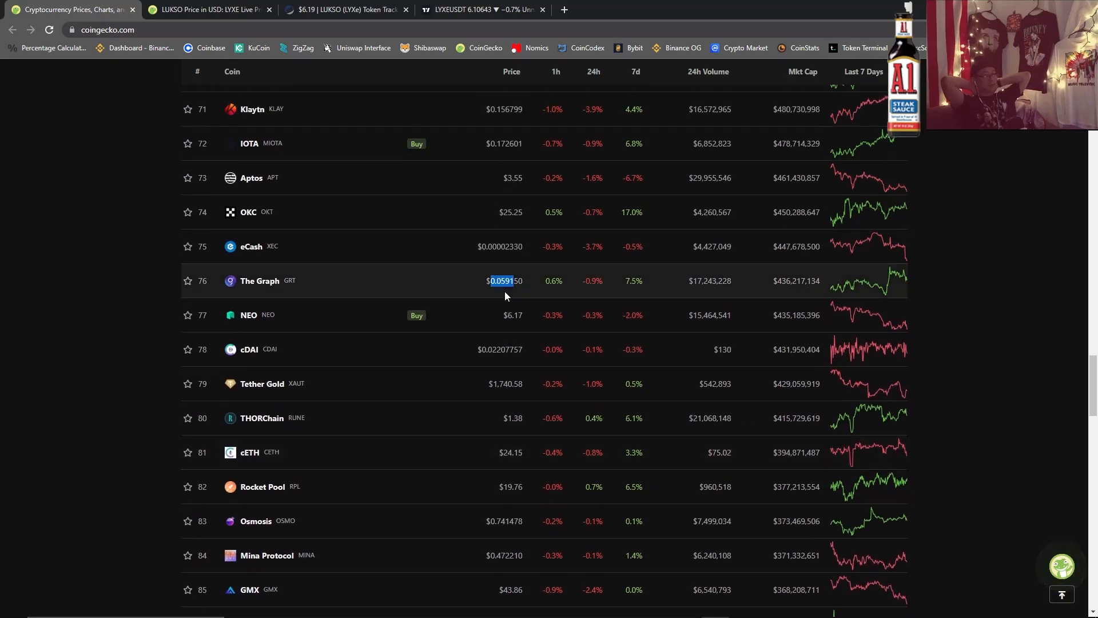
pyautogui.scroll(3)
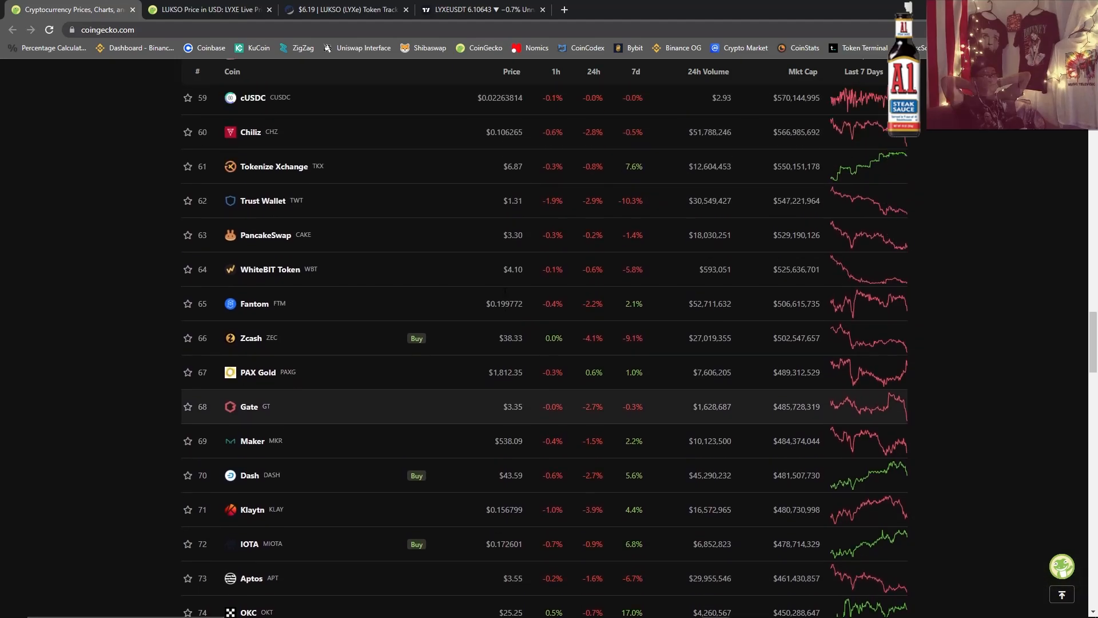
pyautogui.scroll(3)
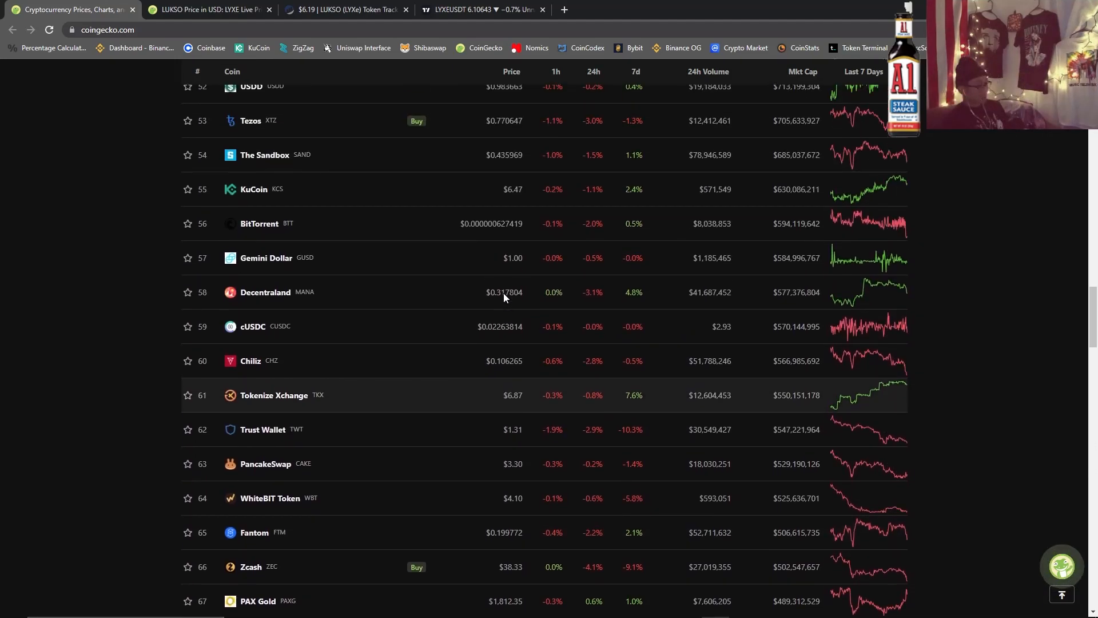
pyautogui.scroll(3)
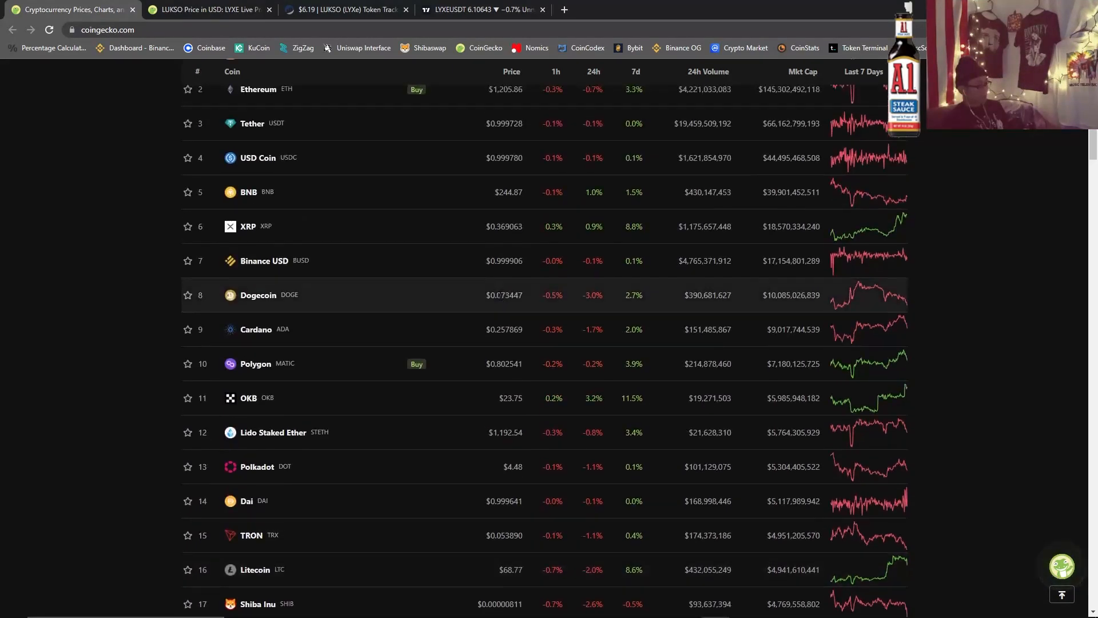
pyautogui.scroll(3)
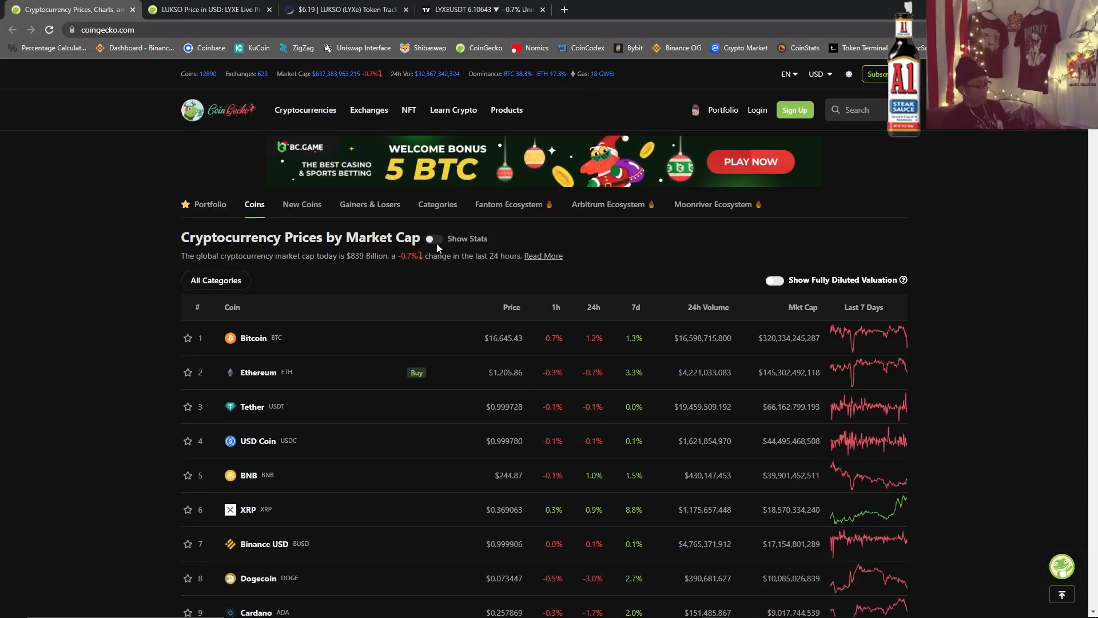
# Show the market statistics summary, then return to the LUKSO price page.
pyautogui.click(432, 238)
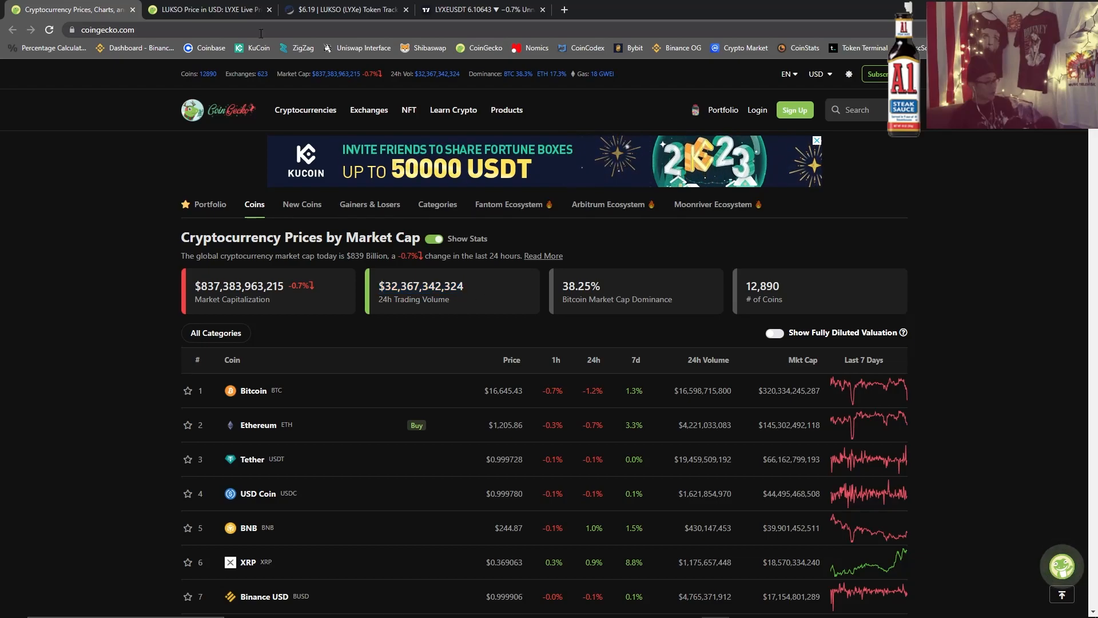
pyautogui.click(204, 9)
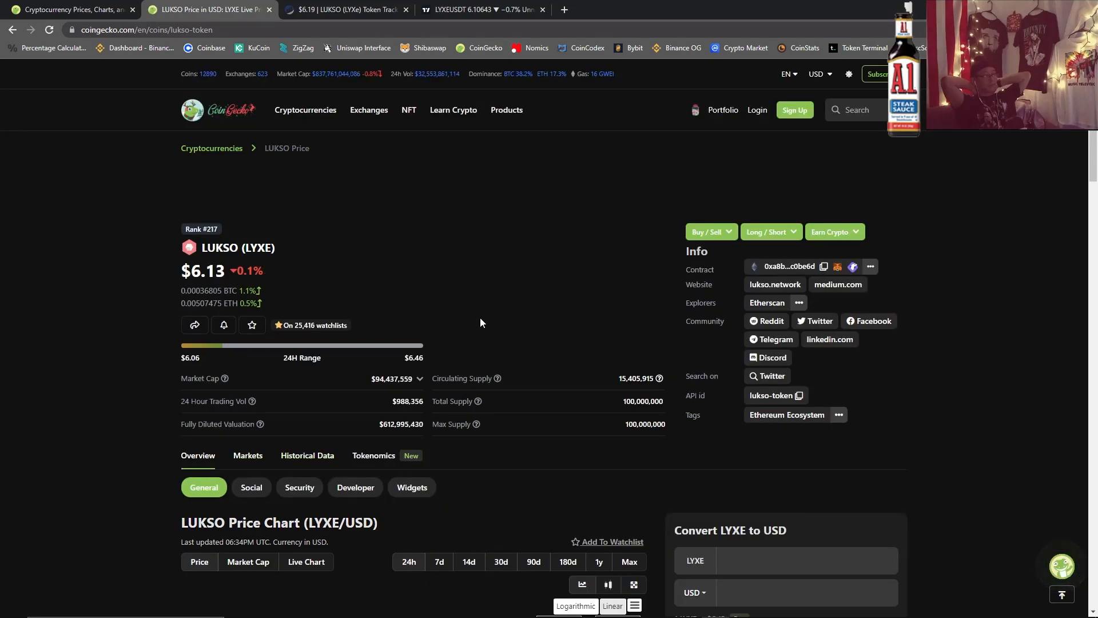
pyautogui.moveTo(426, 290)
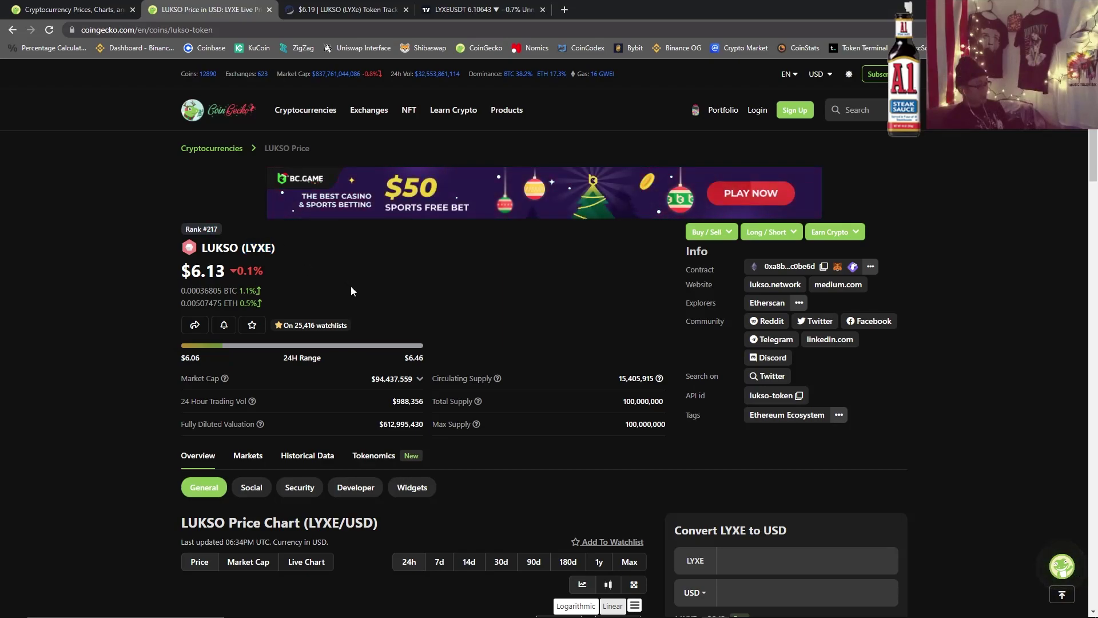
pyautogui.doubleClick(207, 269)
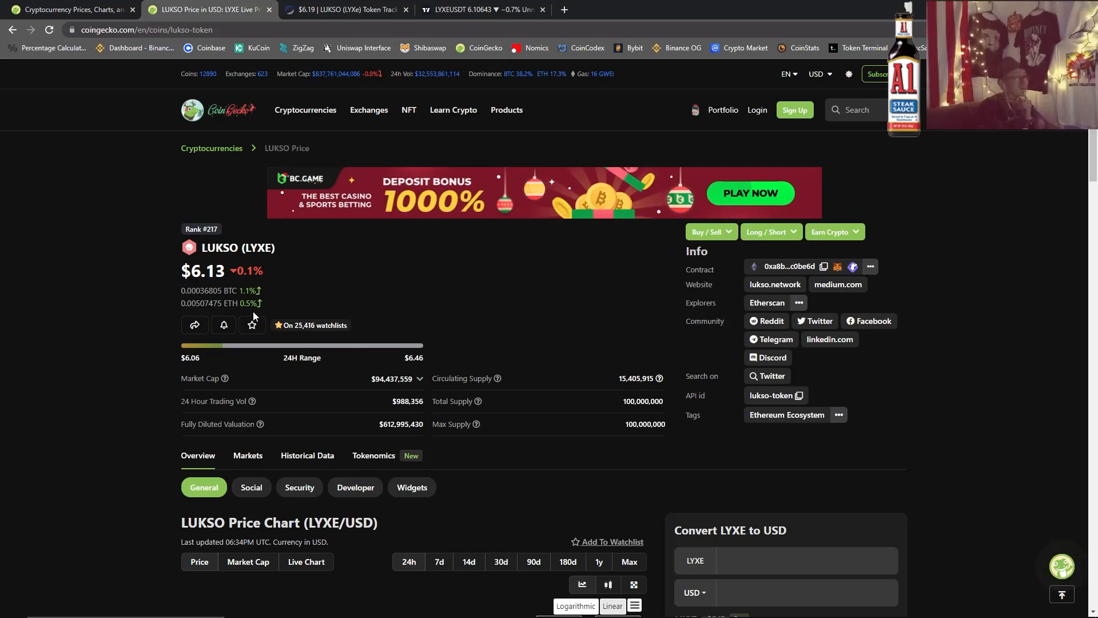
pyautogui.moveTo(282, 307)
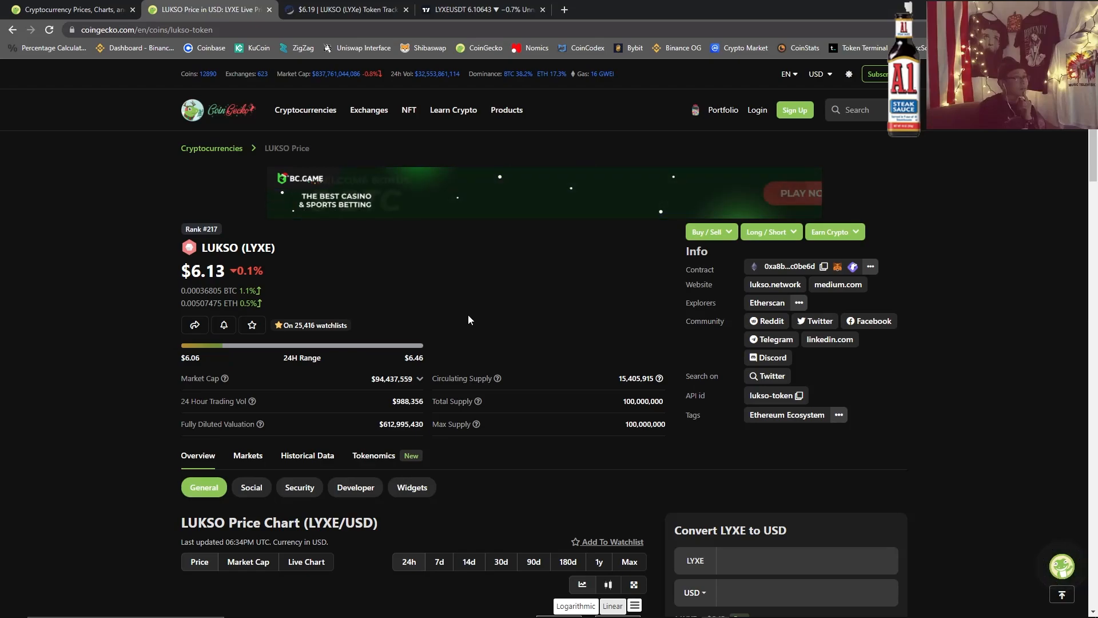
pyautogui.scroll(-3)
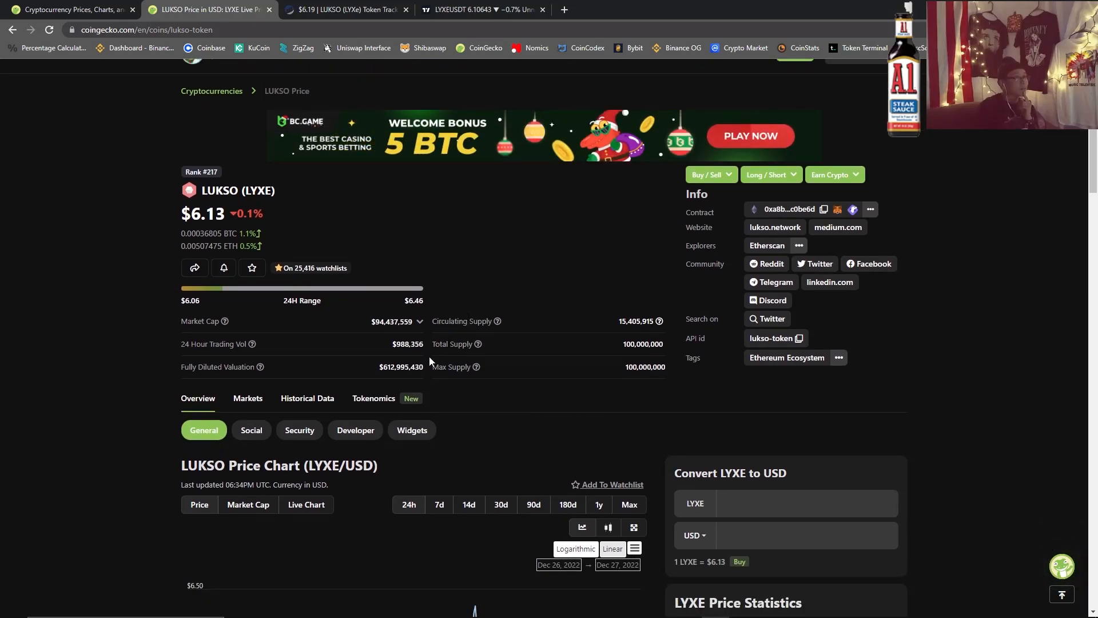
pyautogui.doubleClick(407, 344)
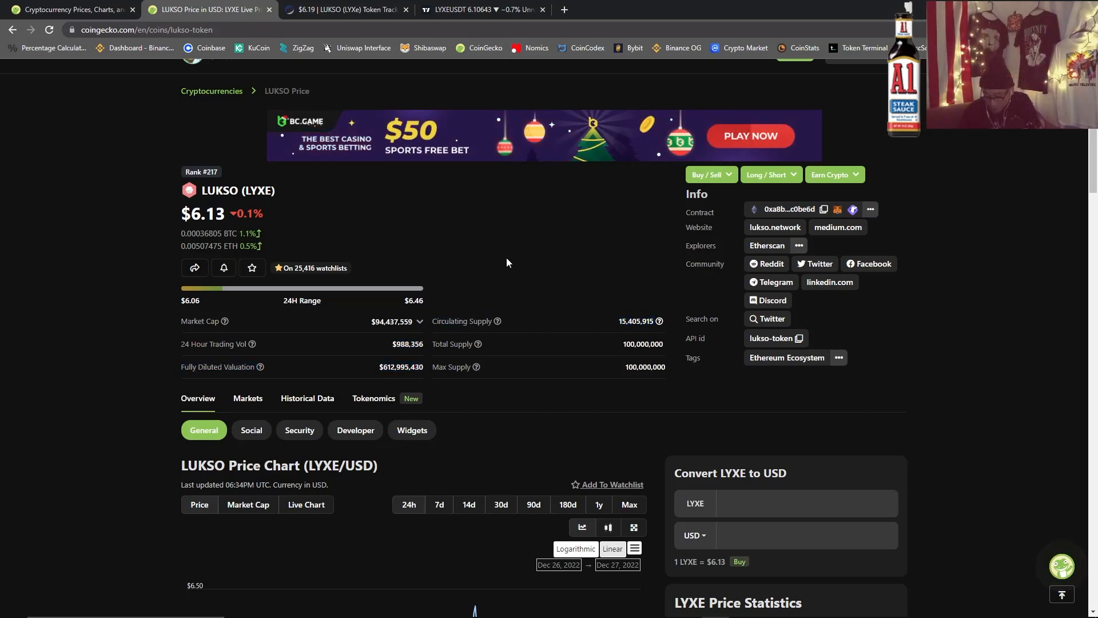
pyautogui.moveTo(391, 353)
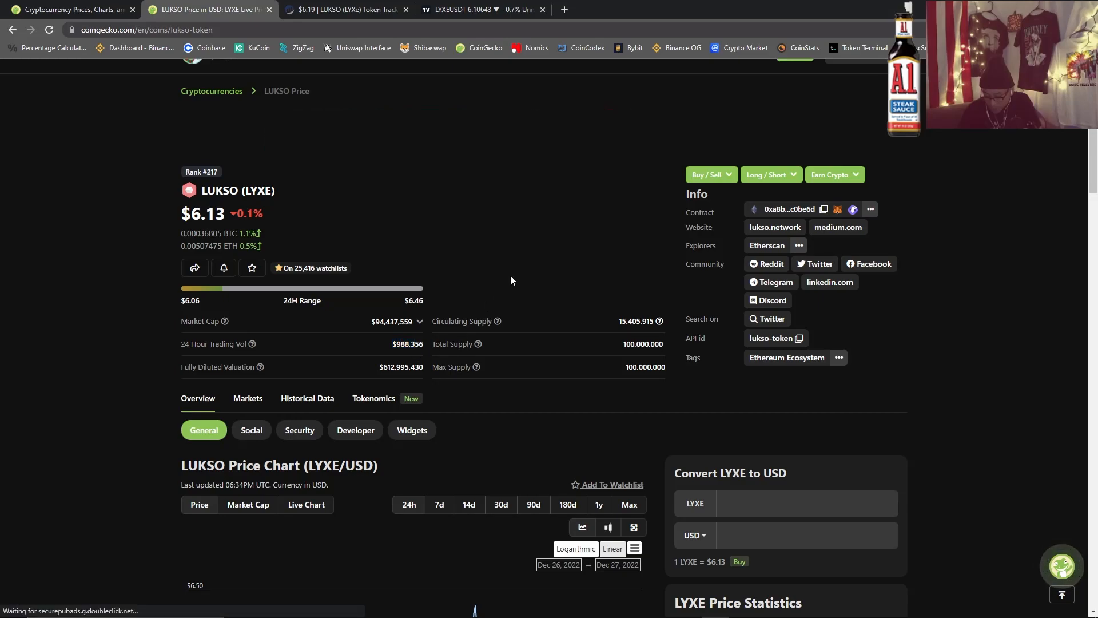
pyautogui.moveTo(619, 263)
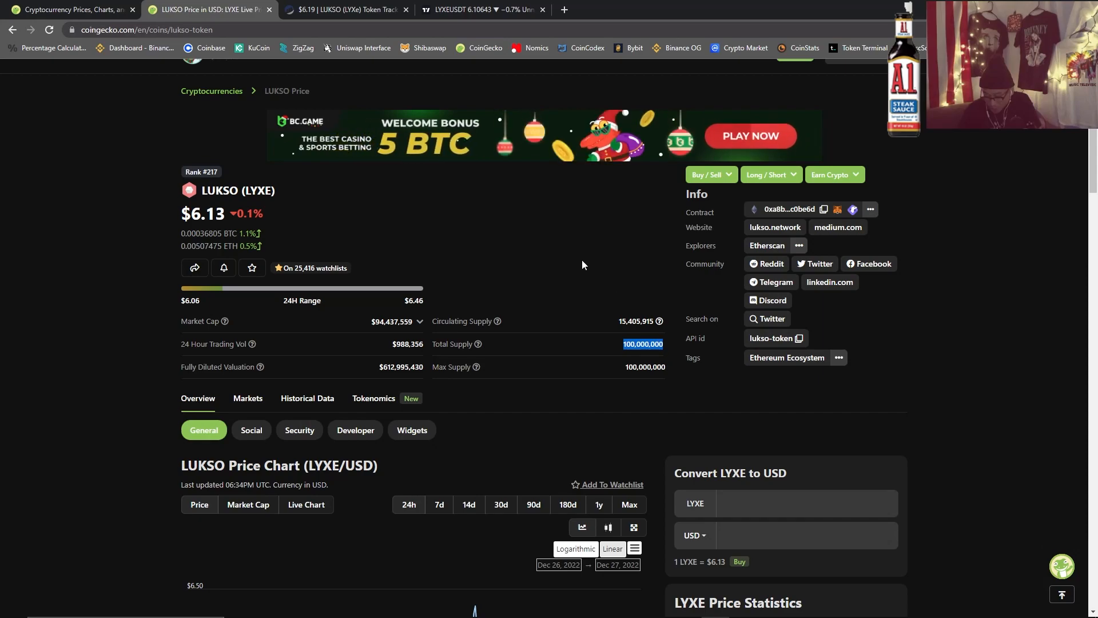
pyautogui.scroll(-3)
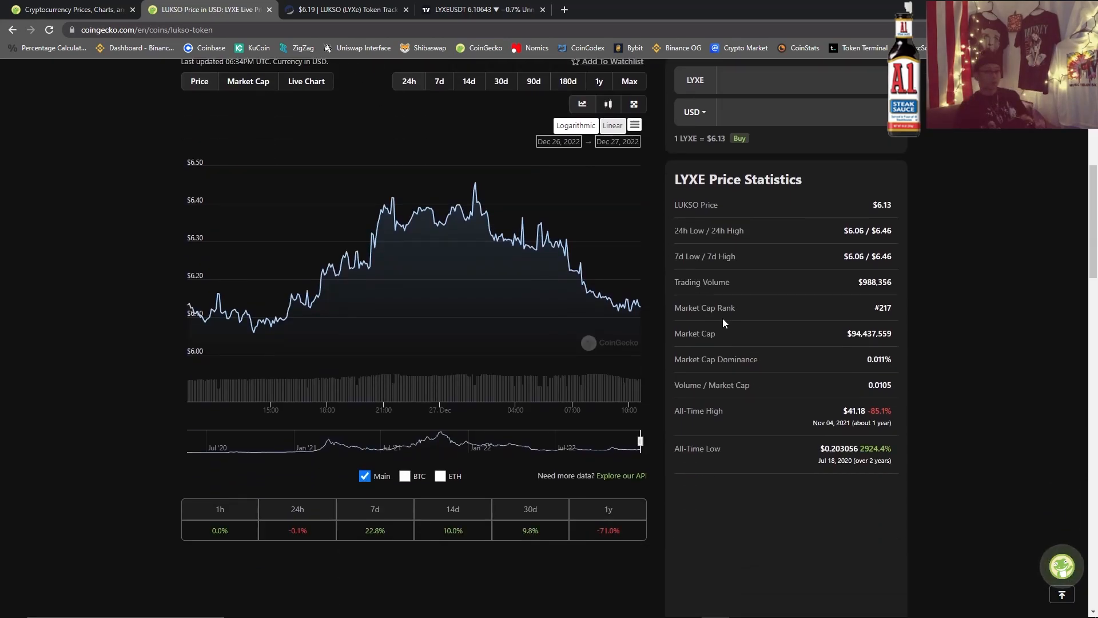
pyautogui.scroll(-3)
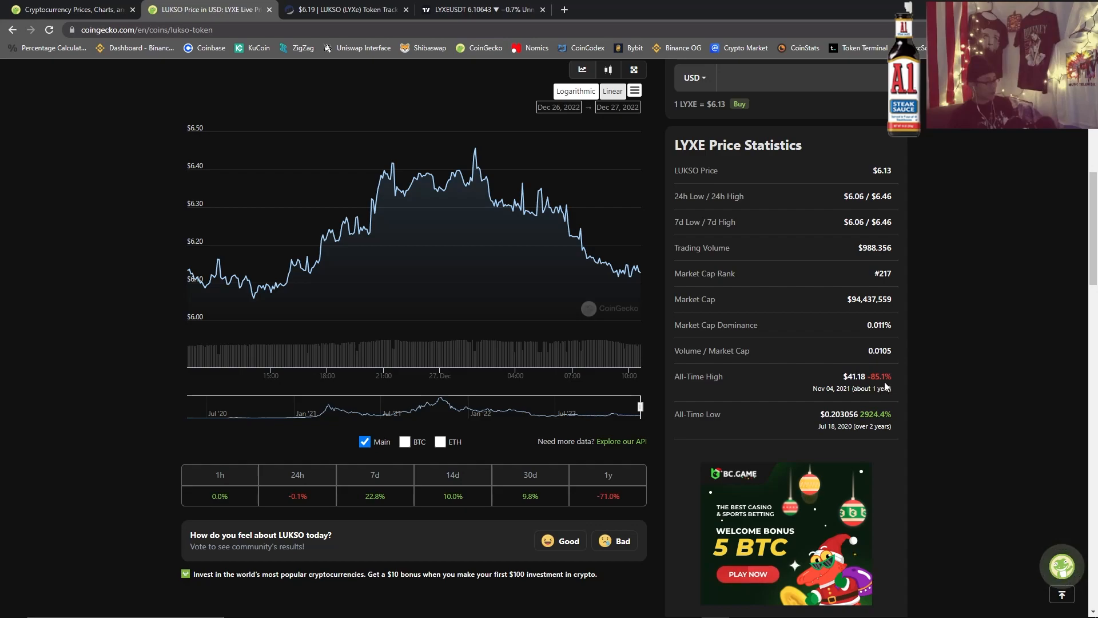
pyautogui.doubleClick(853, 376)
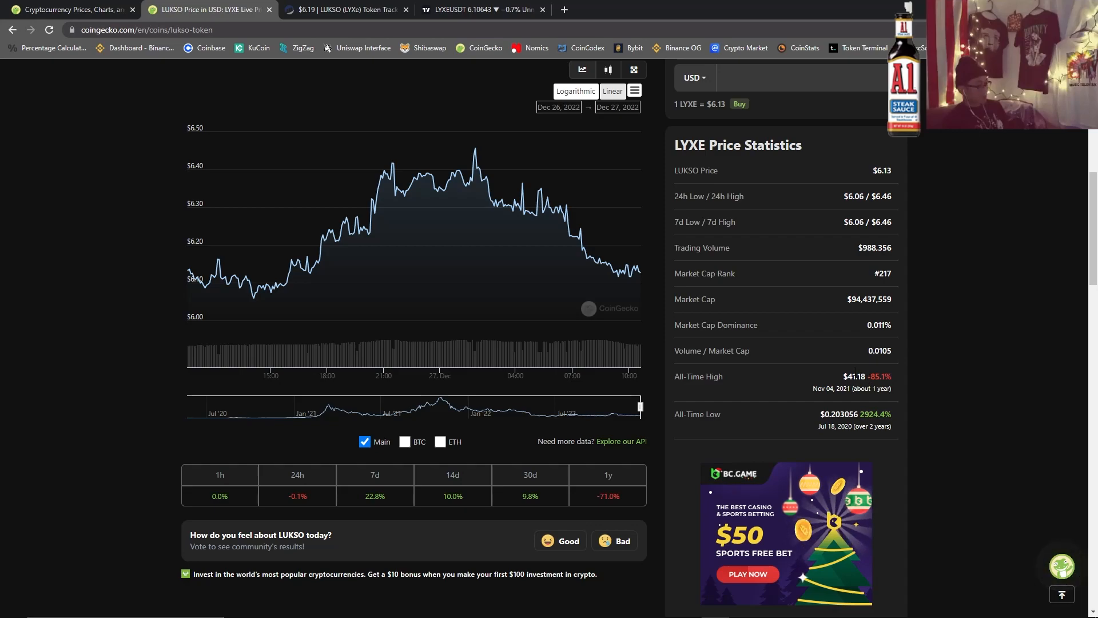
pyautogui.scroll(3)
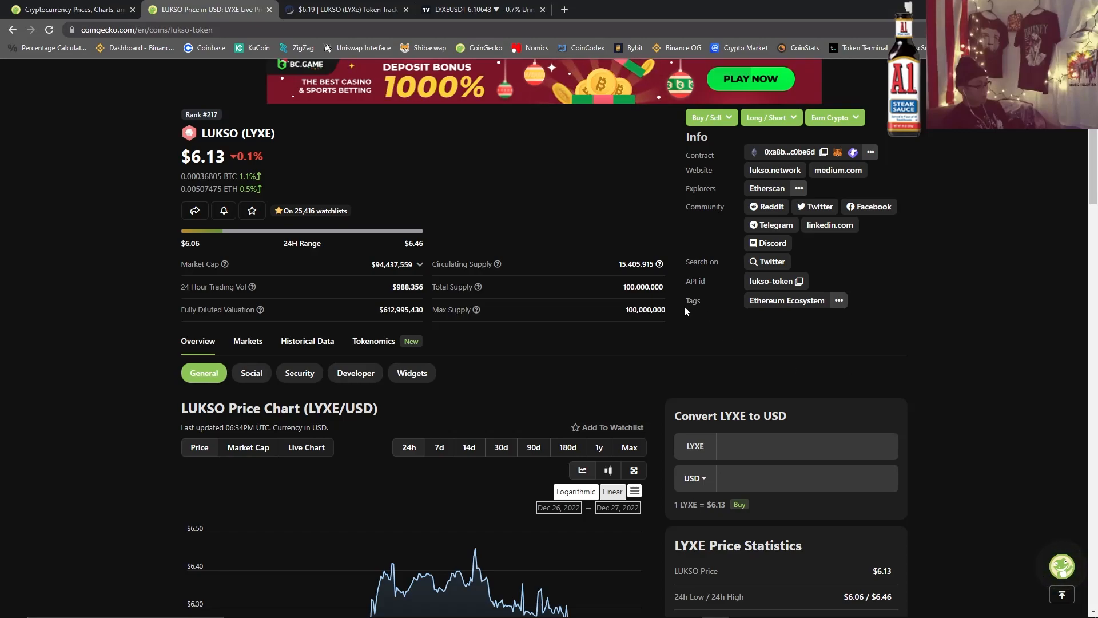
# Scroll the LUKSO CoinGecko page back to its top showing the $6.13 price.
pyautogui.scroll(-3)
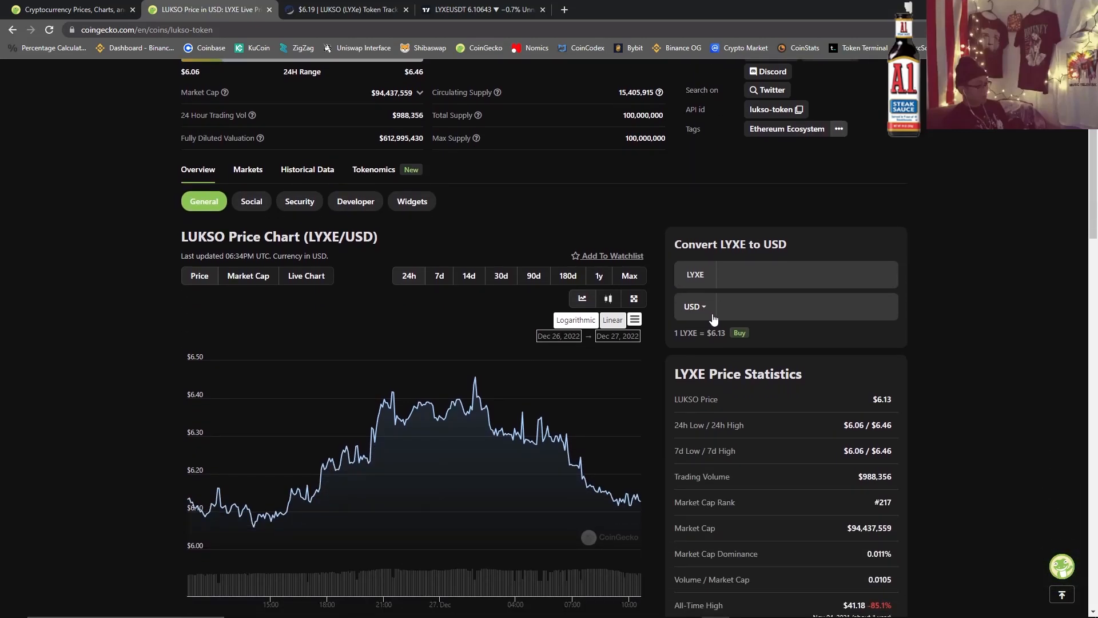
pyautogui.scroll(3)
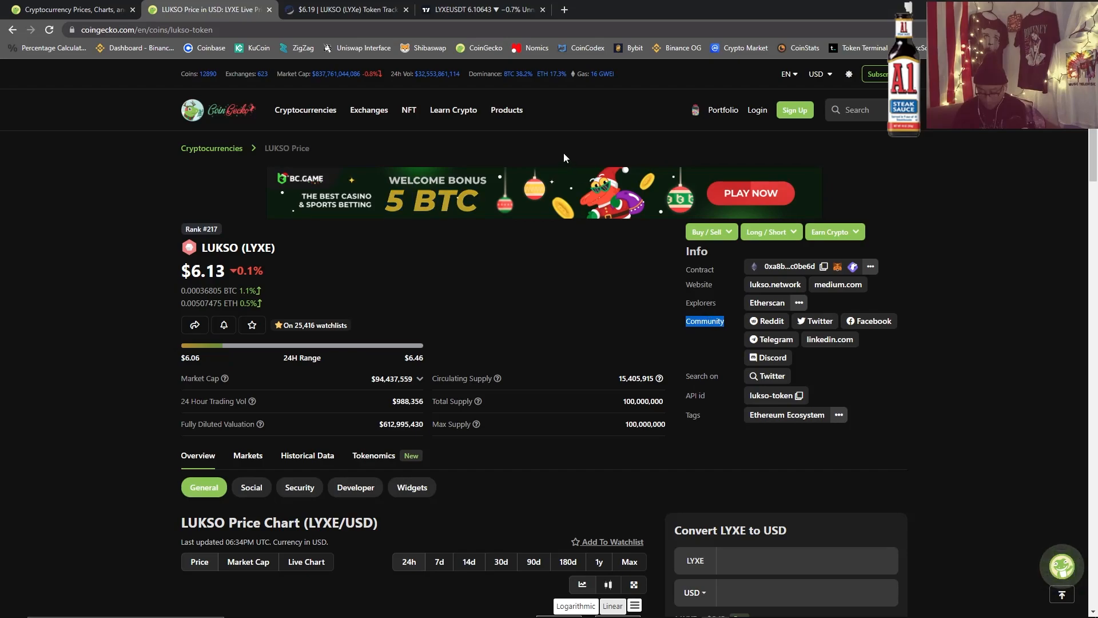
pyautogui.moveTo(563, 317)
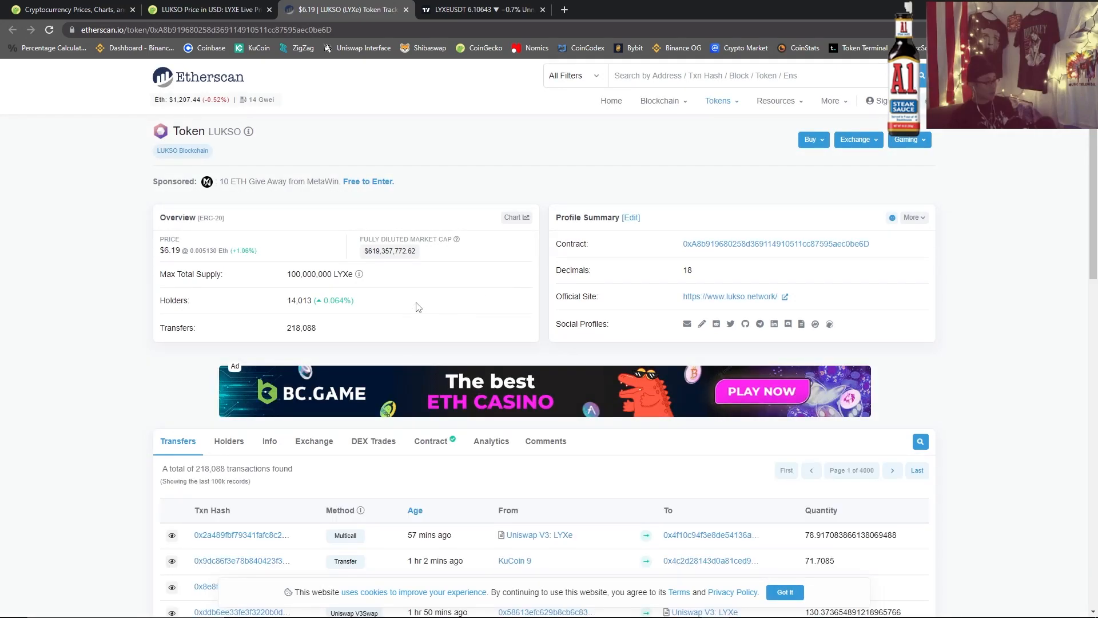
pyautogui.doubleClick(299, 301)
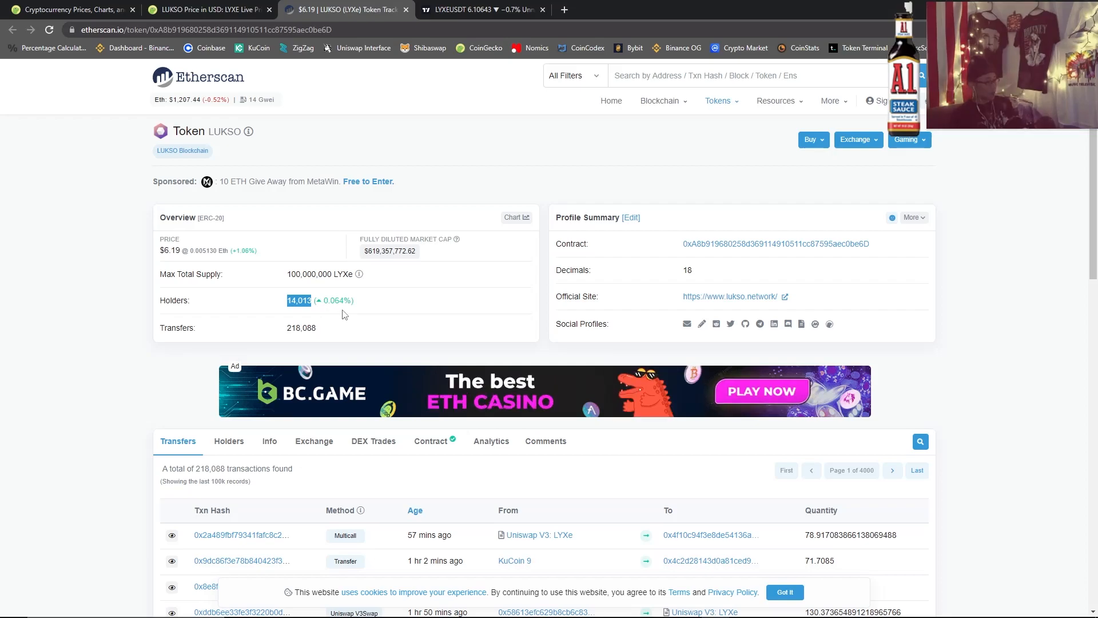
pyautogui.moveTo(356, 320)
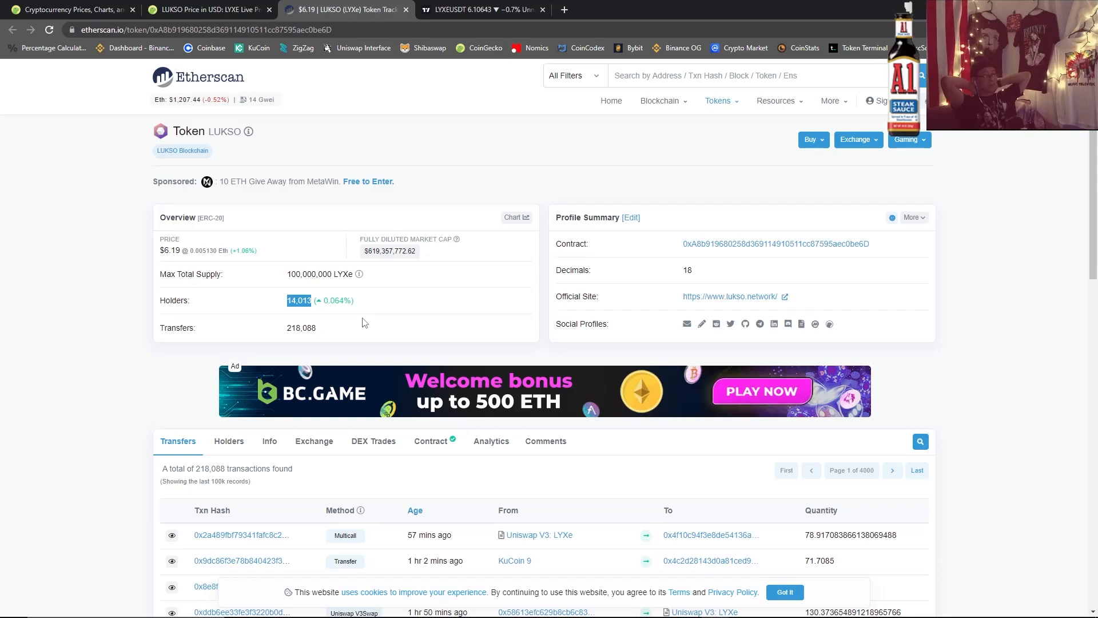
pyautogui.moveTo(374, 310)
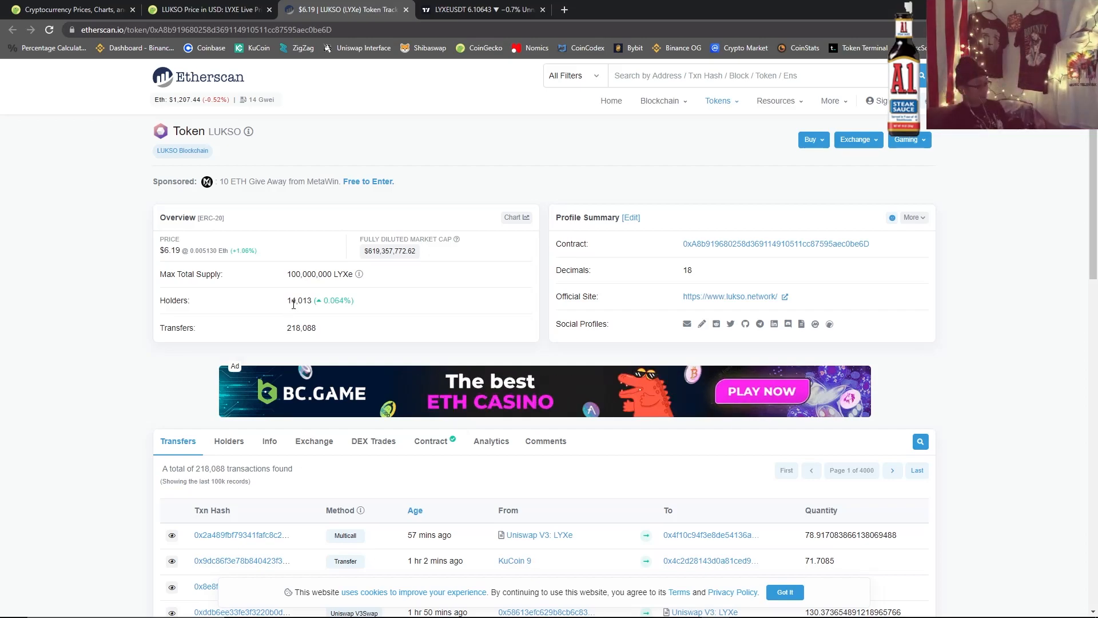
pyautogui.doubleClick(293, 299)
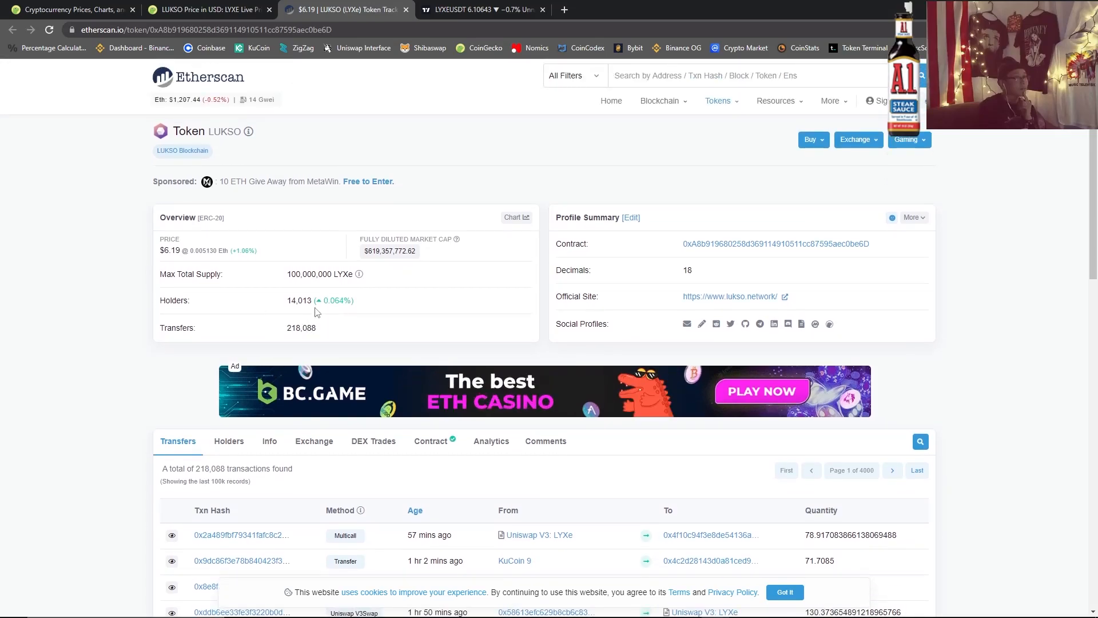
pyautogui.moveTo(460, 307)
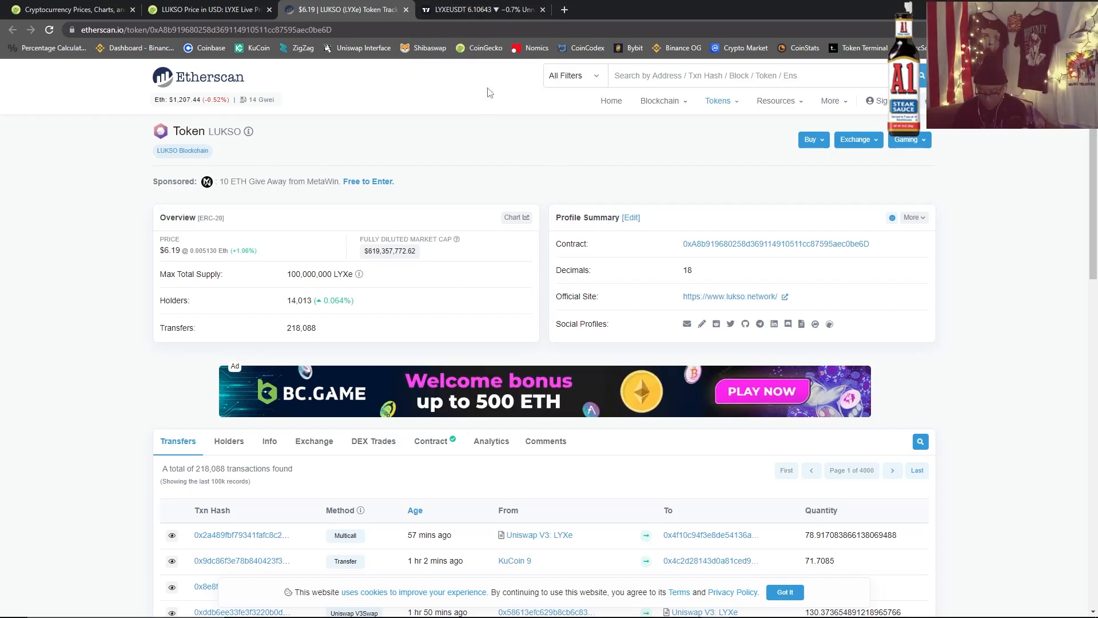
# Return to the TradingView LUKSO chart and set it to the weekly timeframe.
pyautogui.click(482, 9)
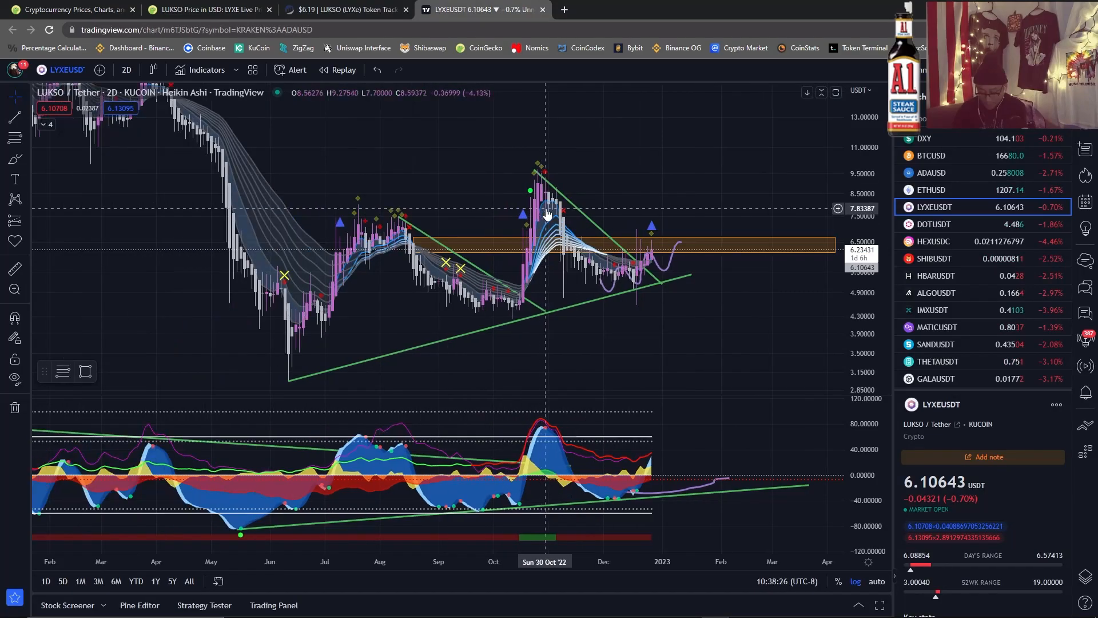
pyautogui.click(126, 70)
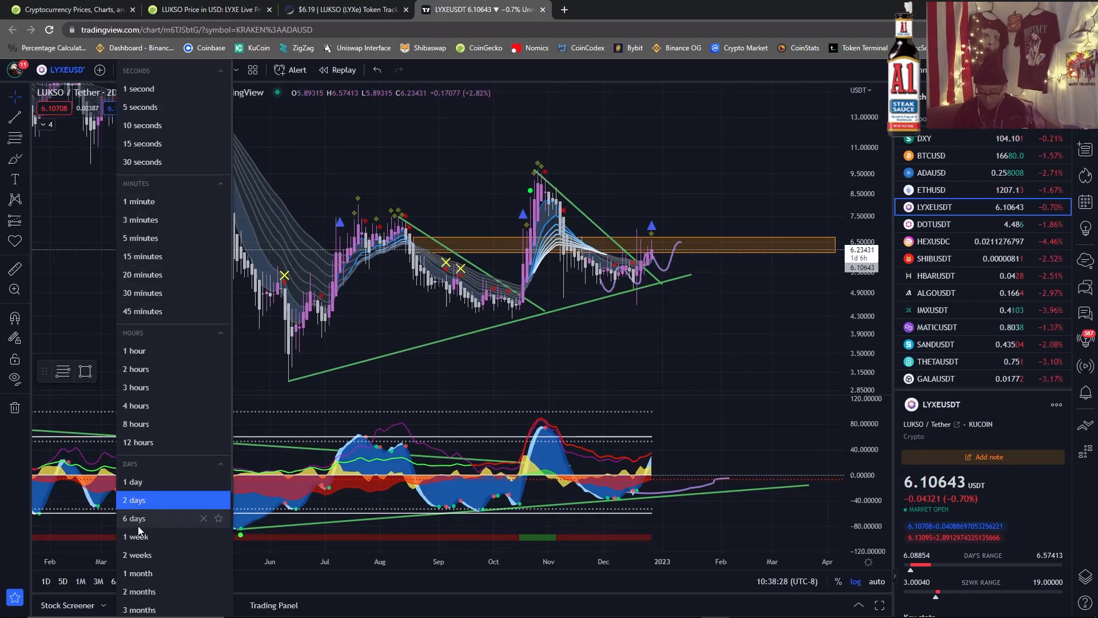
pyautogui.click(136, 536)
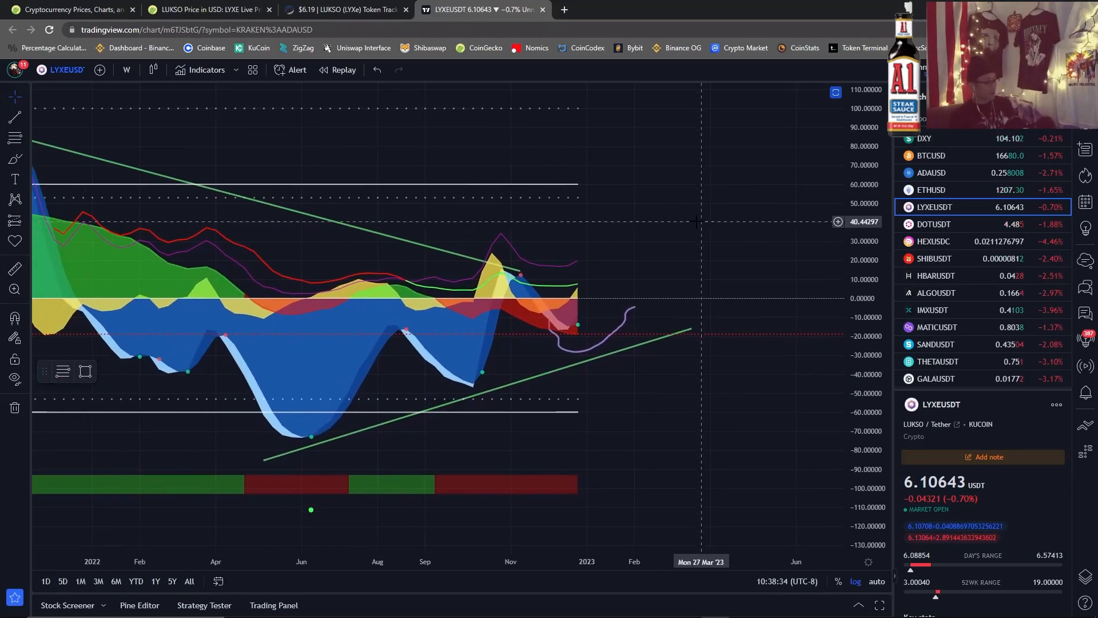
pyautogui.scroll(-3)
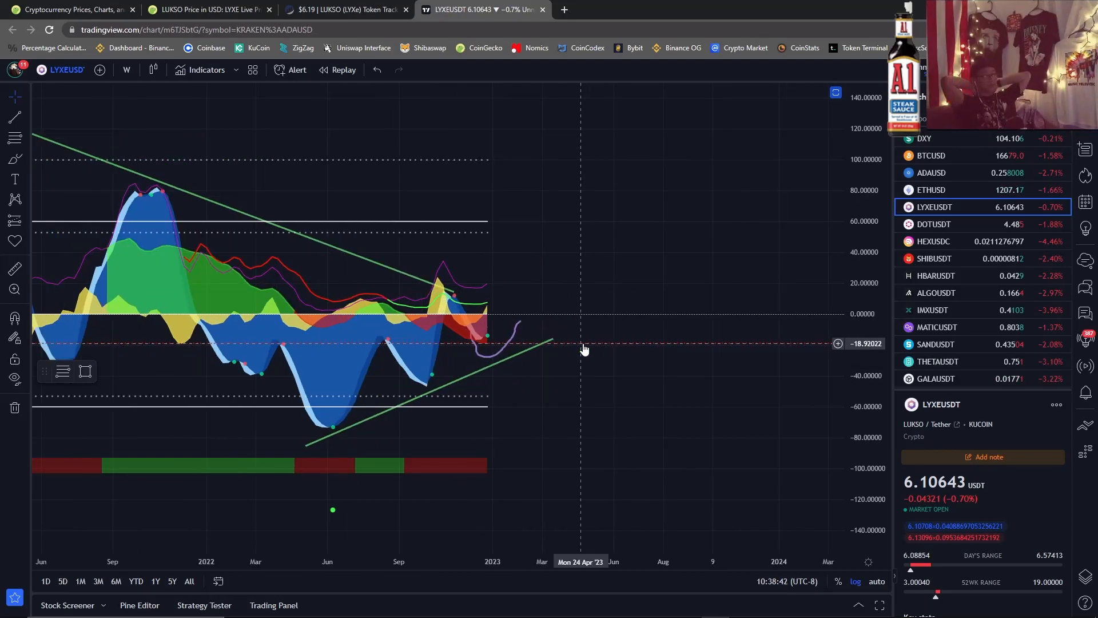
pyautogui.moveTo(483, 343)
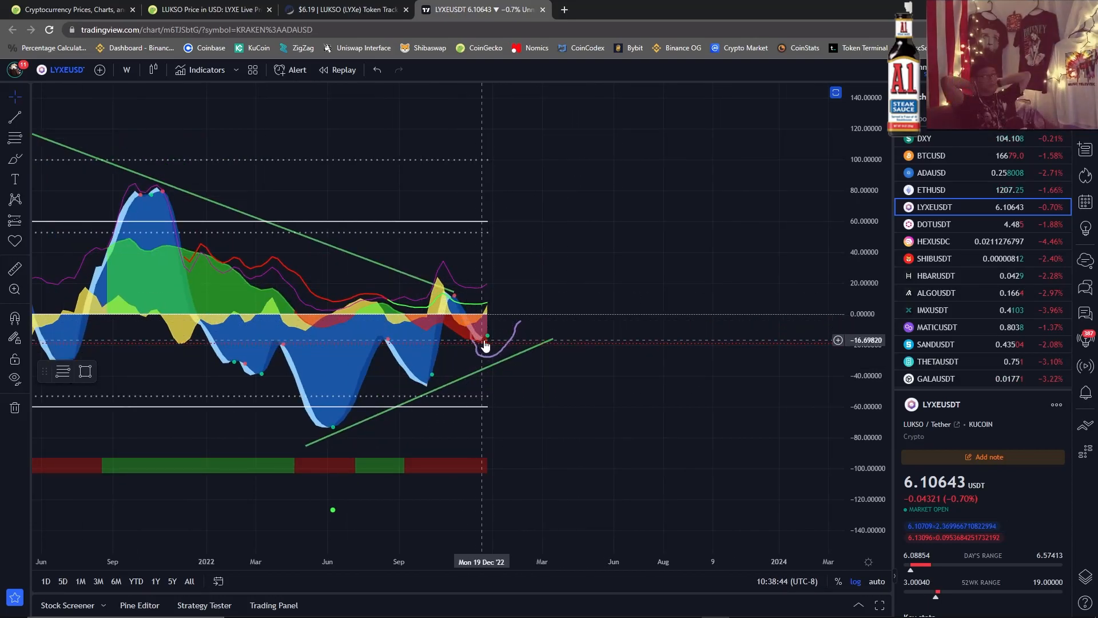
pyautogui.moveTo(466, 343)
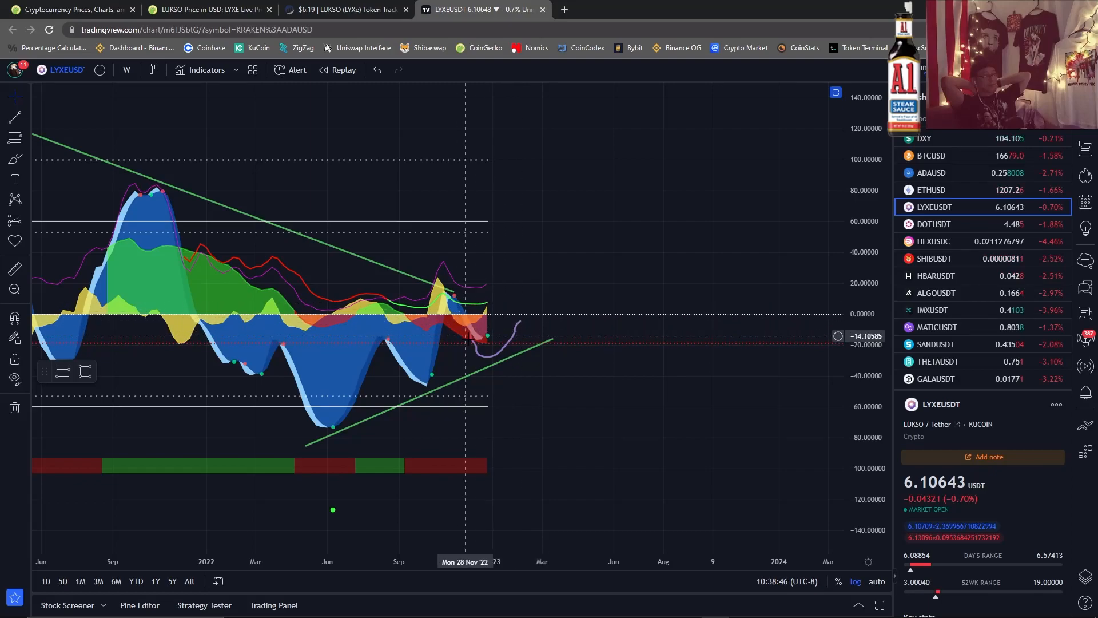
pyautogui.moveTo(563, 349)
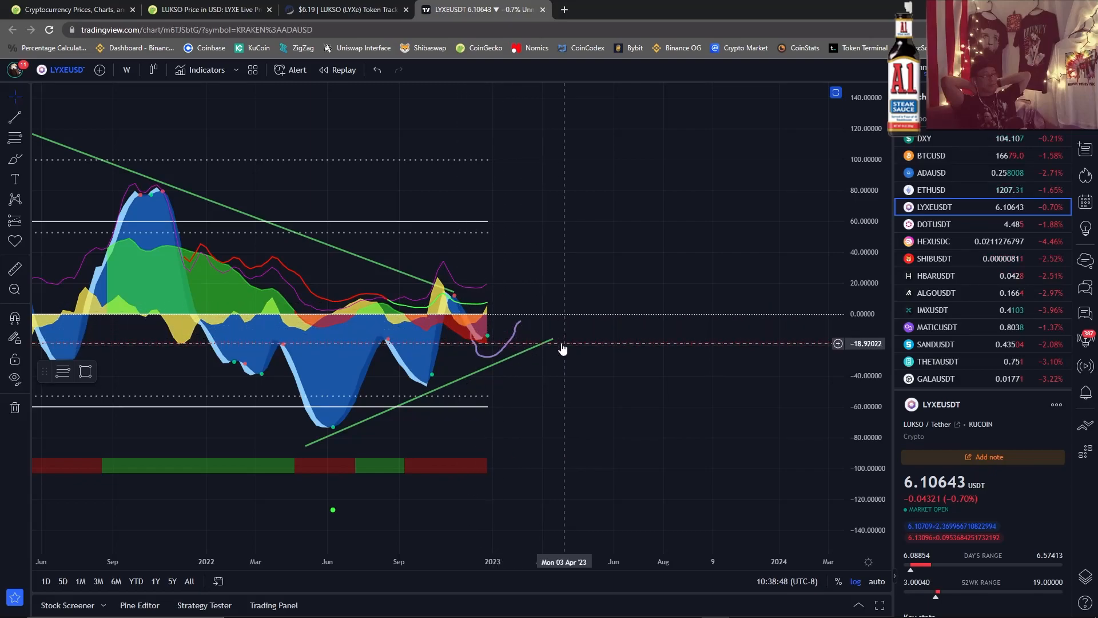
pyautogui.moveTo(556, 342)
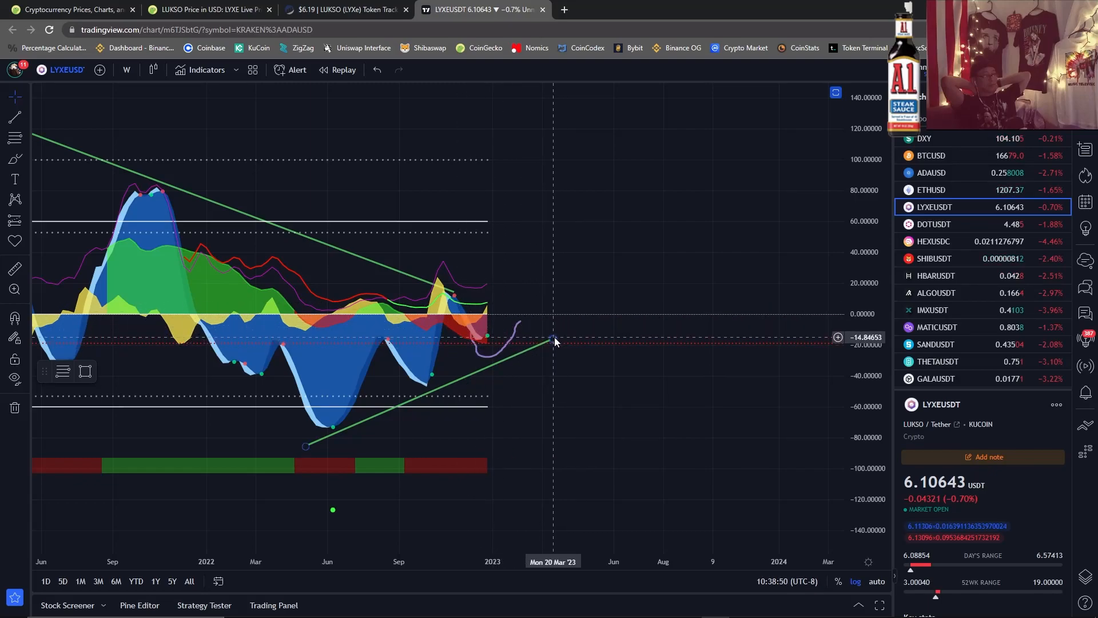
pyautogui.moveTo(535, 343)
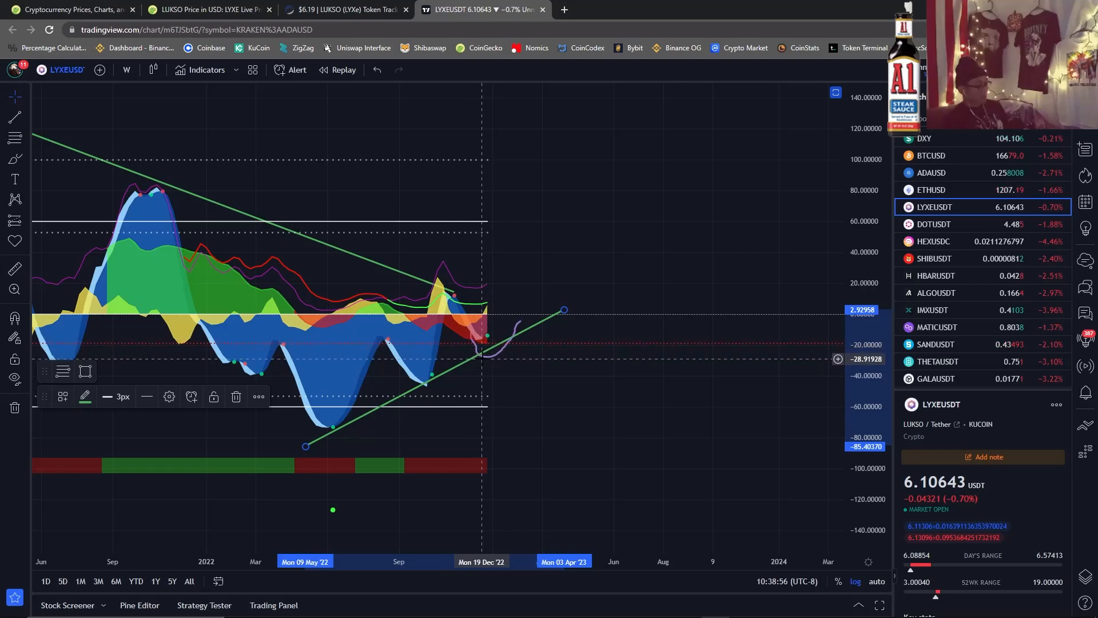
pyautogui.moveTo(566, 311)
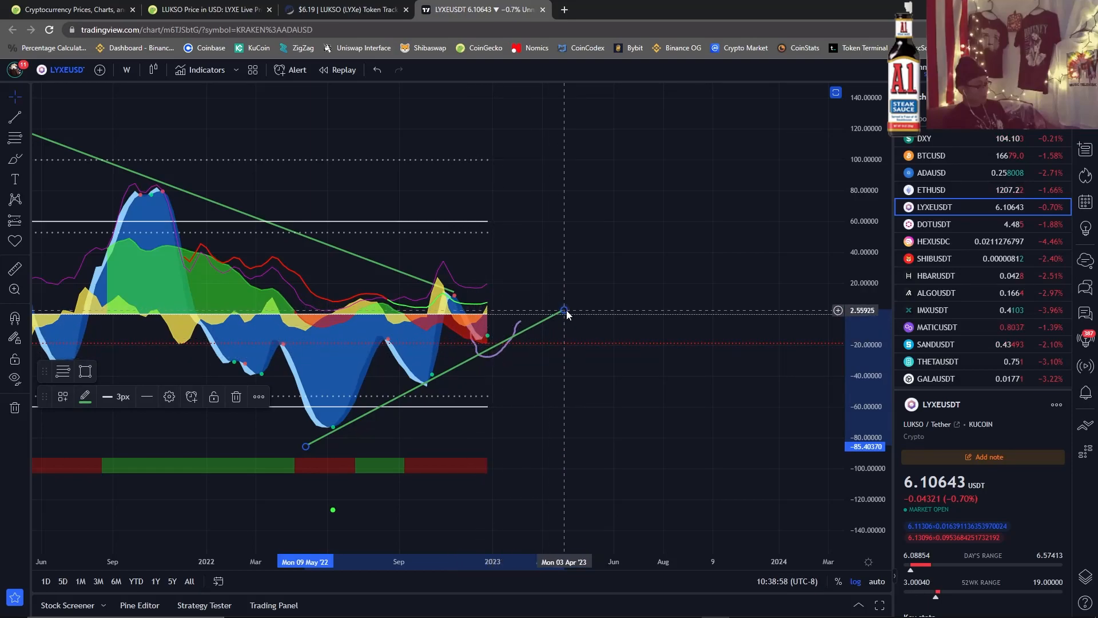
pyautogui.moveTo(564, 311)
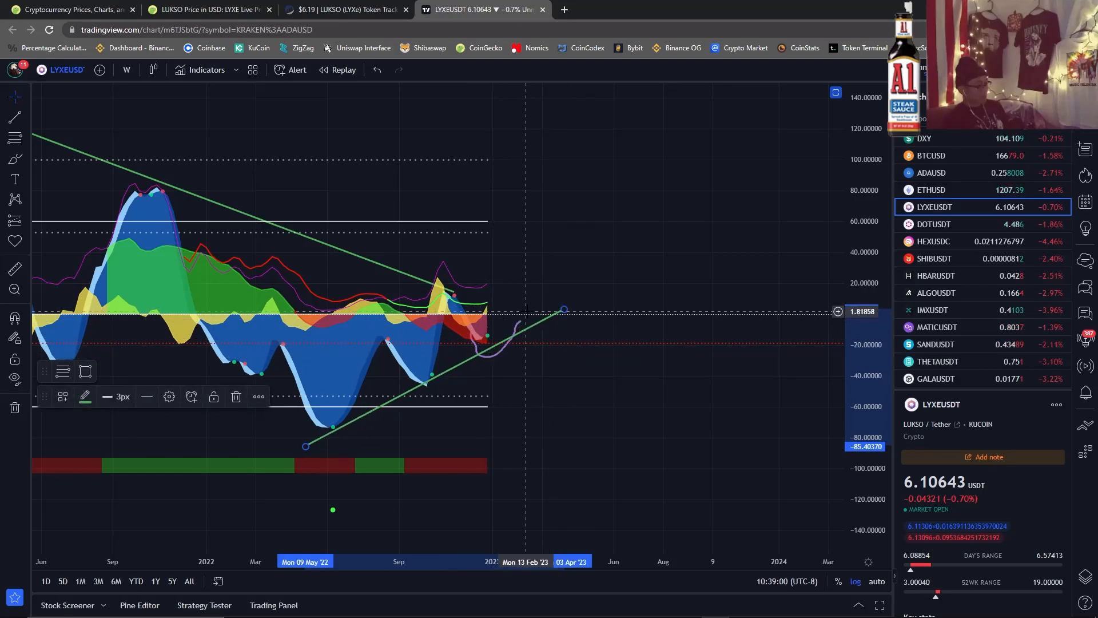
pyautogui.moveTo(520, 305)
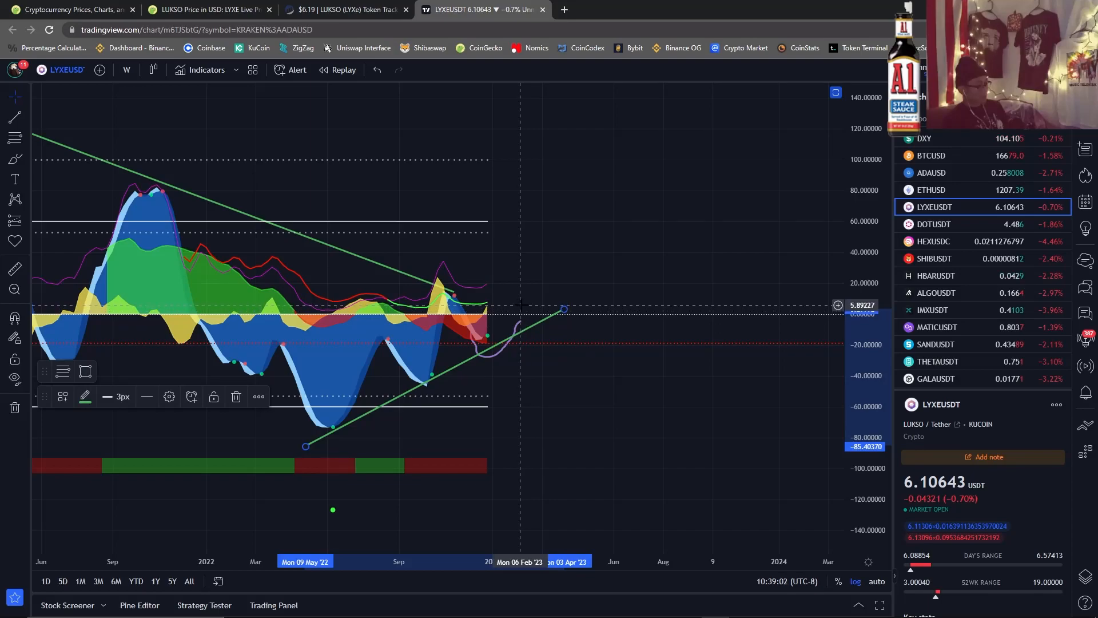
pyautogui.moveTo(492, 347)
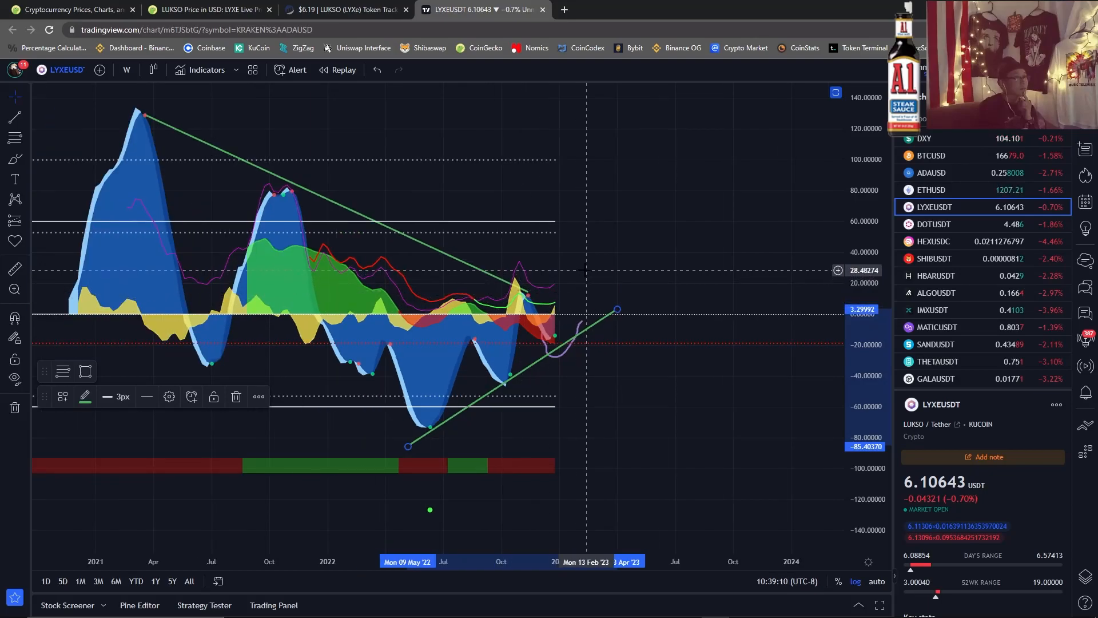
pyautogui.moveTo(578, 258)
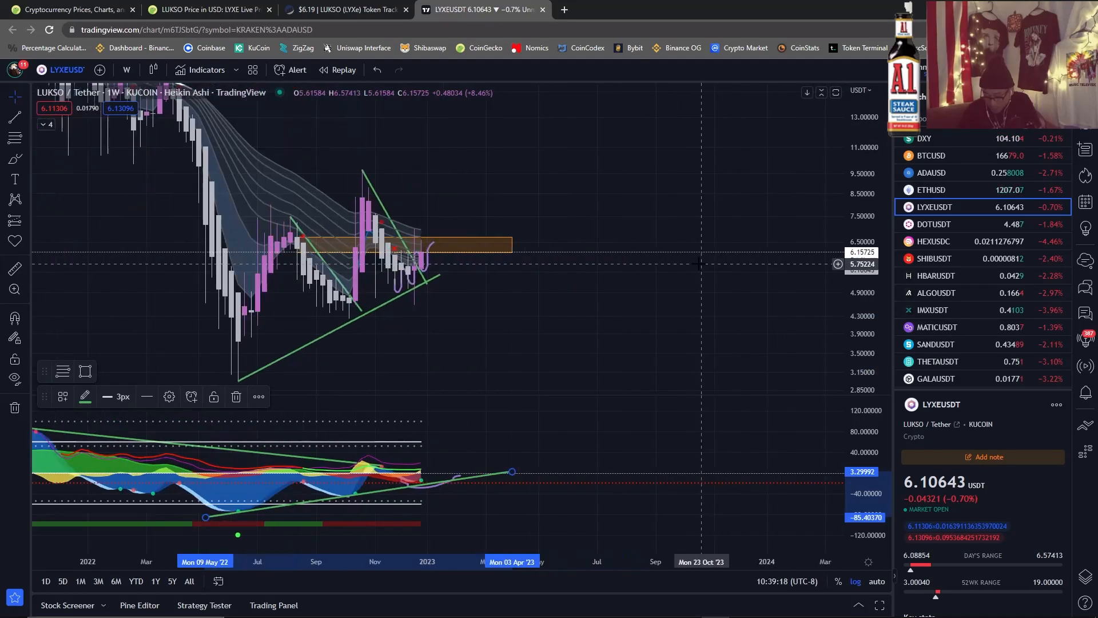
pyautogui.scroll(-3)
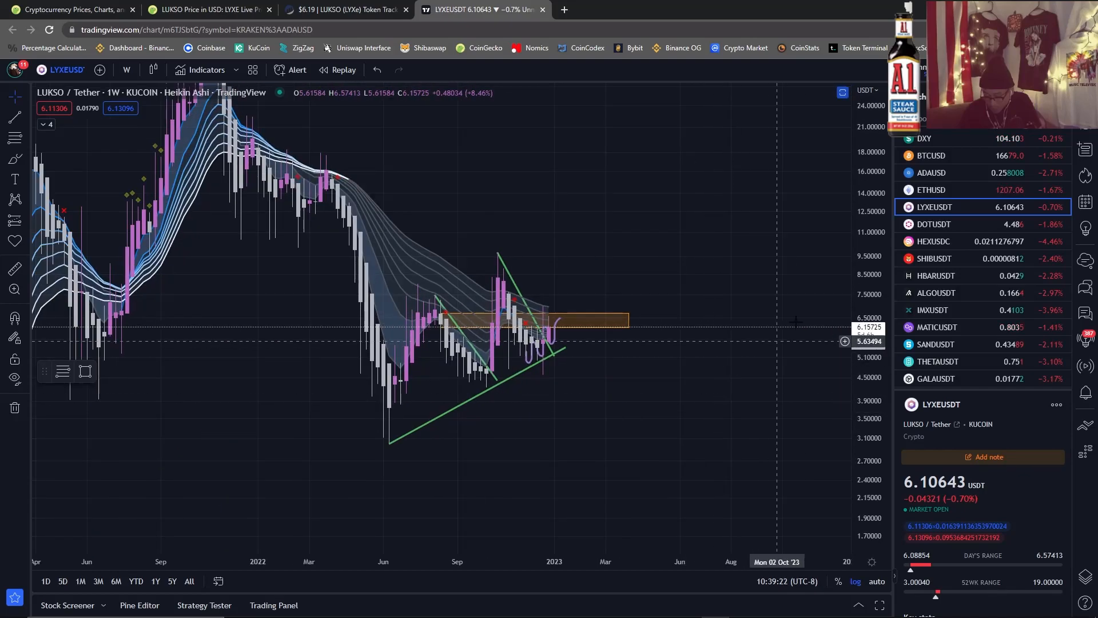
pyautogui.moveTo(765, 322)
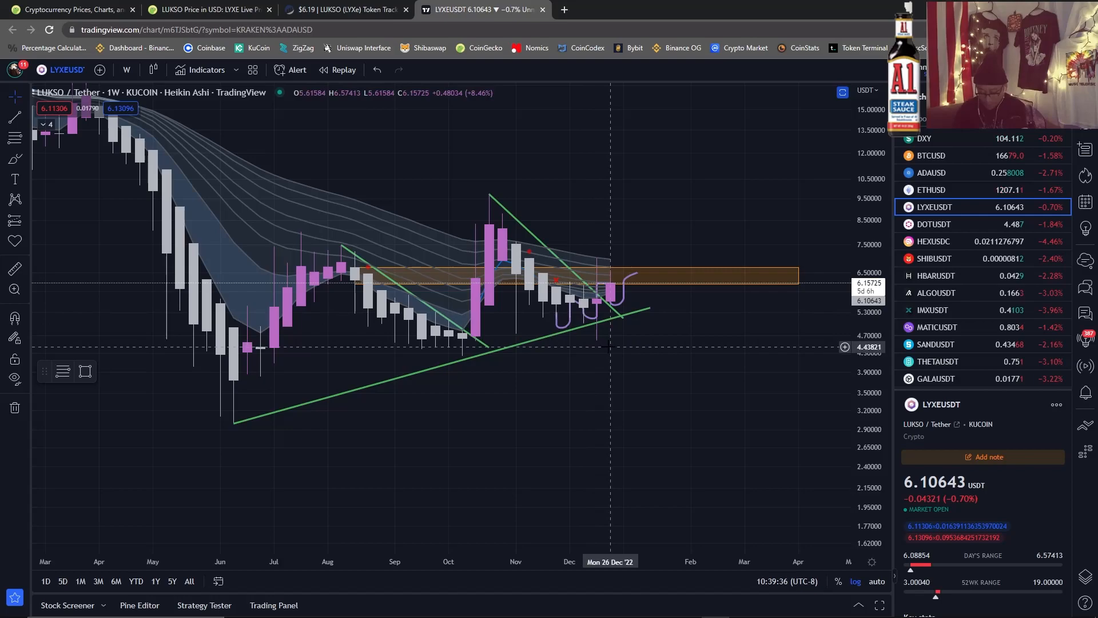
pyautogui.moveTo(557, 291)
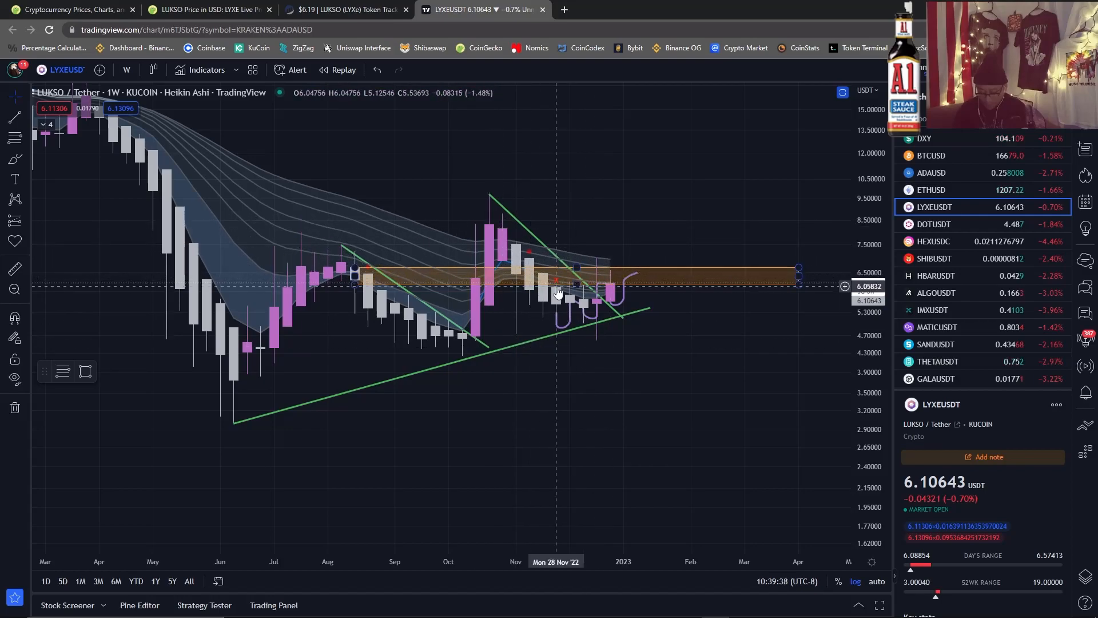
pyautogui.moveTo(529, 270)
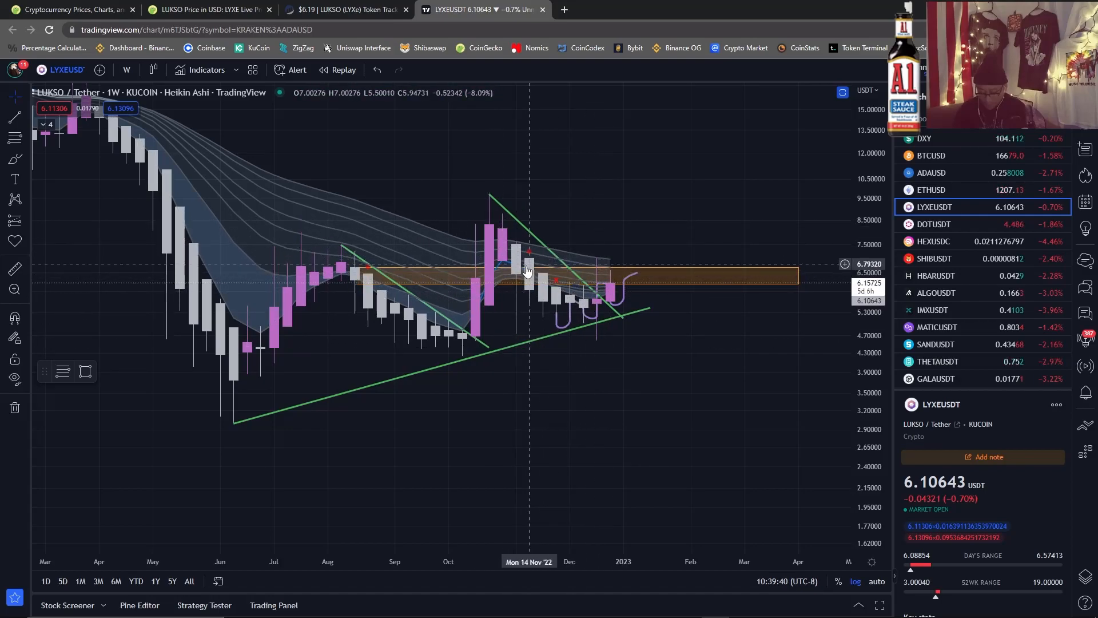
pyautogui.moveTo(519, 252)
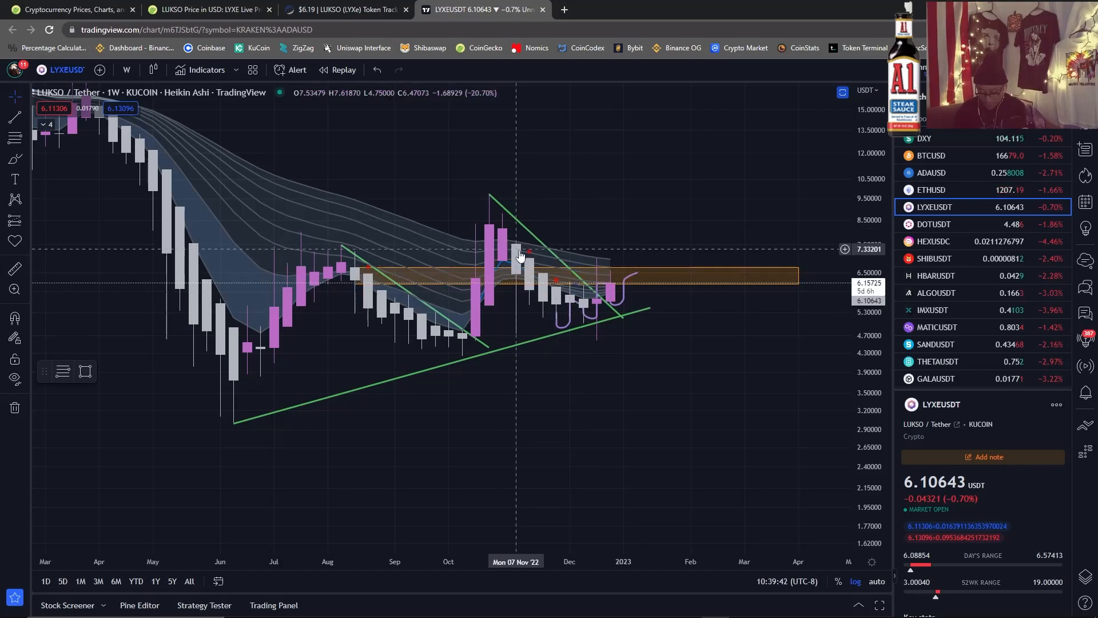
pyautogui.moveTo(476, 151)
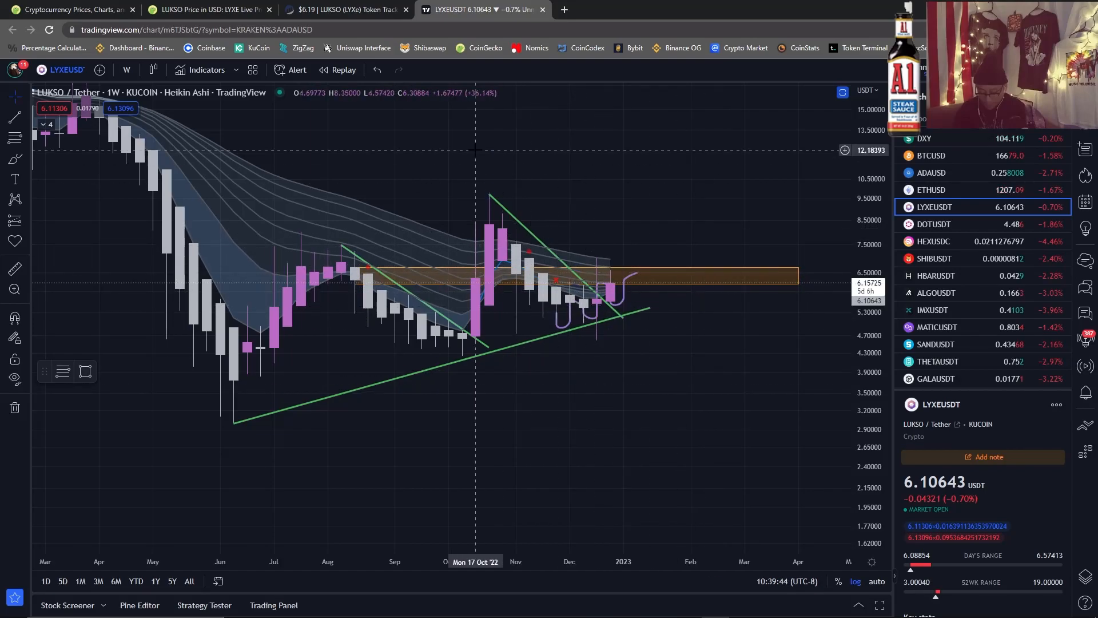
pyautogui.moveTo(610, 313)
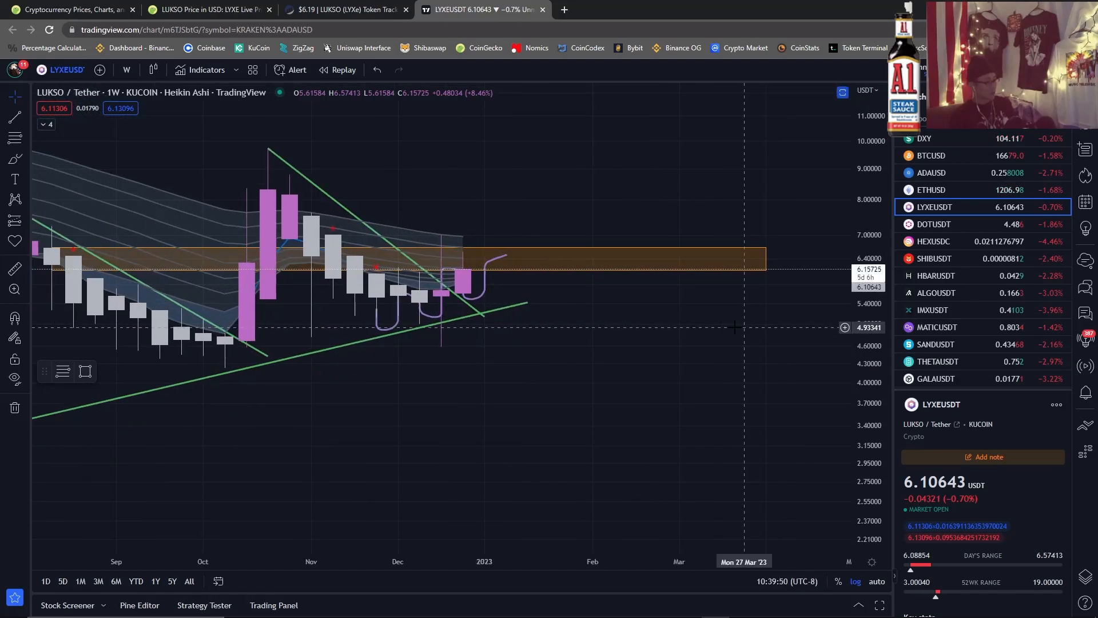
pyautogui.moveTo(466, 266)
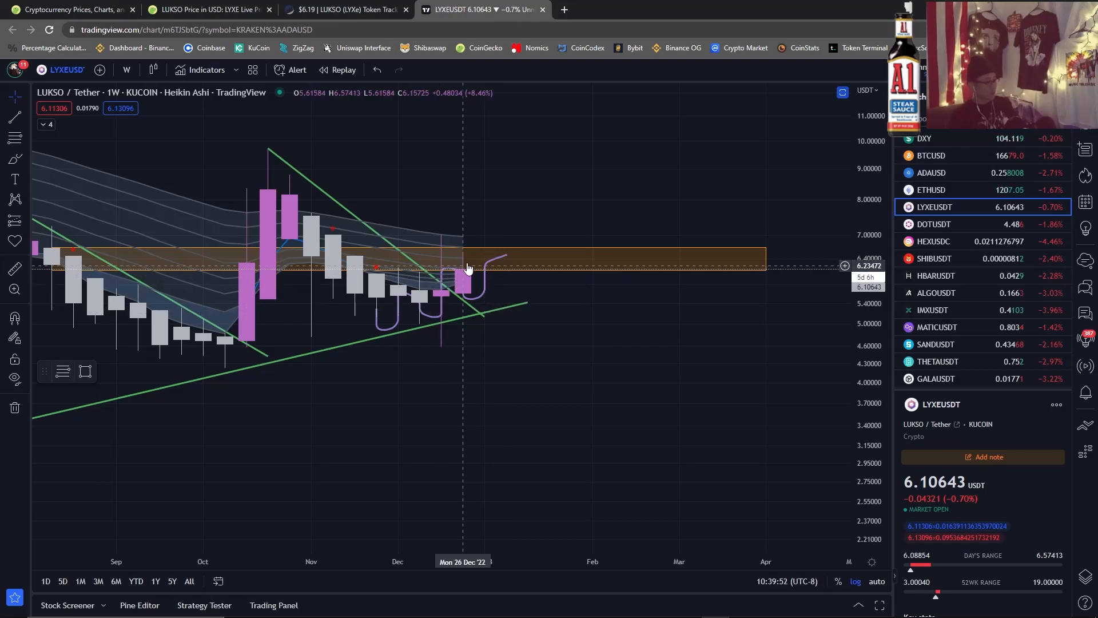
pyautogui.moveTo(466, 260)
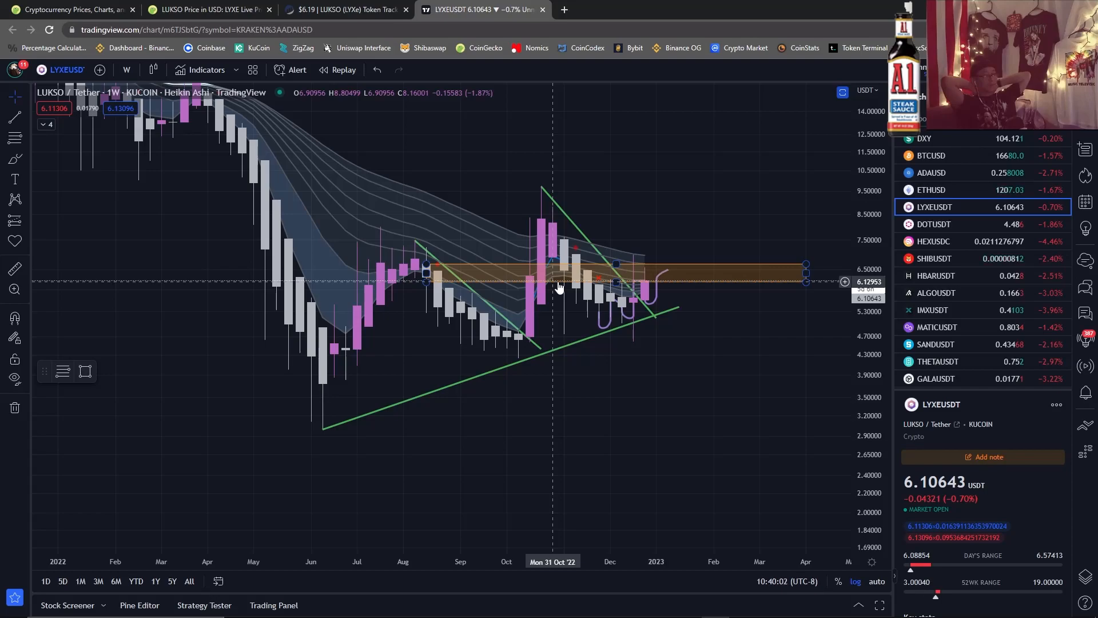
pyautogui.moveTo(725, 269)
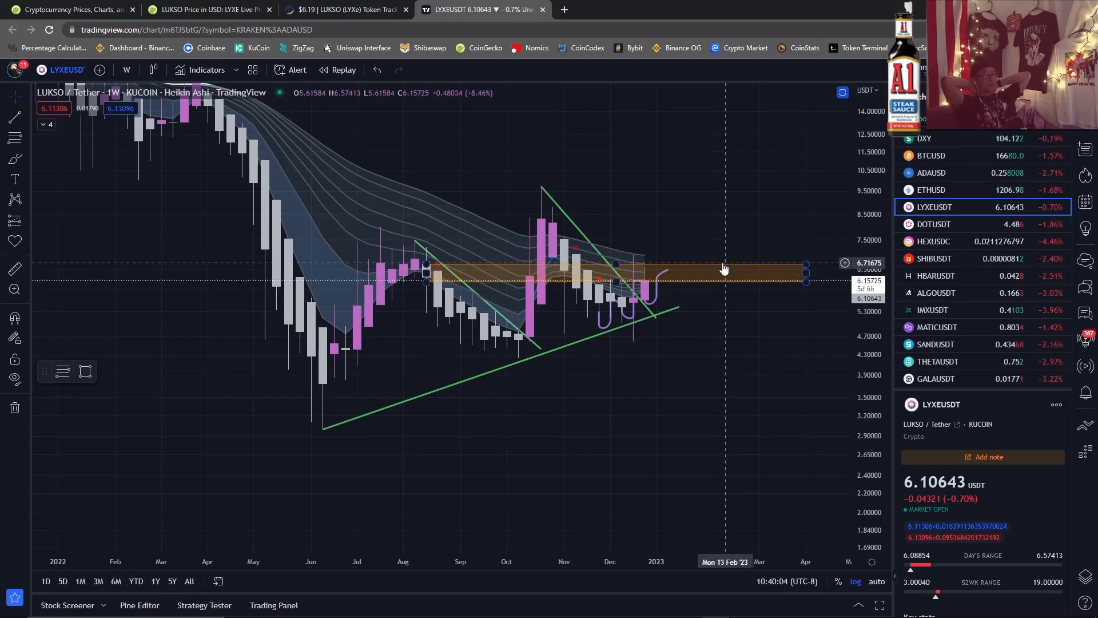
pyautogui.moveTo(669, 317)
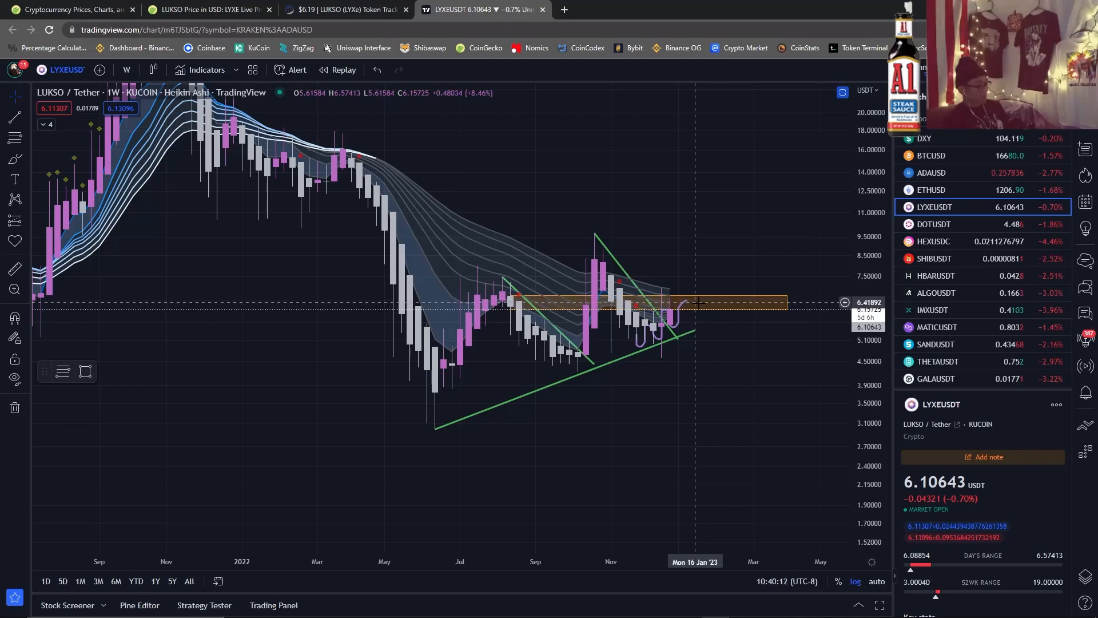
pyautogui.moveTo(702, 300)
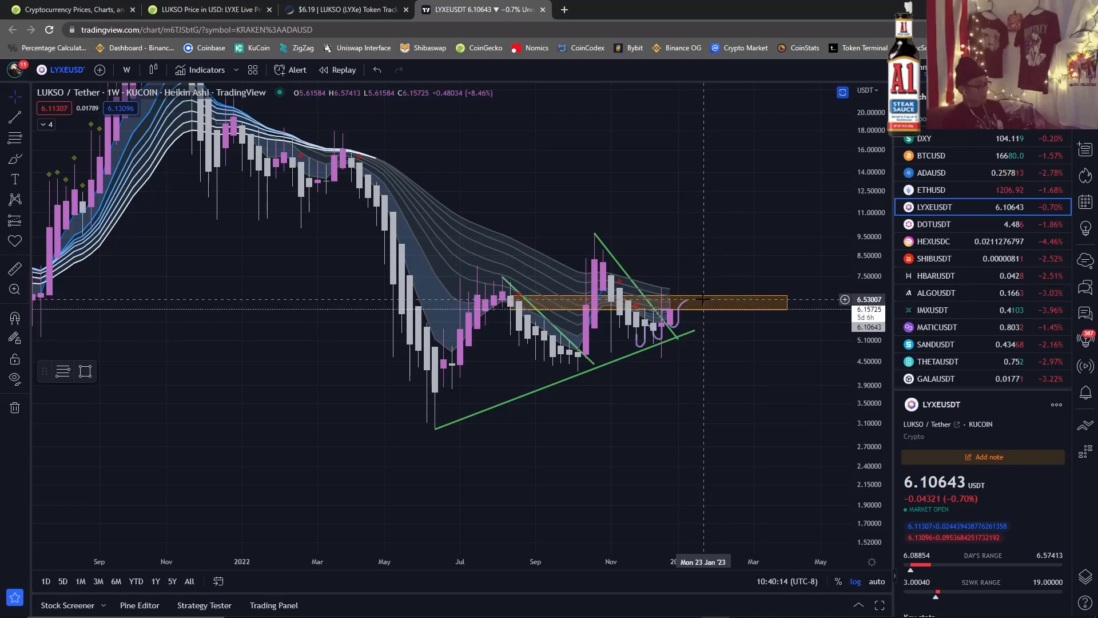
pyautogui.moveTo(706, 184)
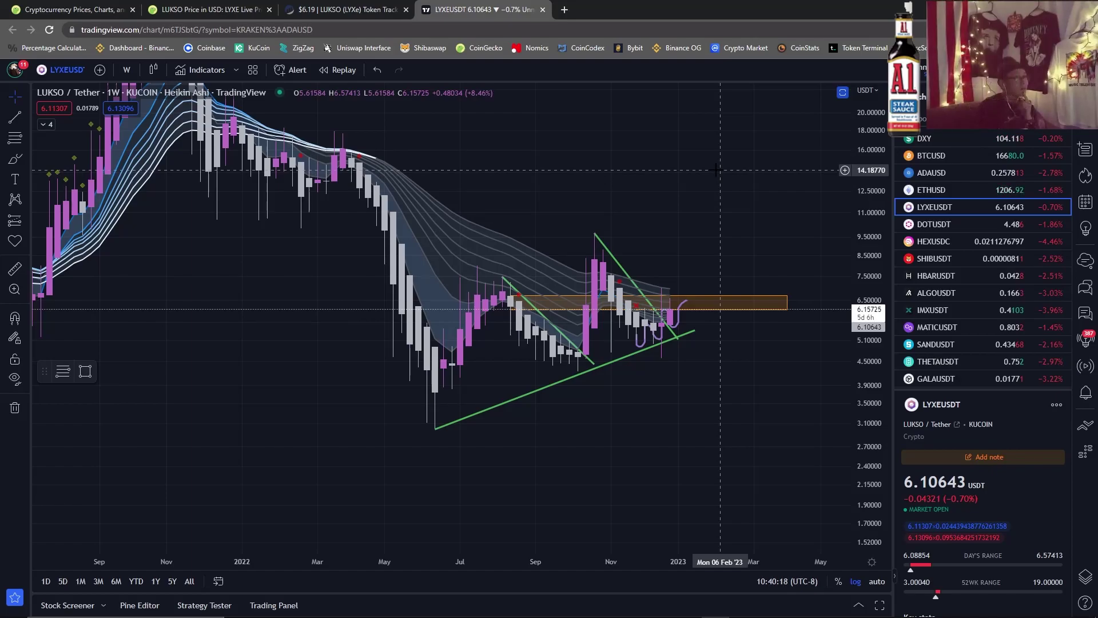
pyautogui.moveTo(368, 239)
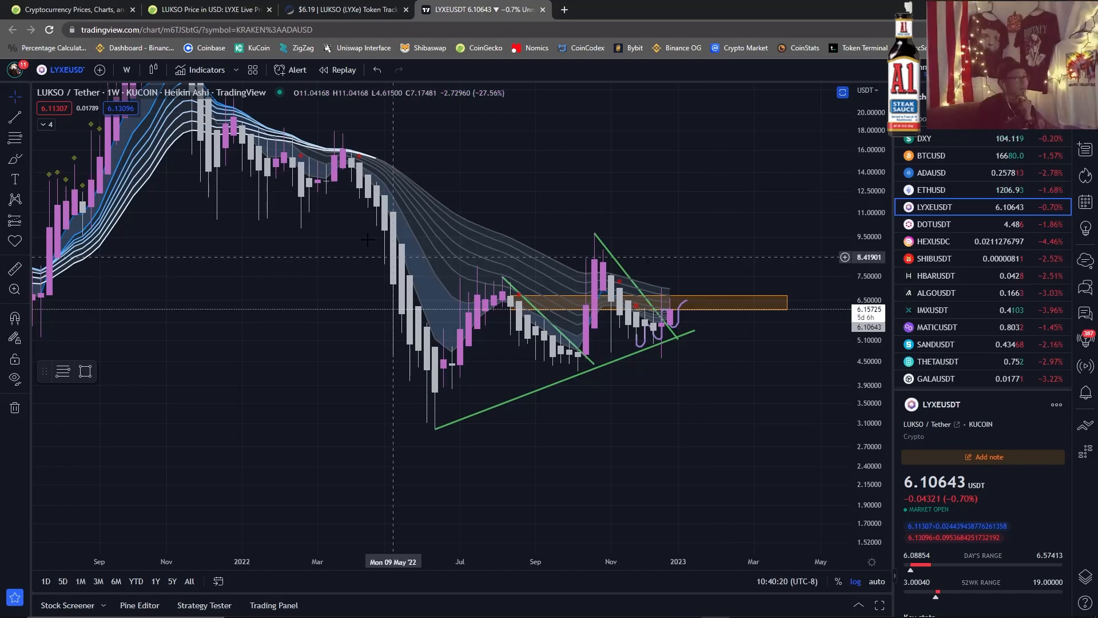
pyautogui.moveTo(409, 293)
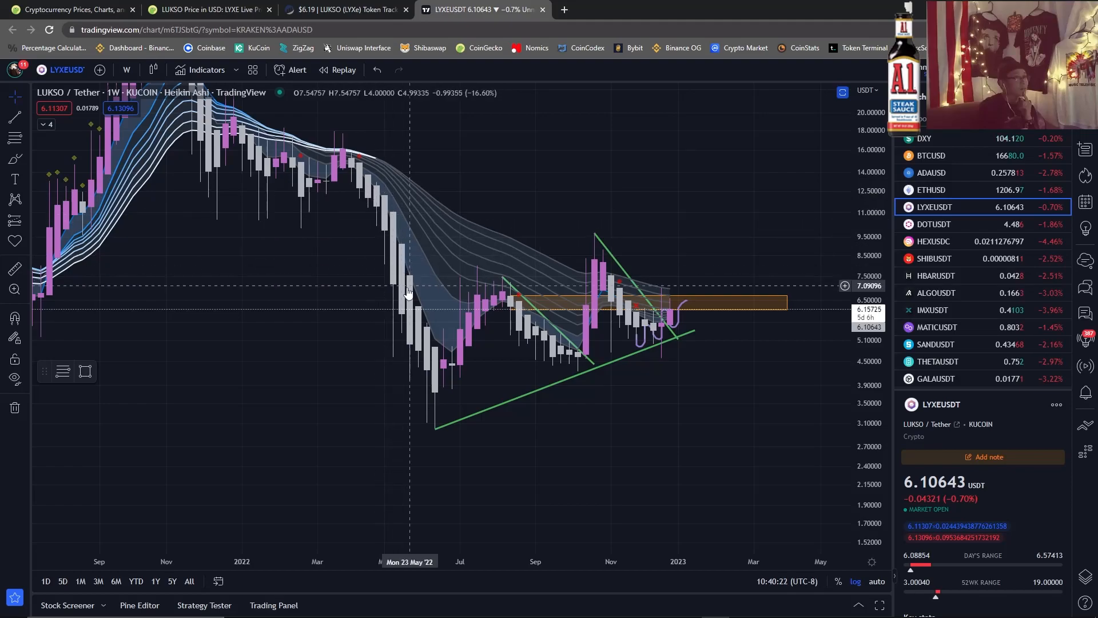
pyautogui.moveTo(423, 353)
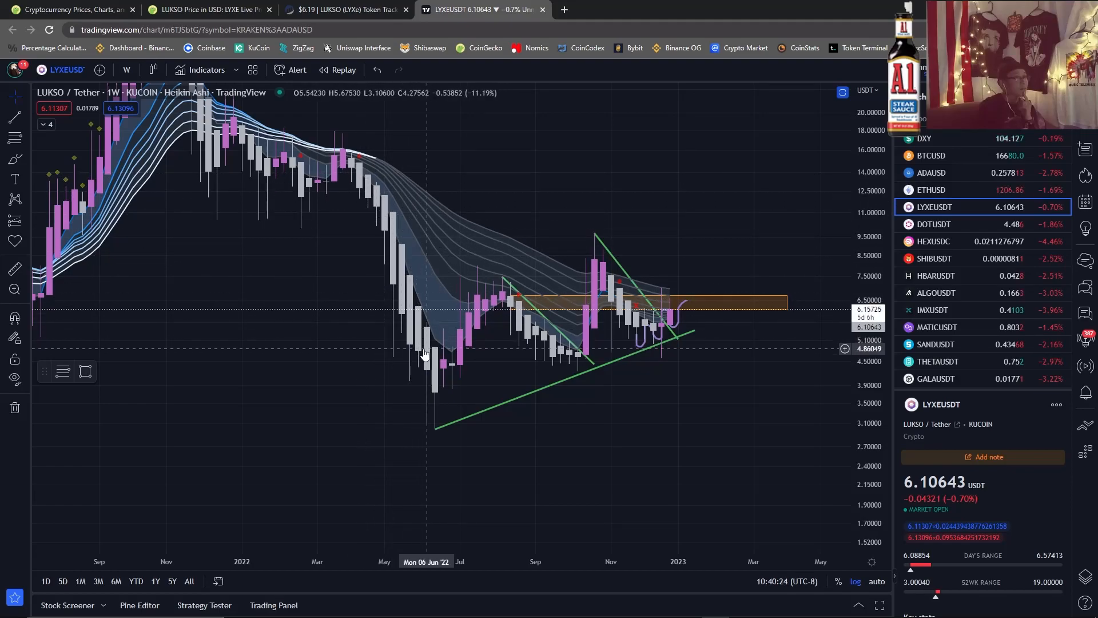
pyautogui.moveTo(685, 307)
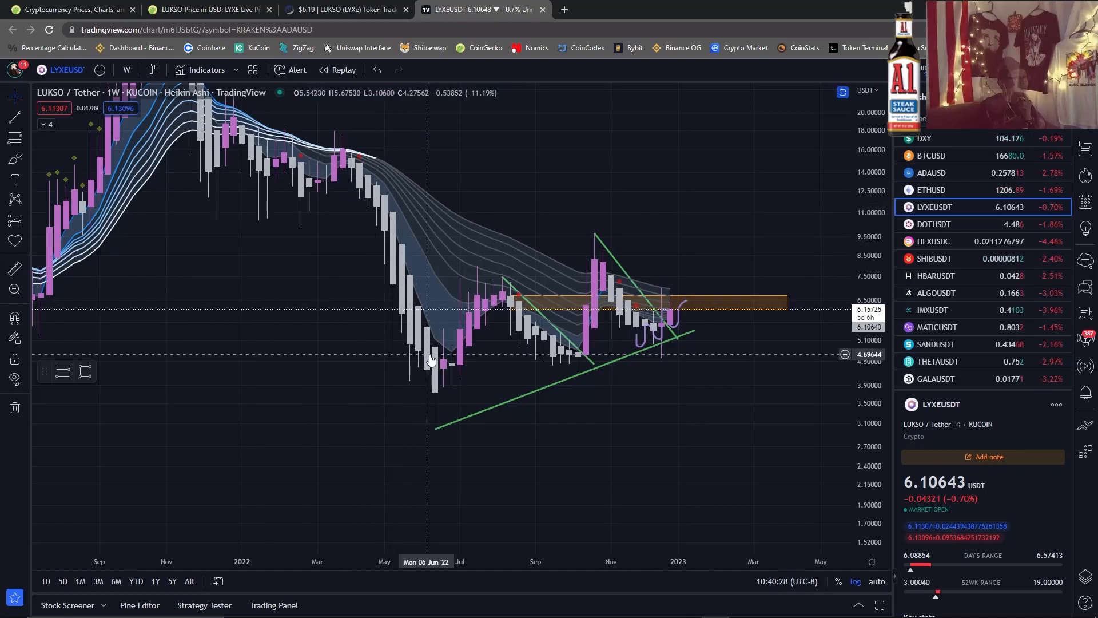
pyautogui.moveTo(736, 161)
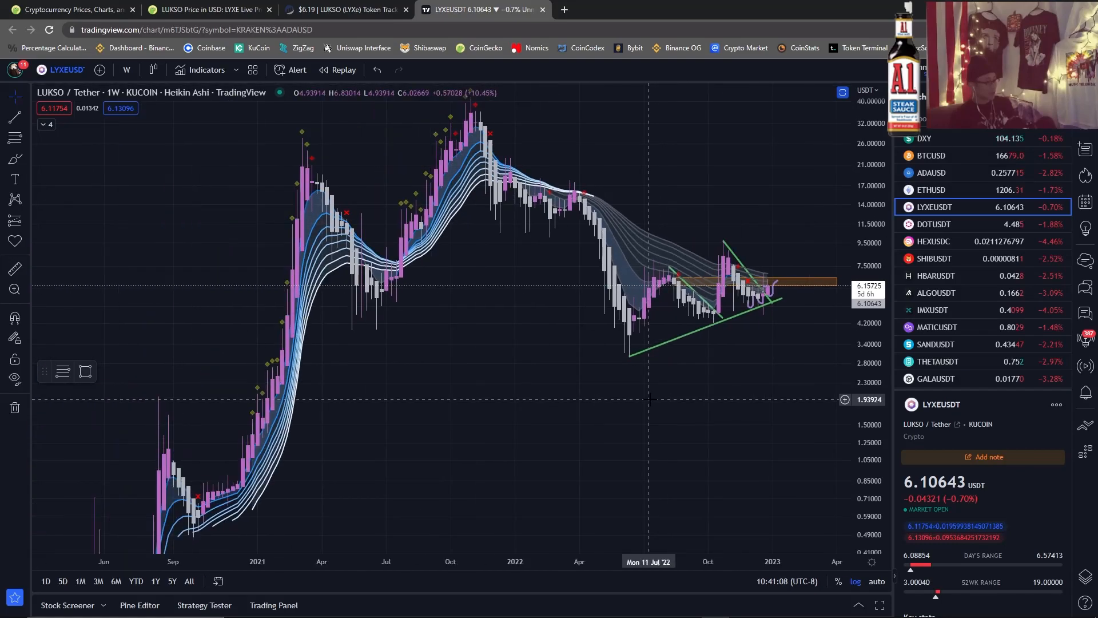
pyautogui.scroll(-3)
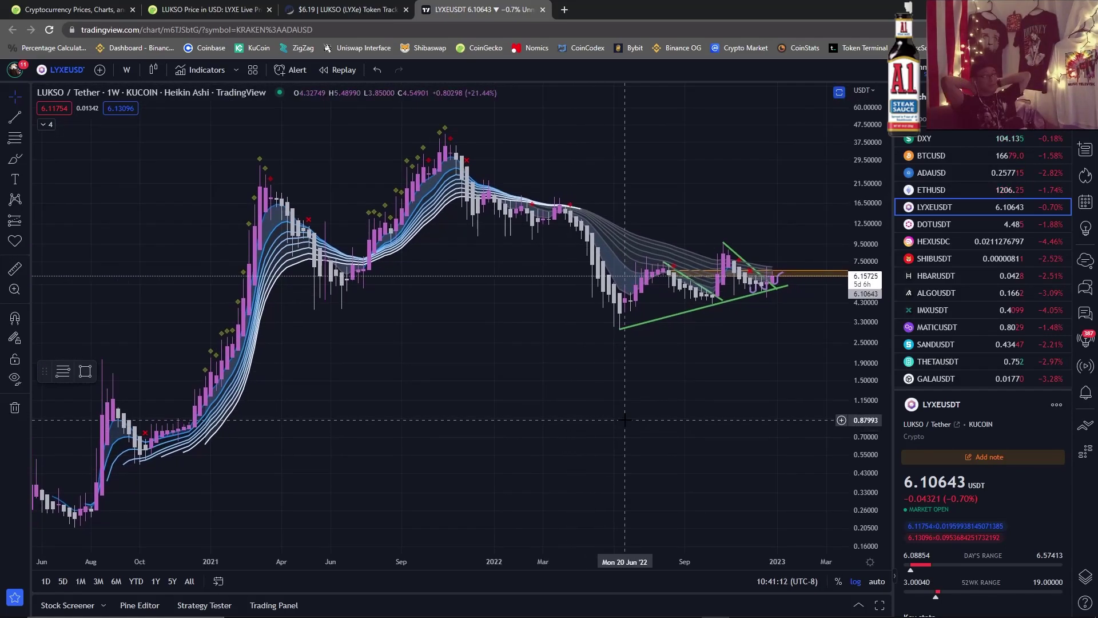
# Set the LYXE chart to the 2-day timeframe.
pyautogui.click(126, 70)
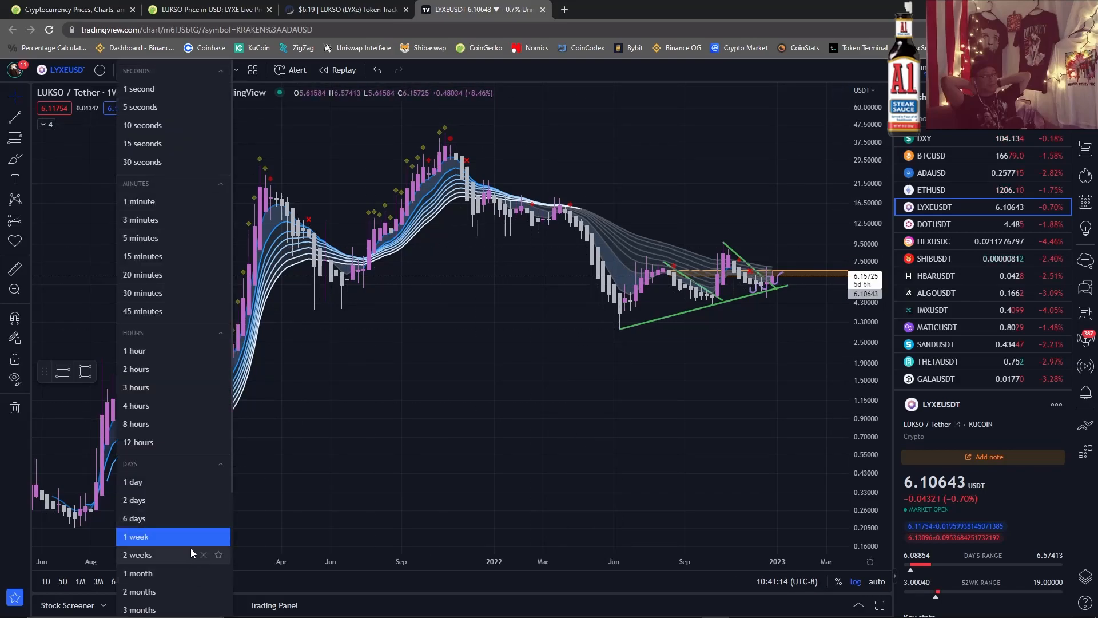
pyautogui.click(133, 500)
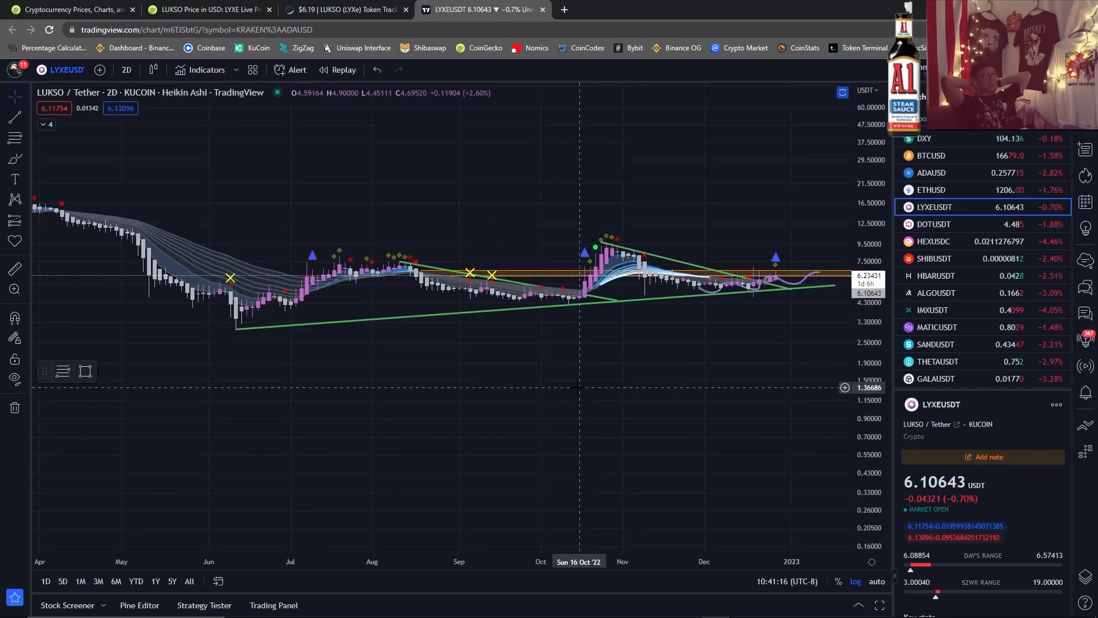
pyautogui.scroll(-3)
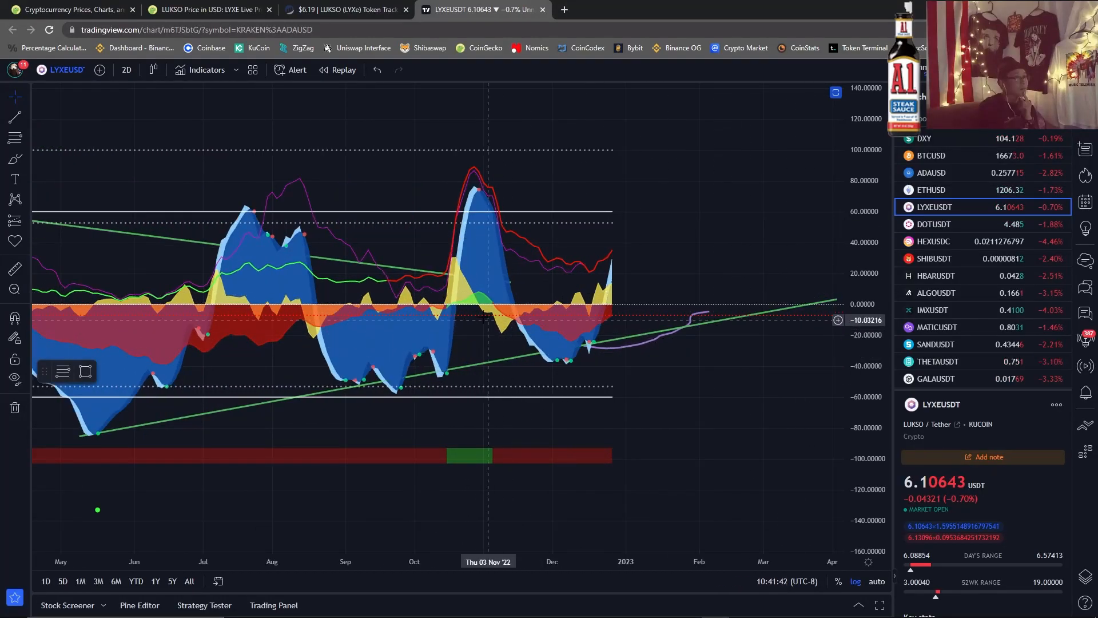
pyautogui.moveTo(591, 333)
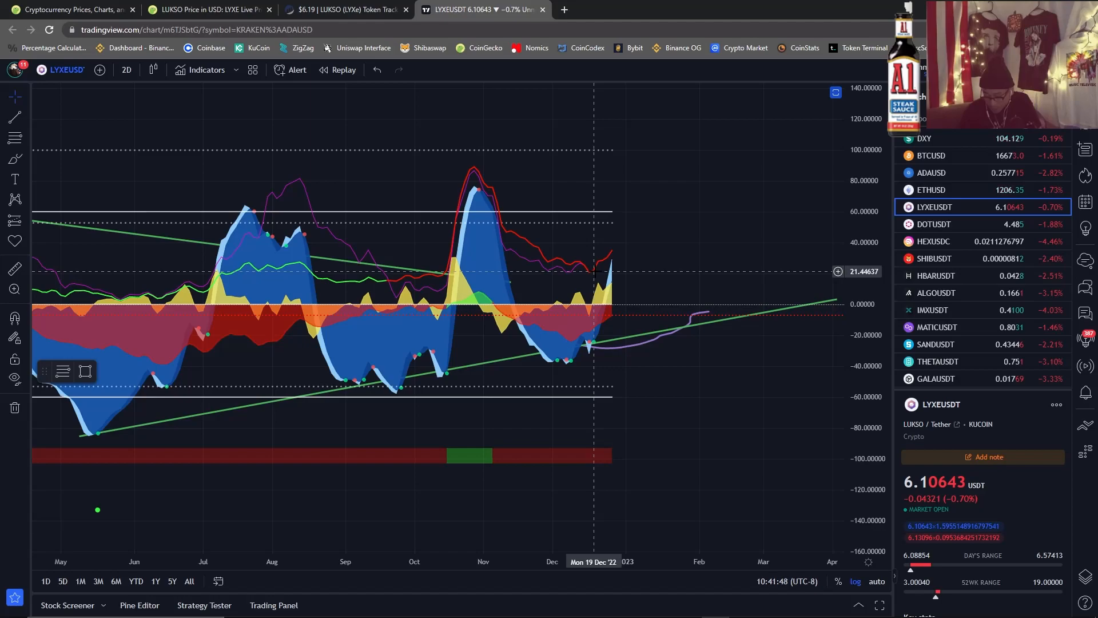
pyautogui.moveTo(623, 265)
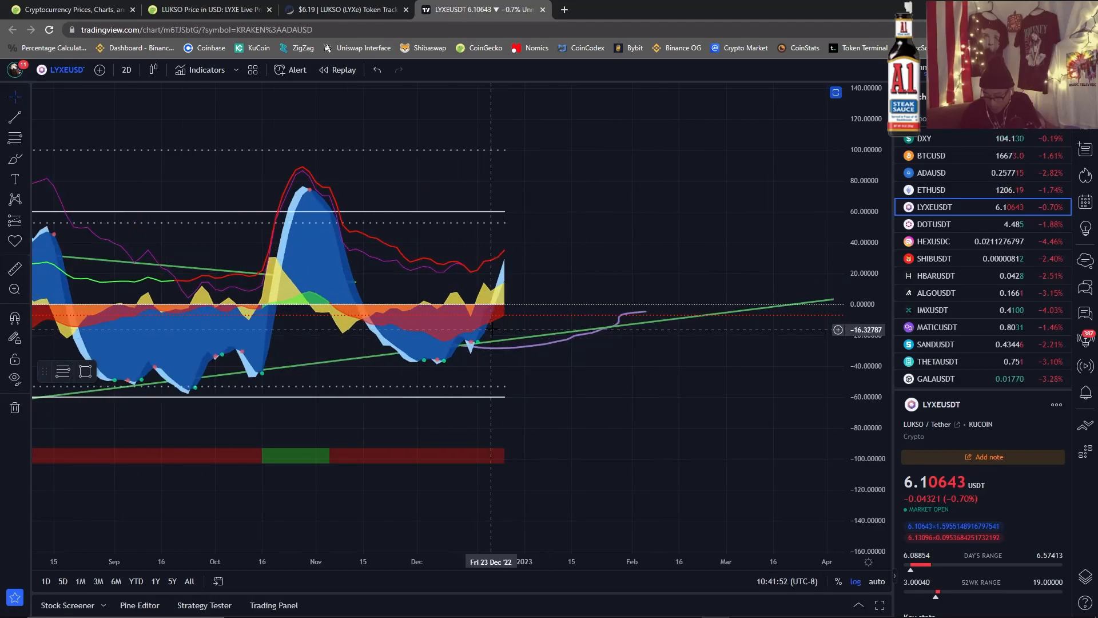
pyautogui.moveTo(494, 294)
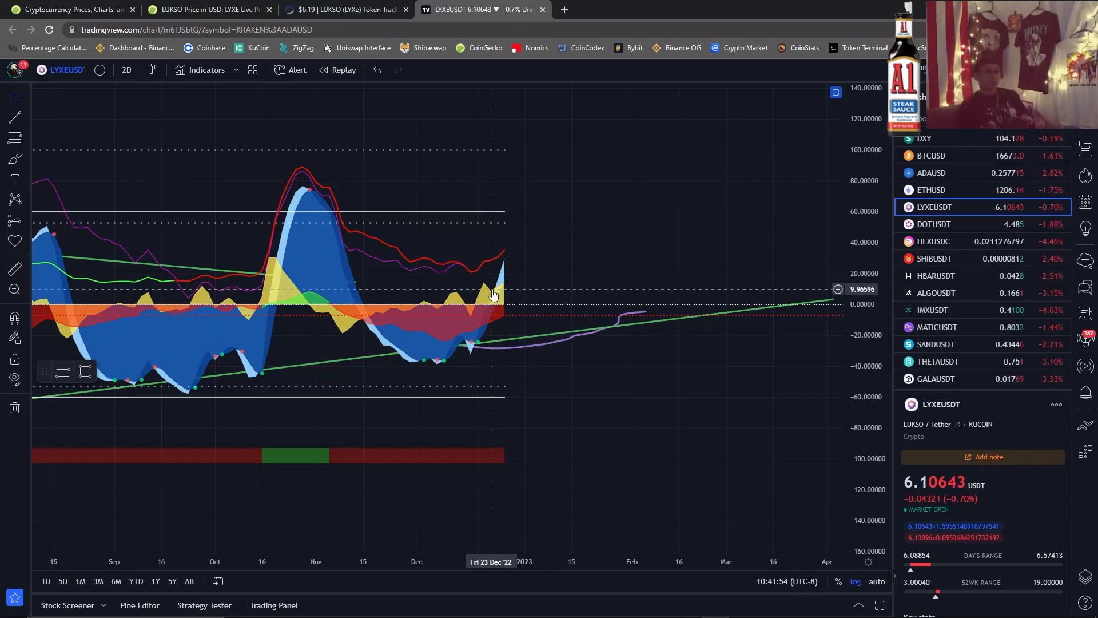
pyautogui.moveTo(630, 173)
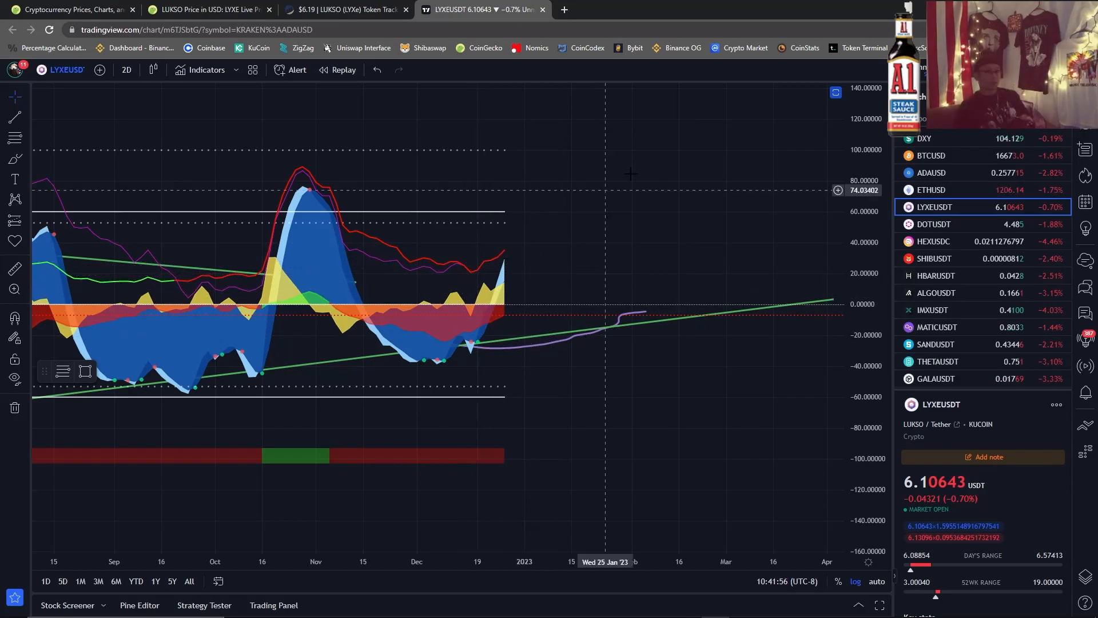
pyautogui.moveTo(511, 261)
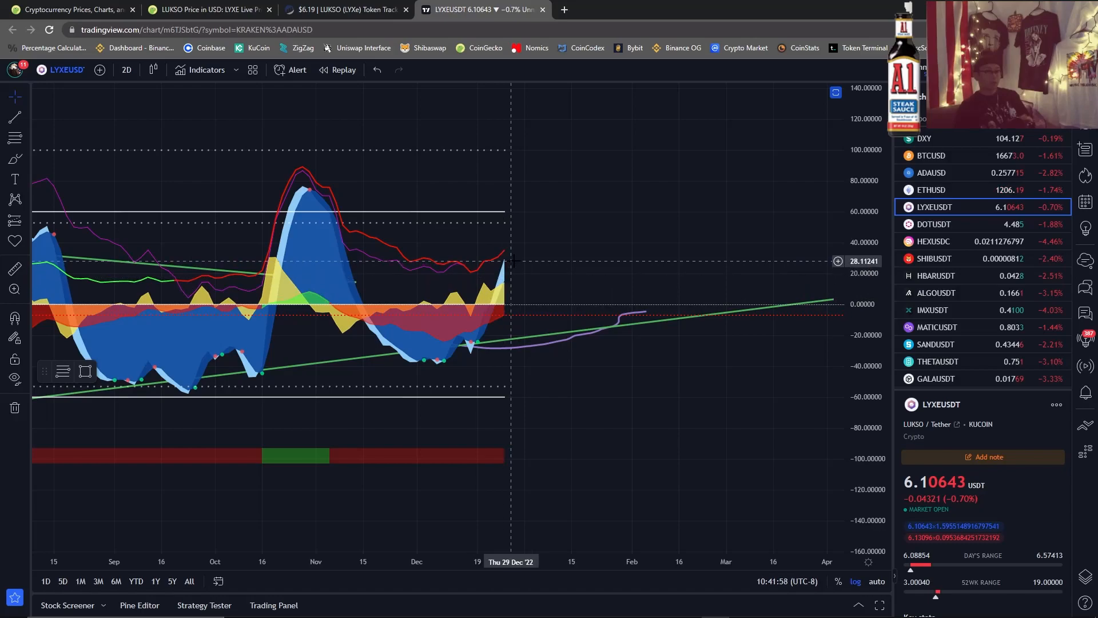
pyautogui.moveTo(504, 189)
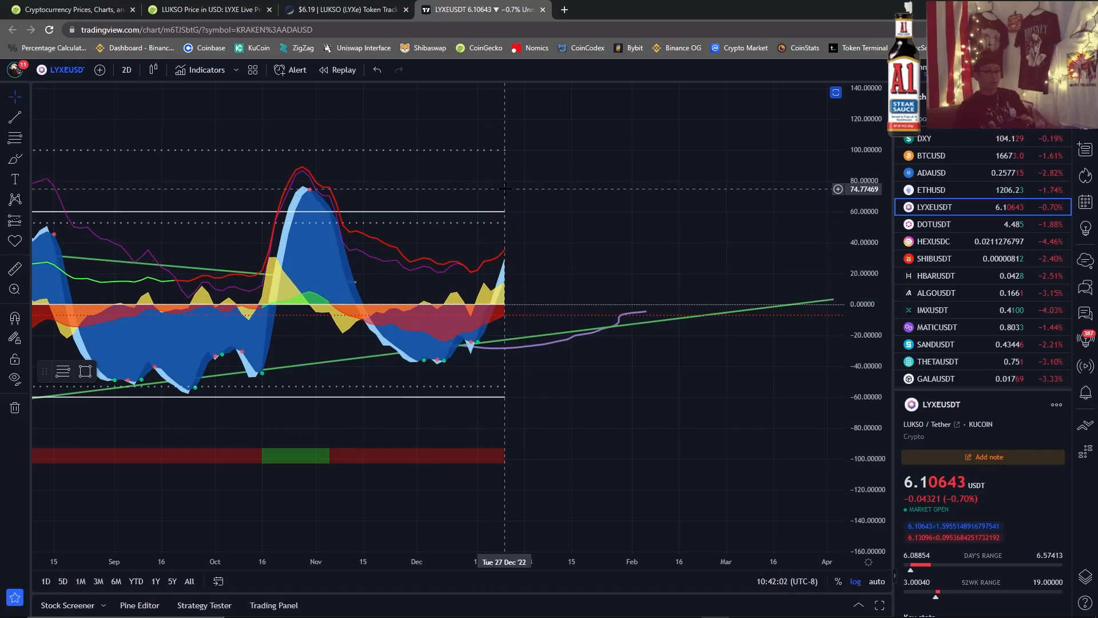
pyautogui.moveTo(489, 287)
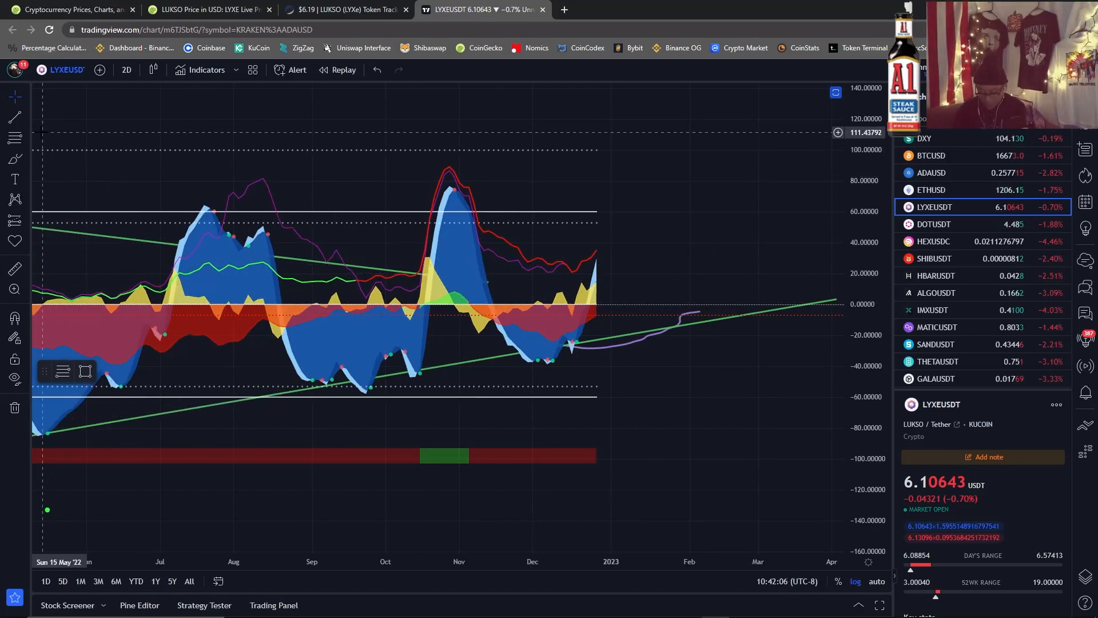
pyautogui.moveTo(186, 157)
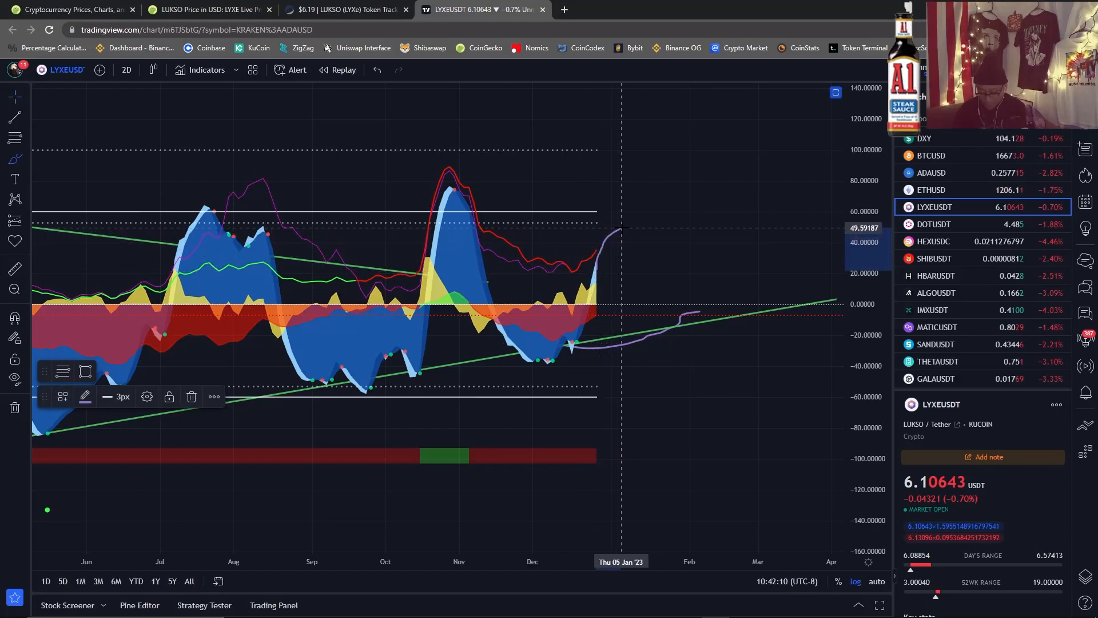
pyautogui.moveTo(663, 268)
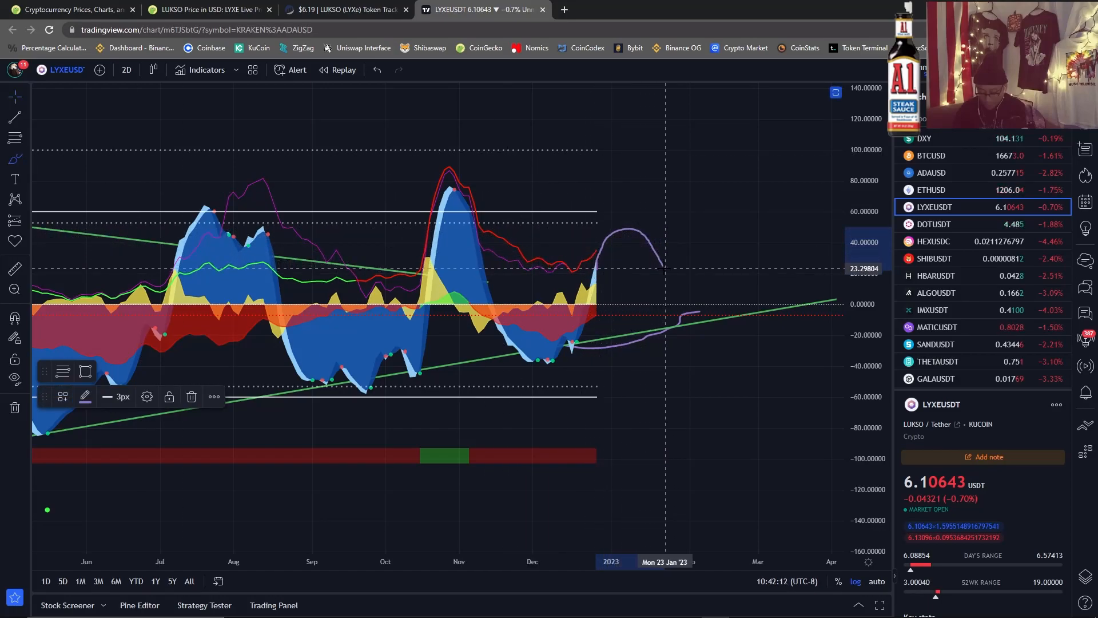
pyautogui.moveTo(683, 311)
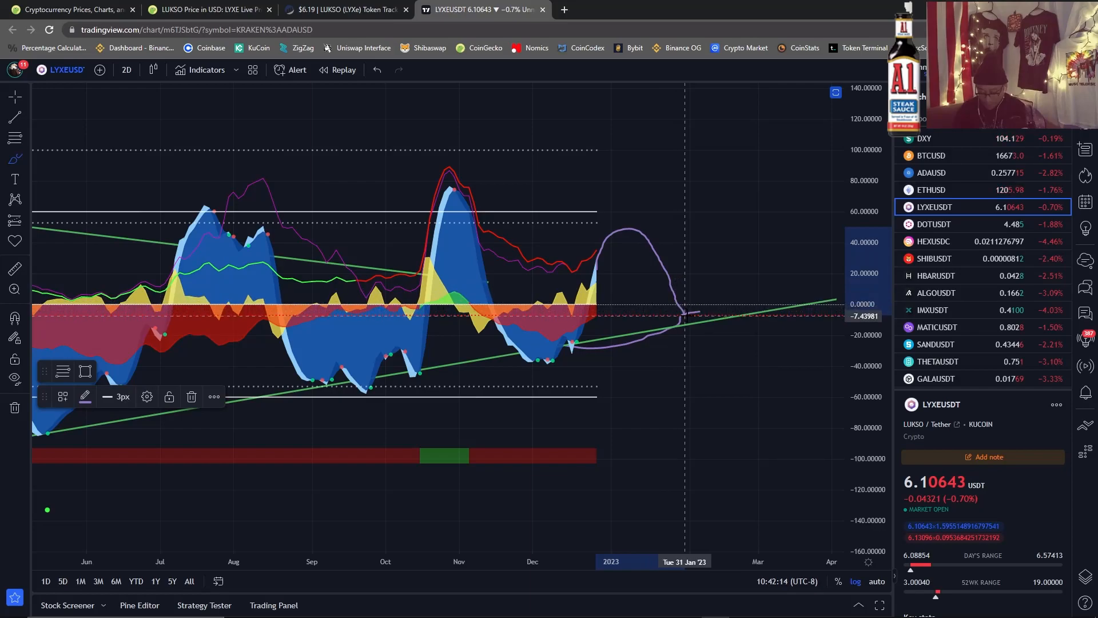
pyautogui.moveTo(728, 335)
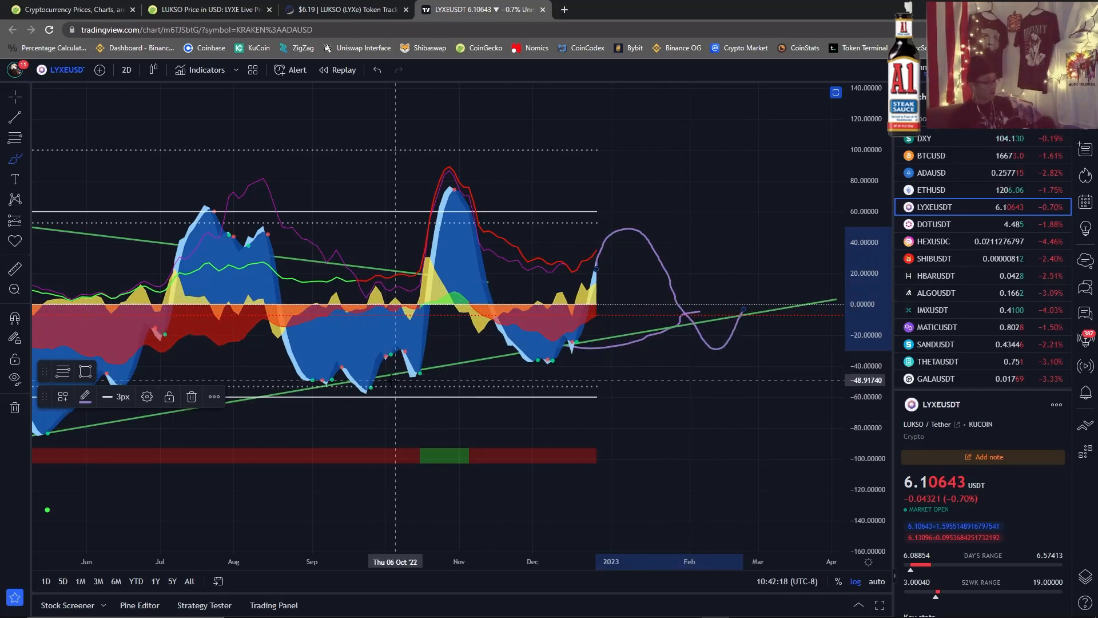
pyautogui.moveTo(753, 290)
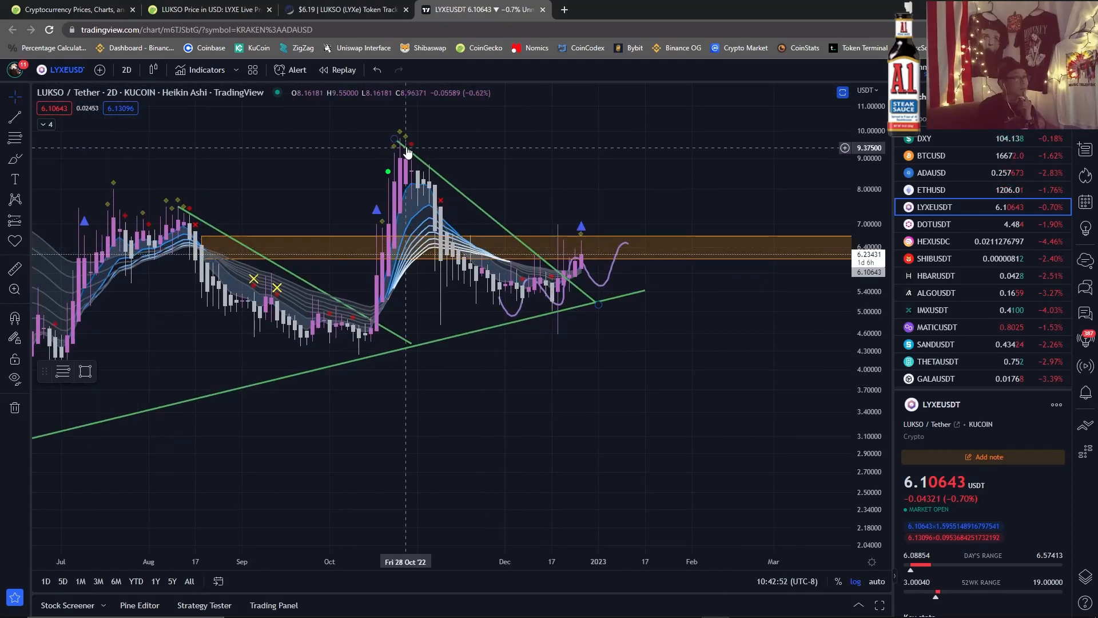
pyautogui.moveTo(581, 298)
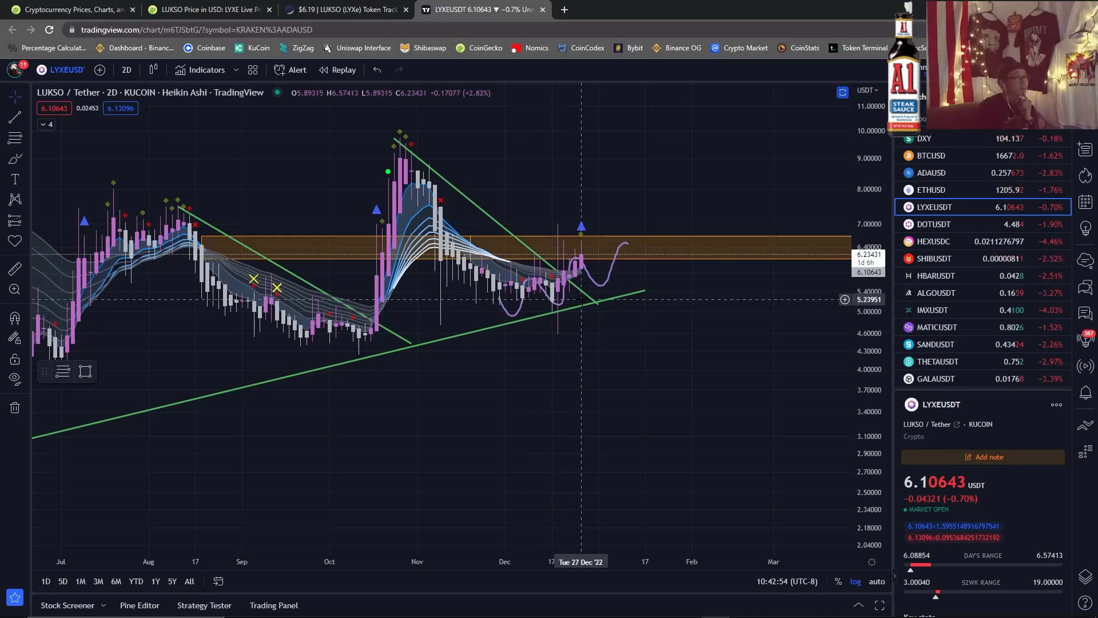
pyautogui.moveTo(598, 333)
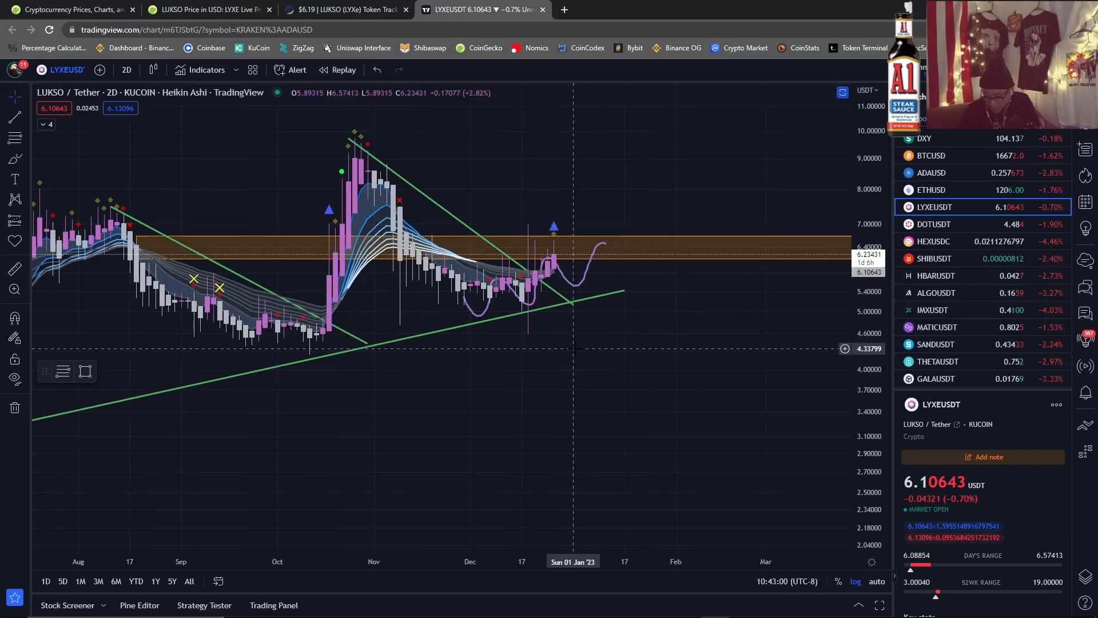
pyautogui.moveTo(527, 294)
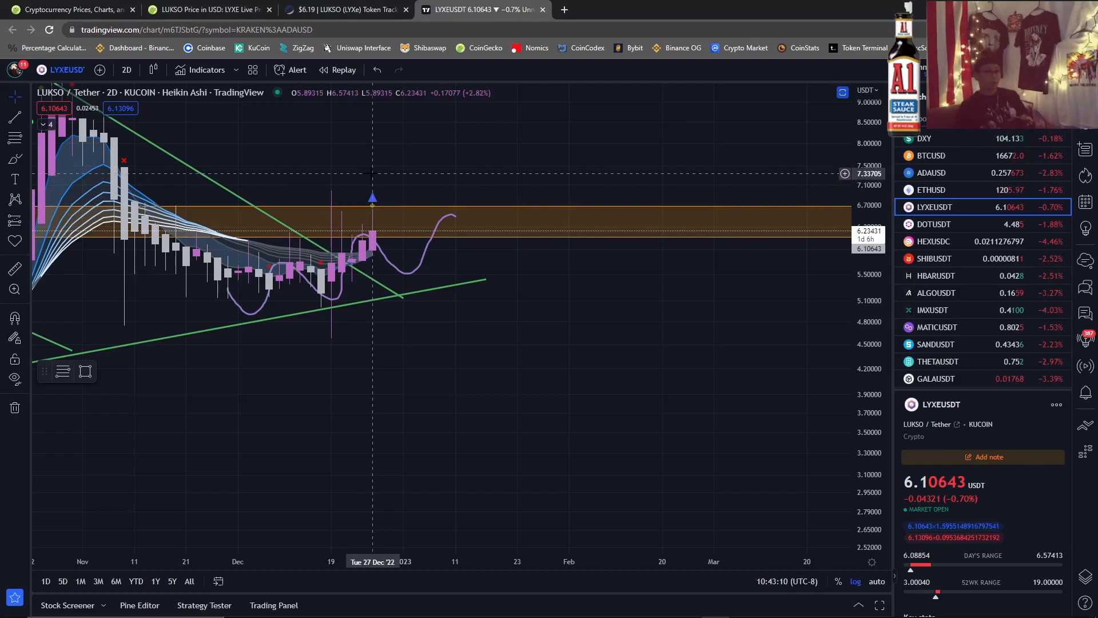
pyautogui.moveTo(370, 168)
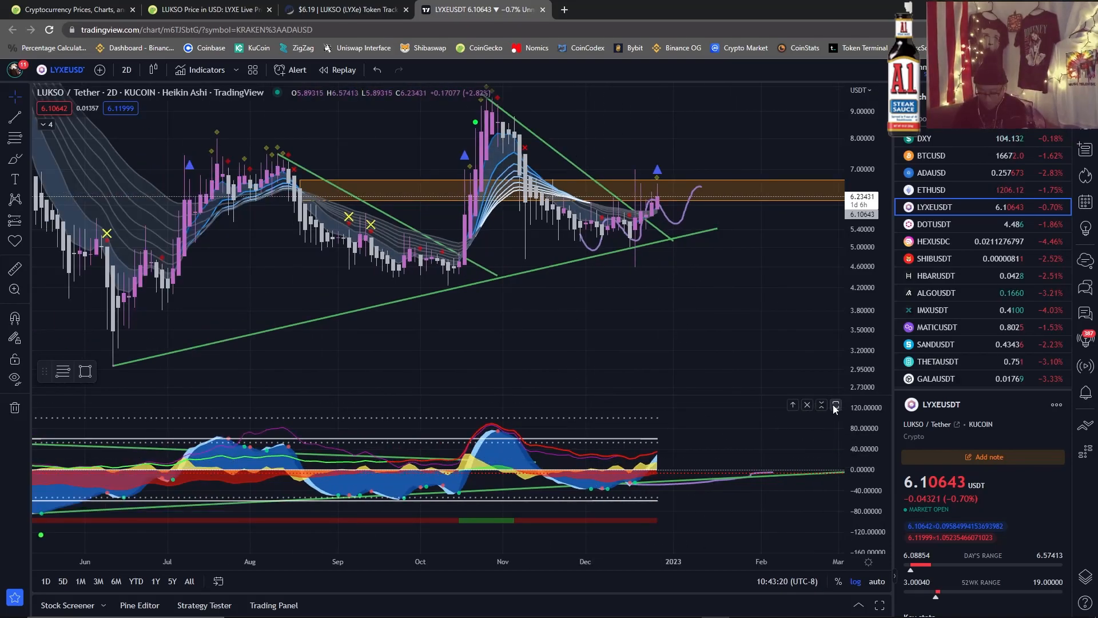
# Expand the 2-day oscillator pane to fill the chart area.
pyautogui.click(835, 405)
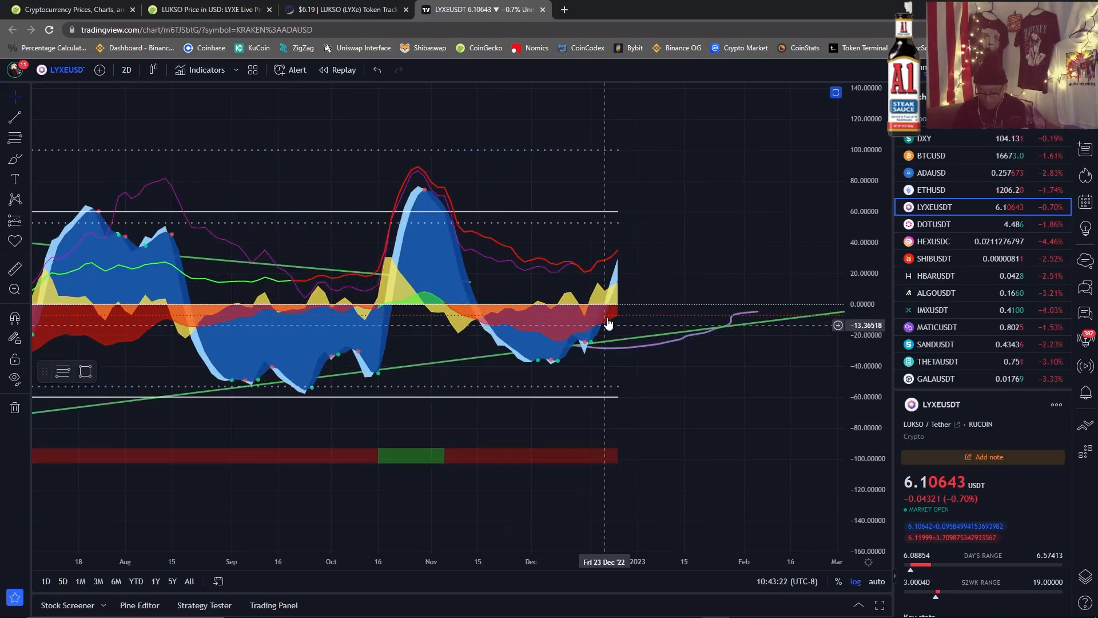
pyautogui.moveTo(618, 277)
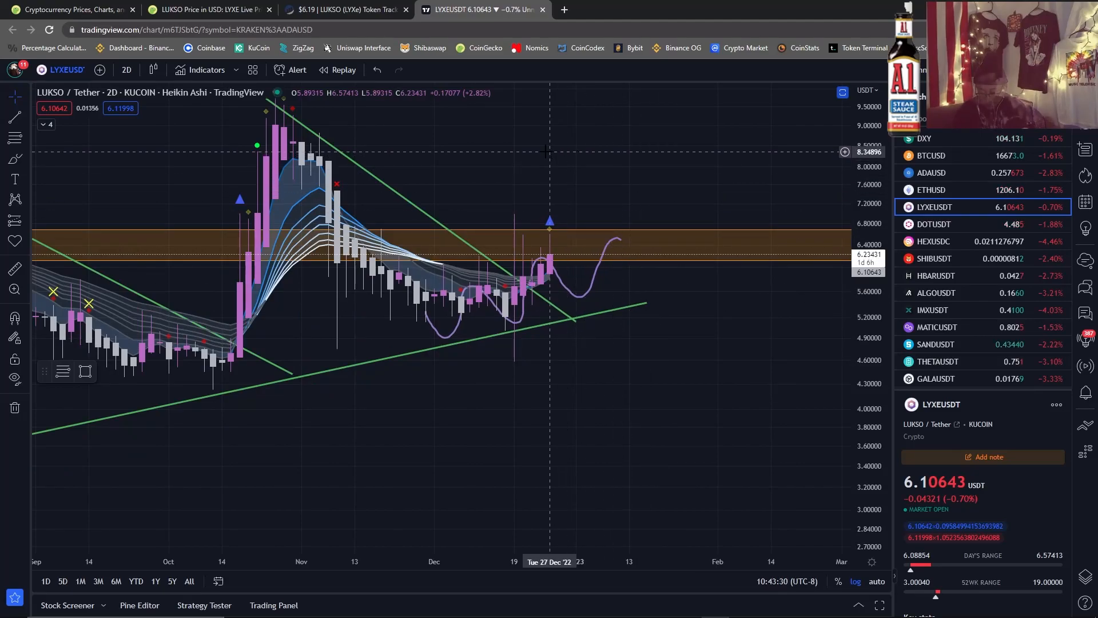
pyautogui.moveTo(620, 179)
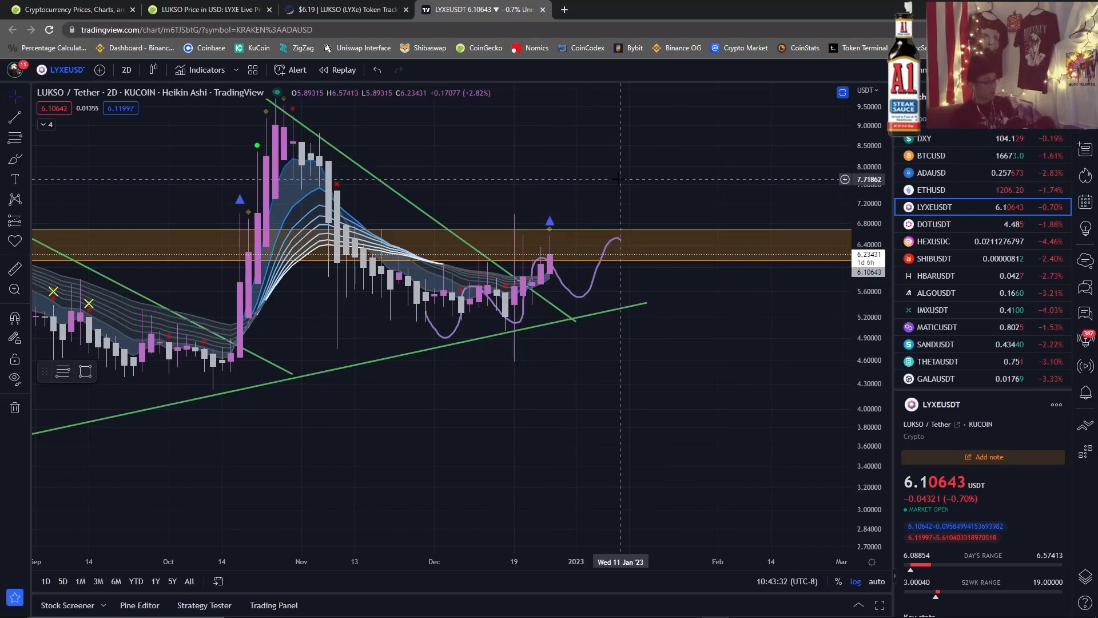
# Zoom out the 2-day price chart to show the full rally since July.
pyautogui.scroll(-3)
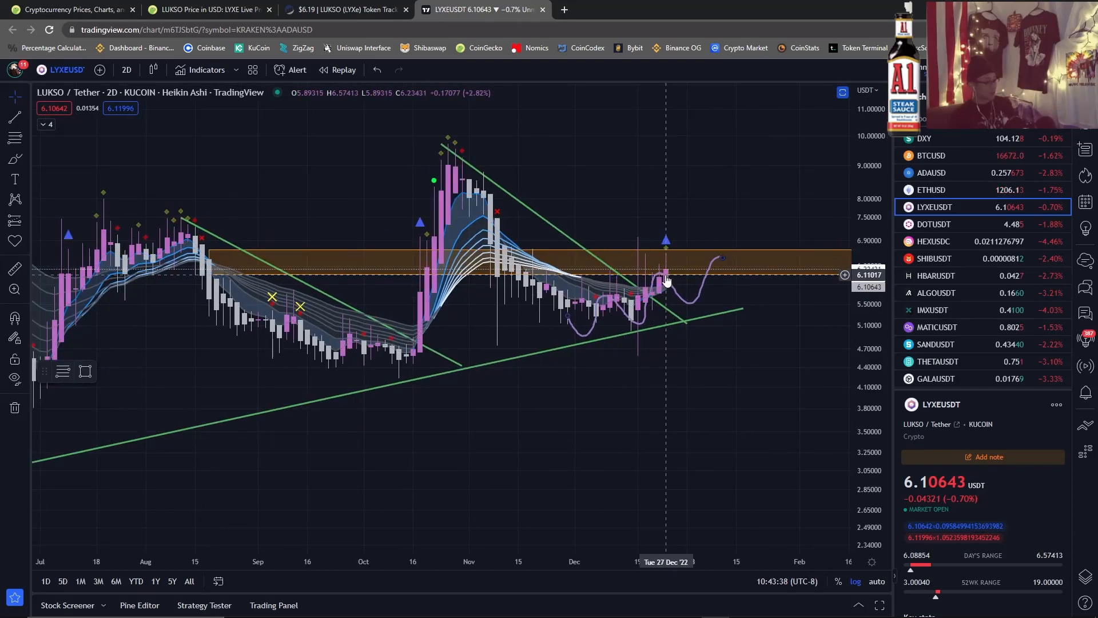
pyautogui.moveTo(770, 427)
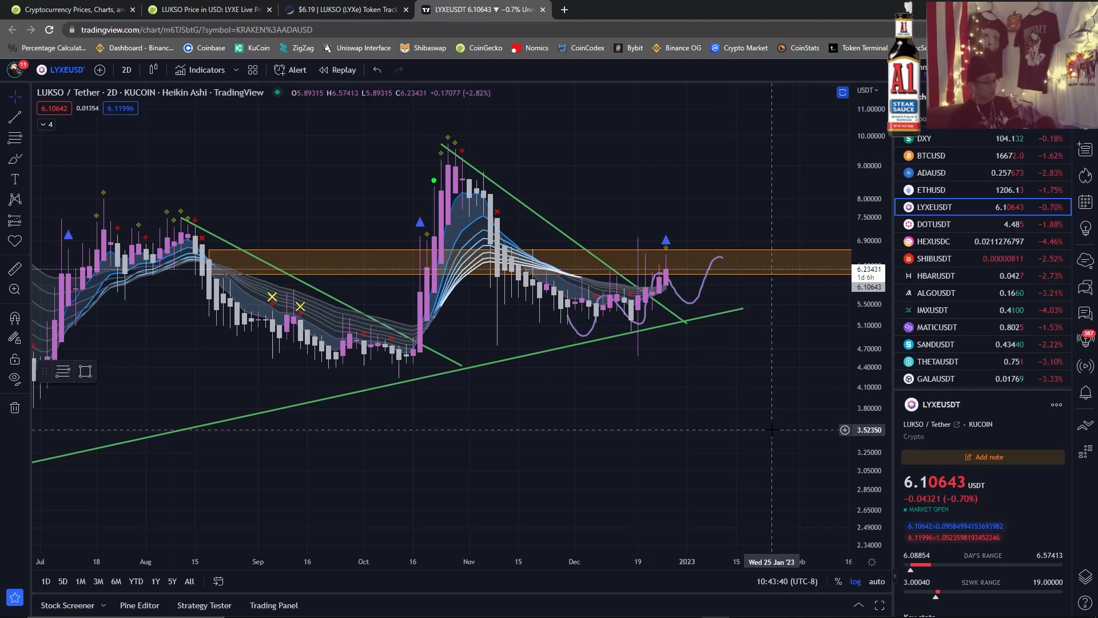
pyautogui.moveTo(665, 280)
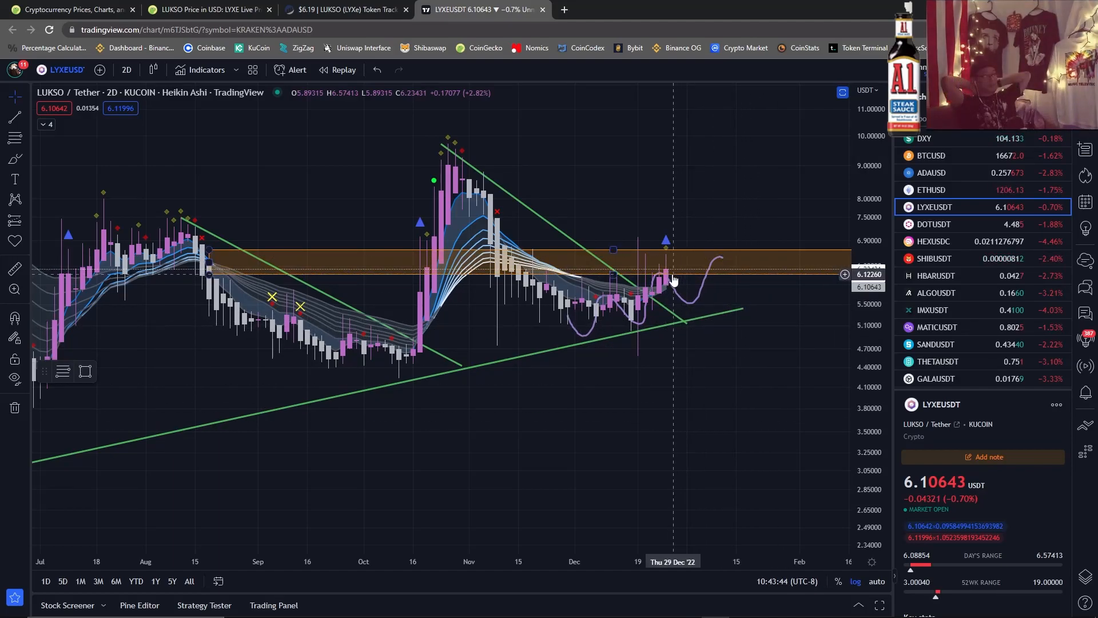
pyautogui.moveTo(693, 254)
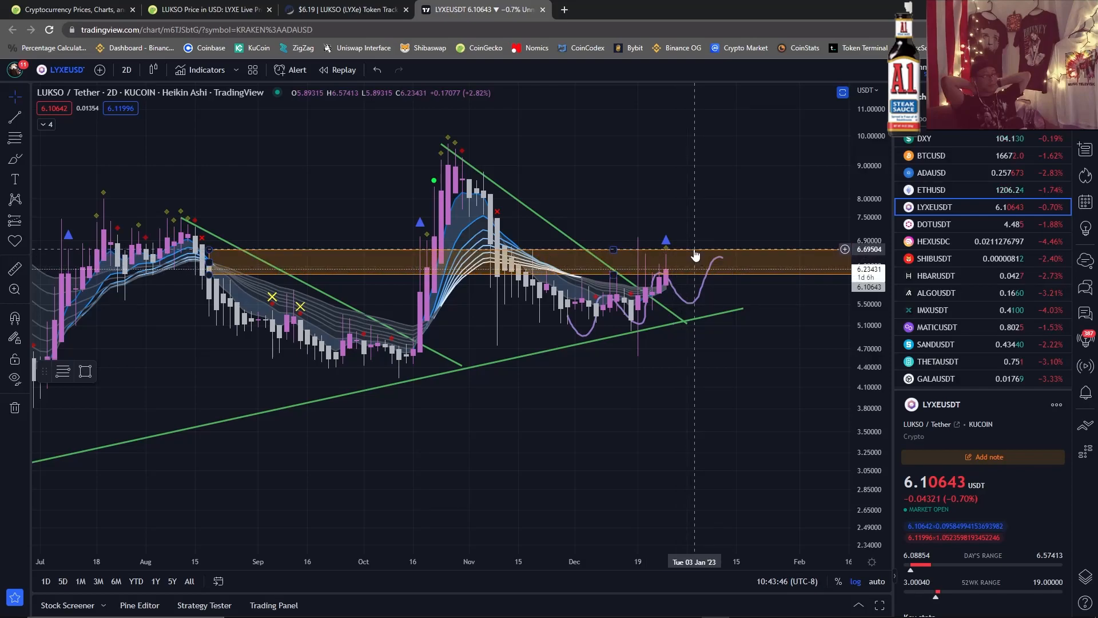
pyautogui.moveTo(696, 254)
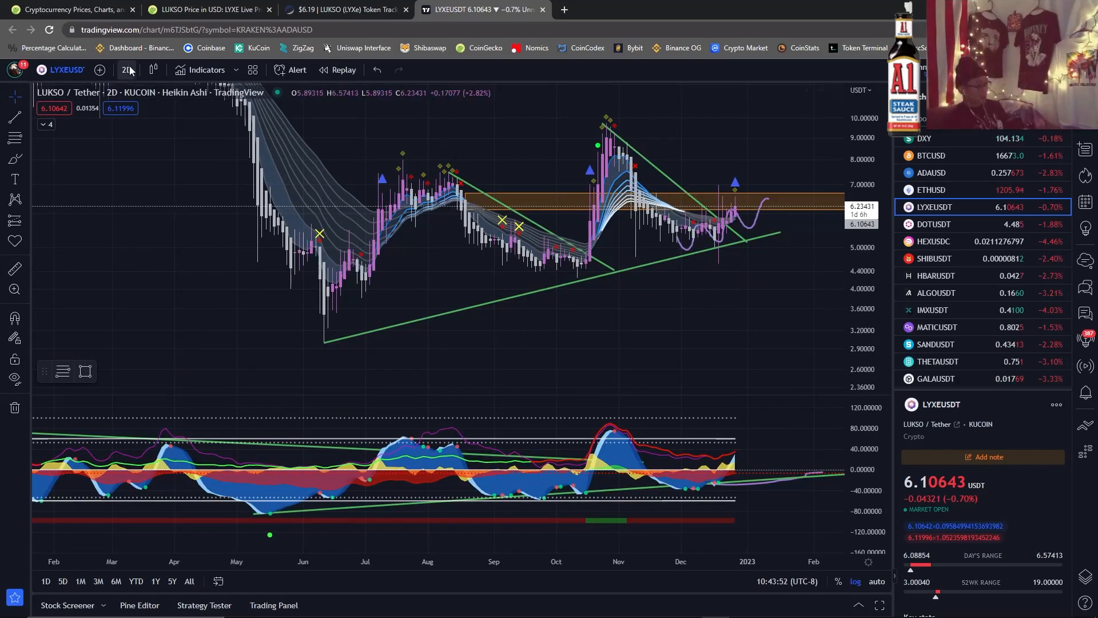
# Switch the LYXE chart to the daily (1D) interval.
pyautogui.click(127, 70)
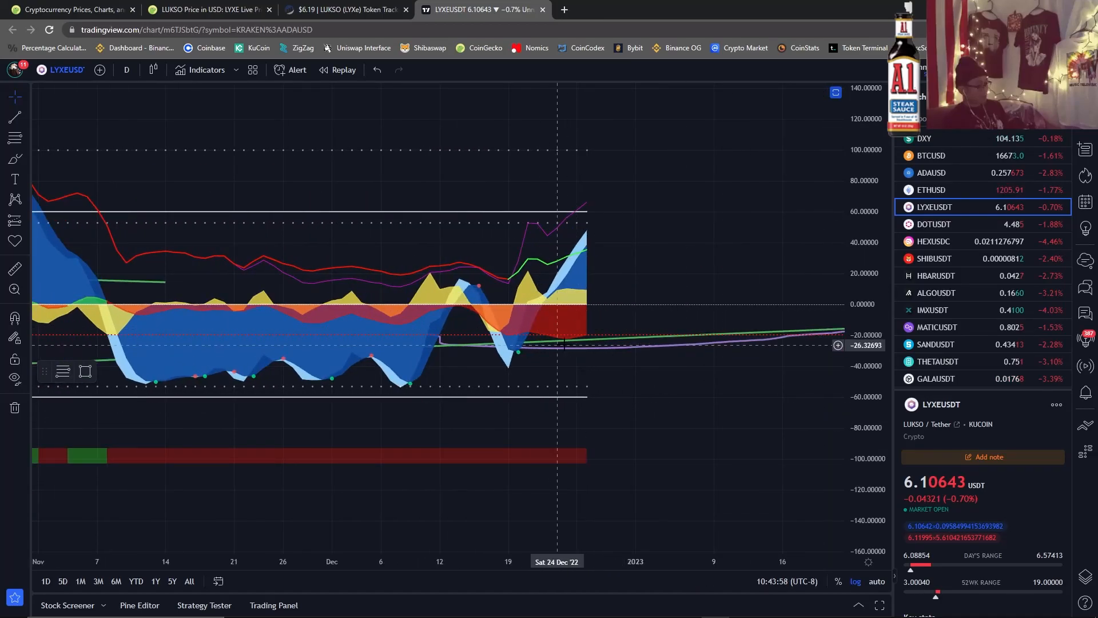
pyautogui.moveTo(634, 316)
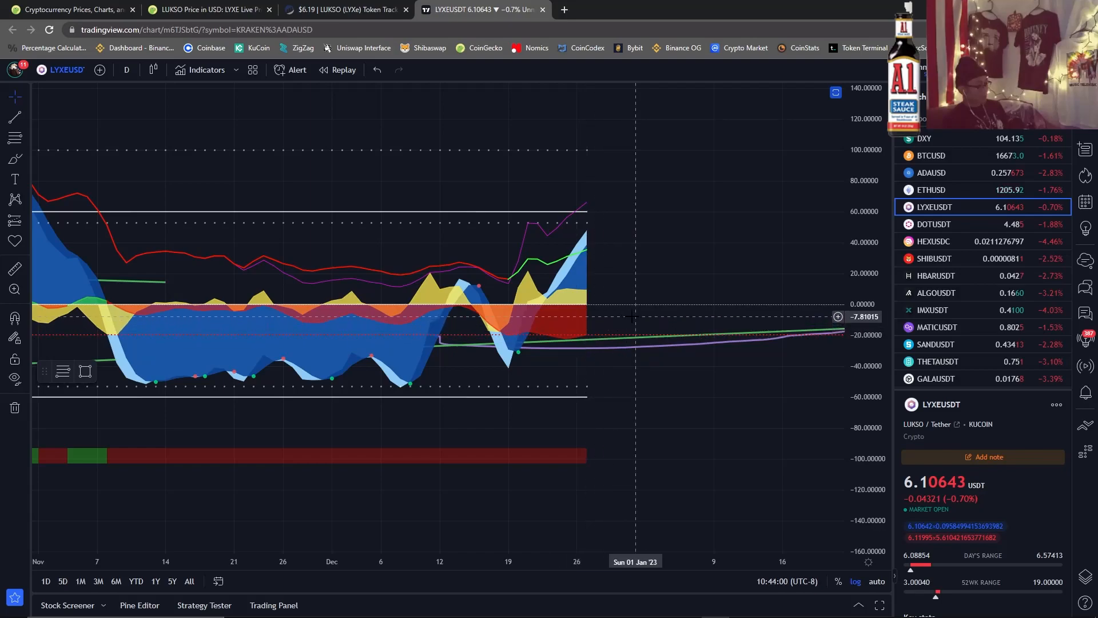
pyautogui.moveTo(595, 310)
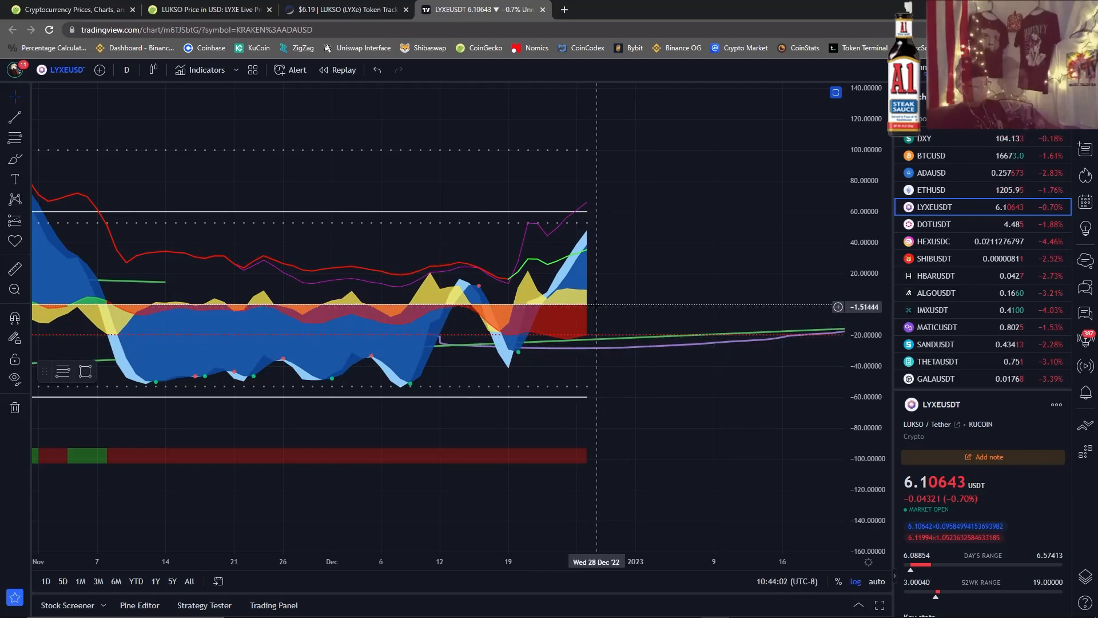
pyautogui.moveTo(576, 263)
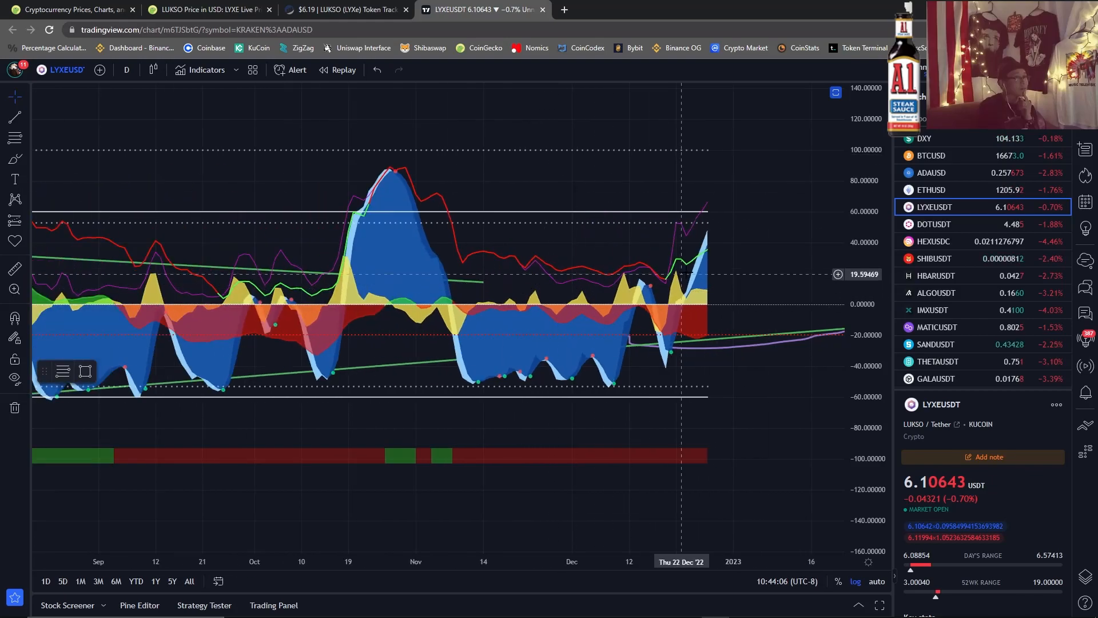
pyautogui.moveTo(712, 234)
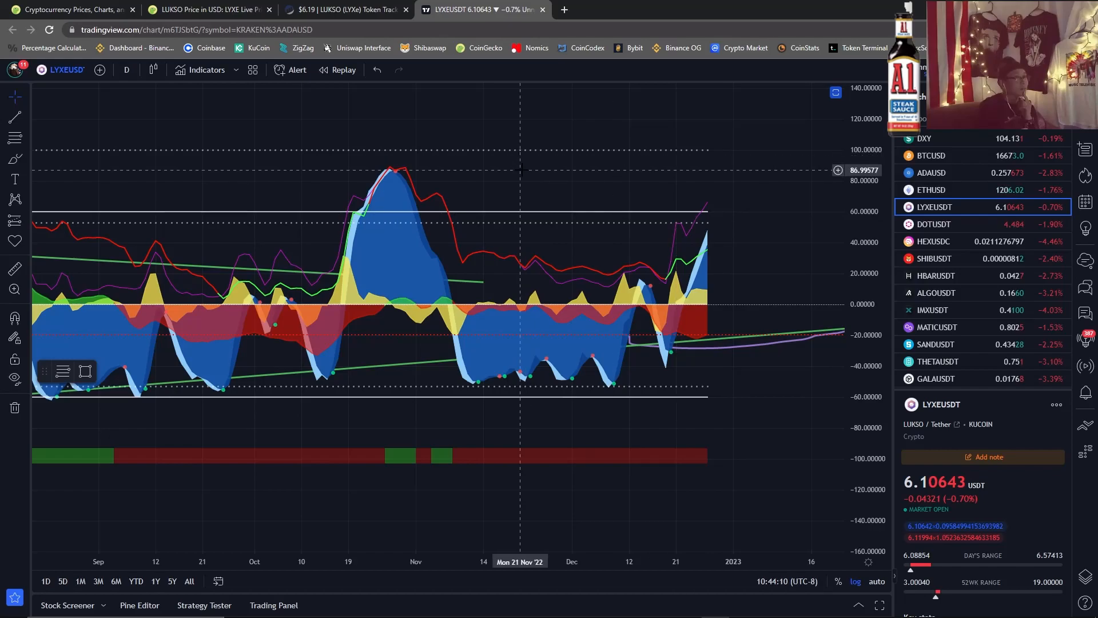
pyautogui.moveTo(806, 98)
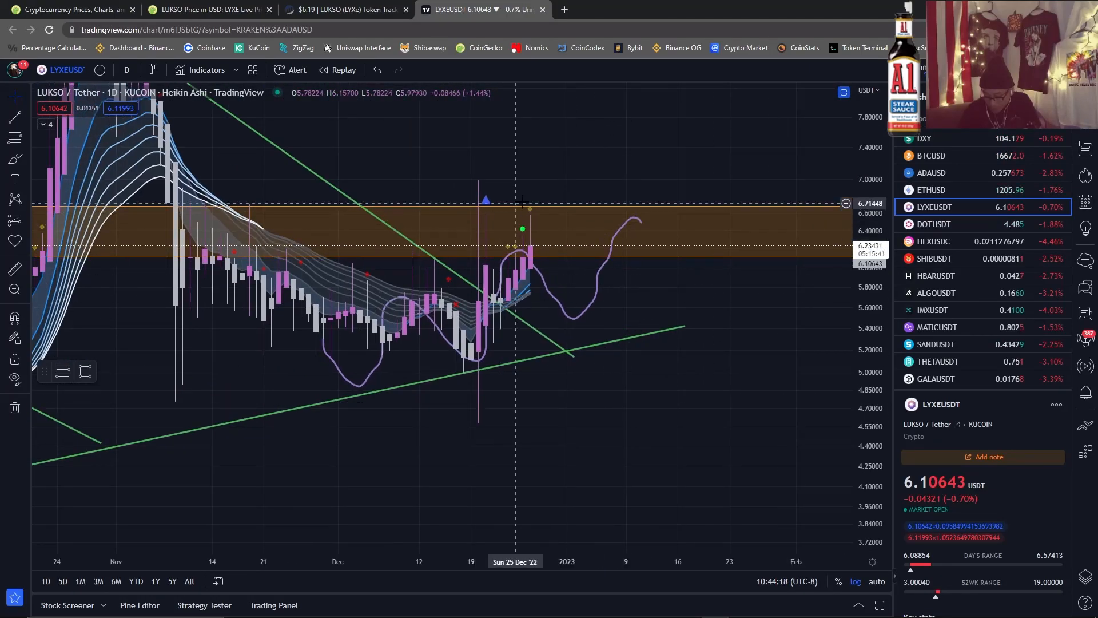
pyautogui.moveTo(468, 319)
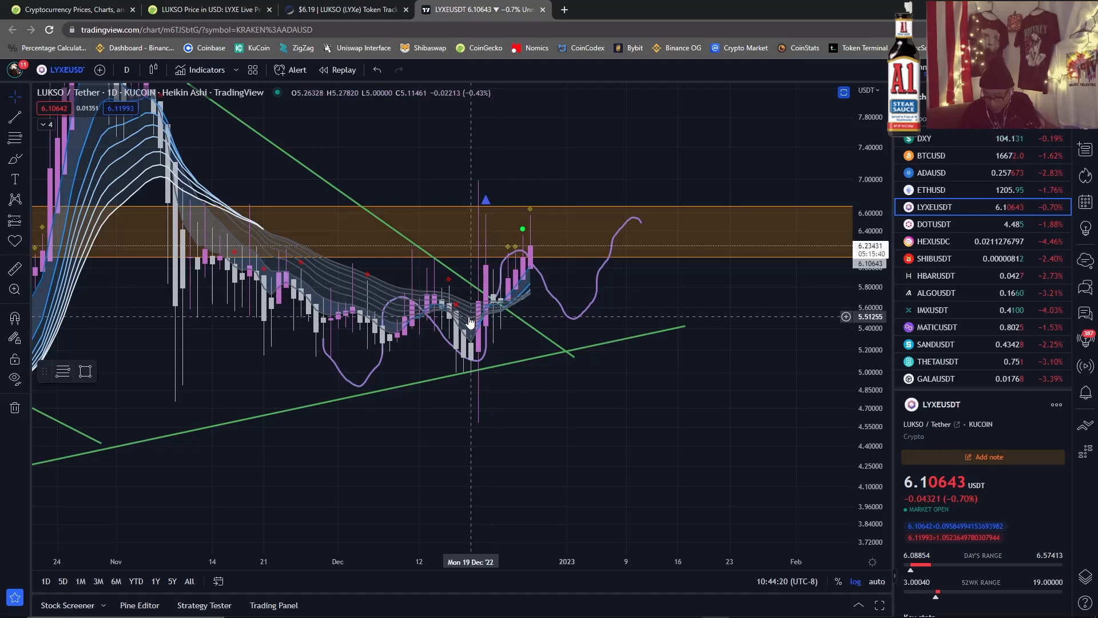
pyautogui.moveTo(537, 240)
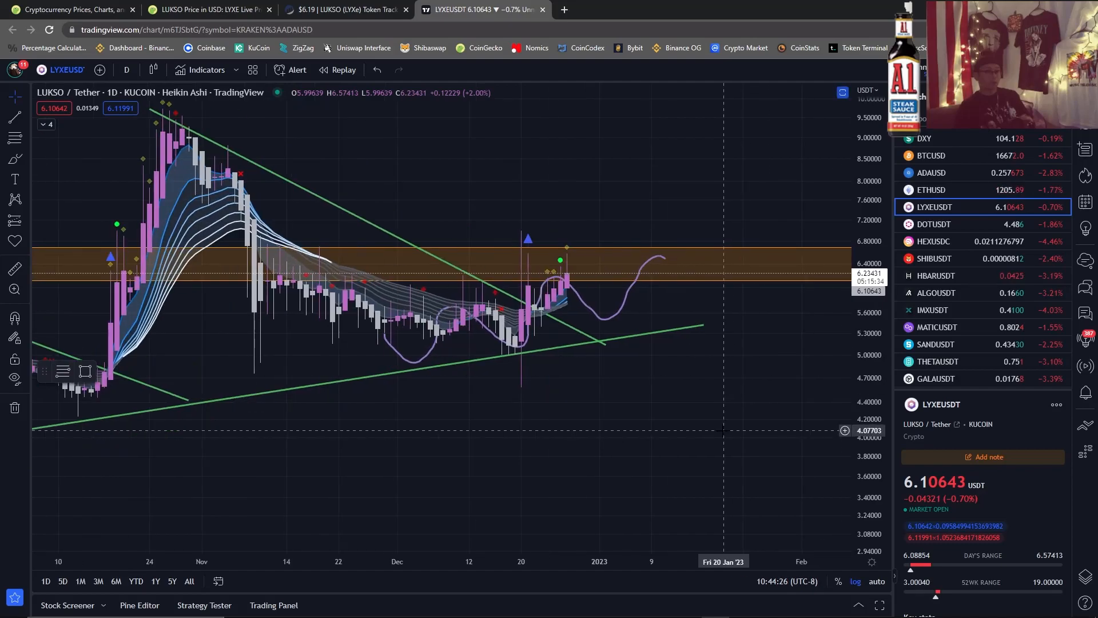
pyautogui.moveTo(481, 311)
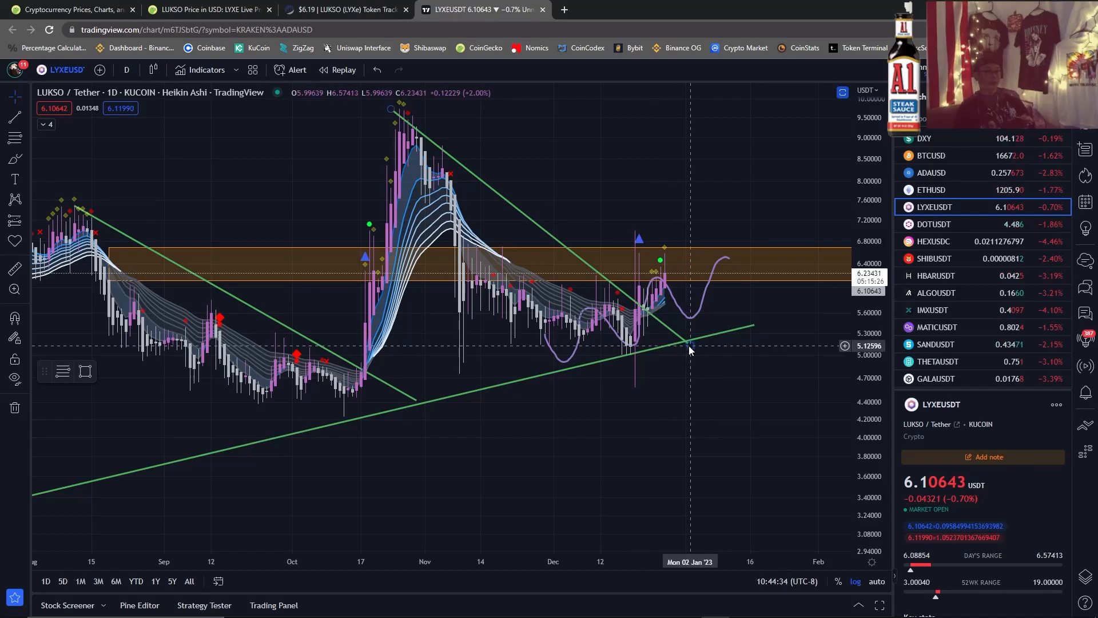
# Zoom the daily price chart out to show trendlines, golden pocket box and projection curve back to May.
pyautogui.scroll(-3)
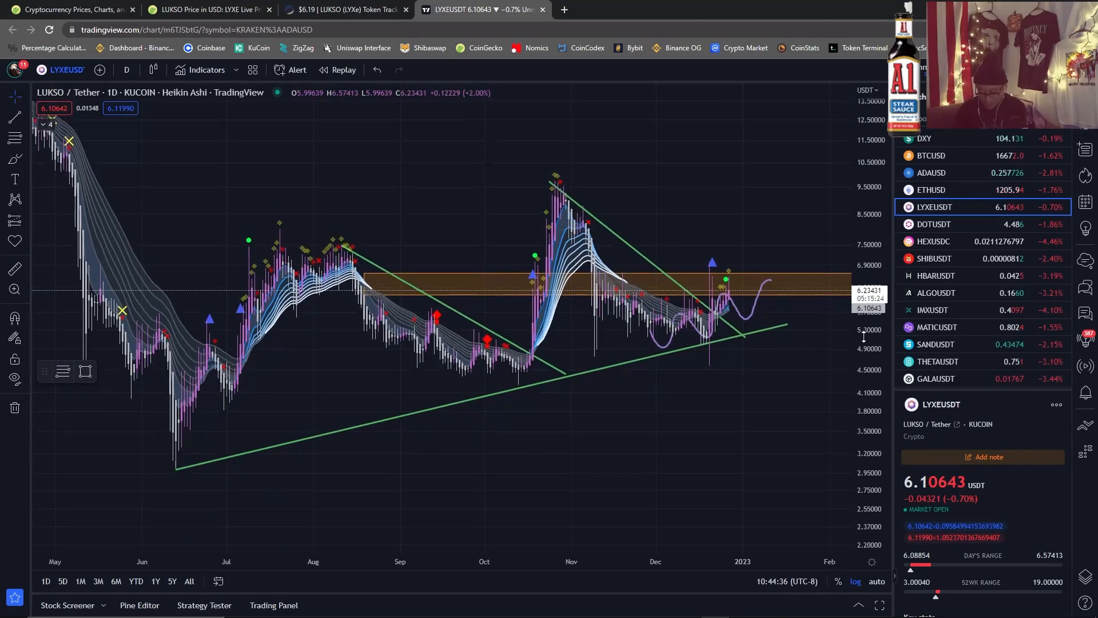